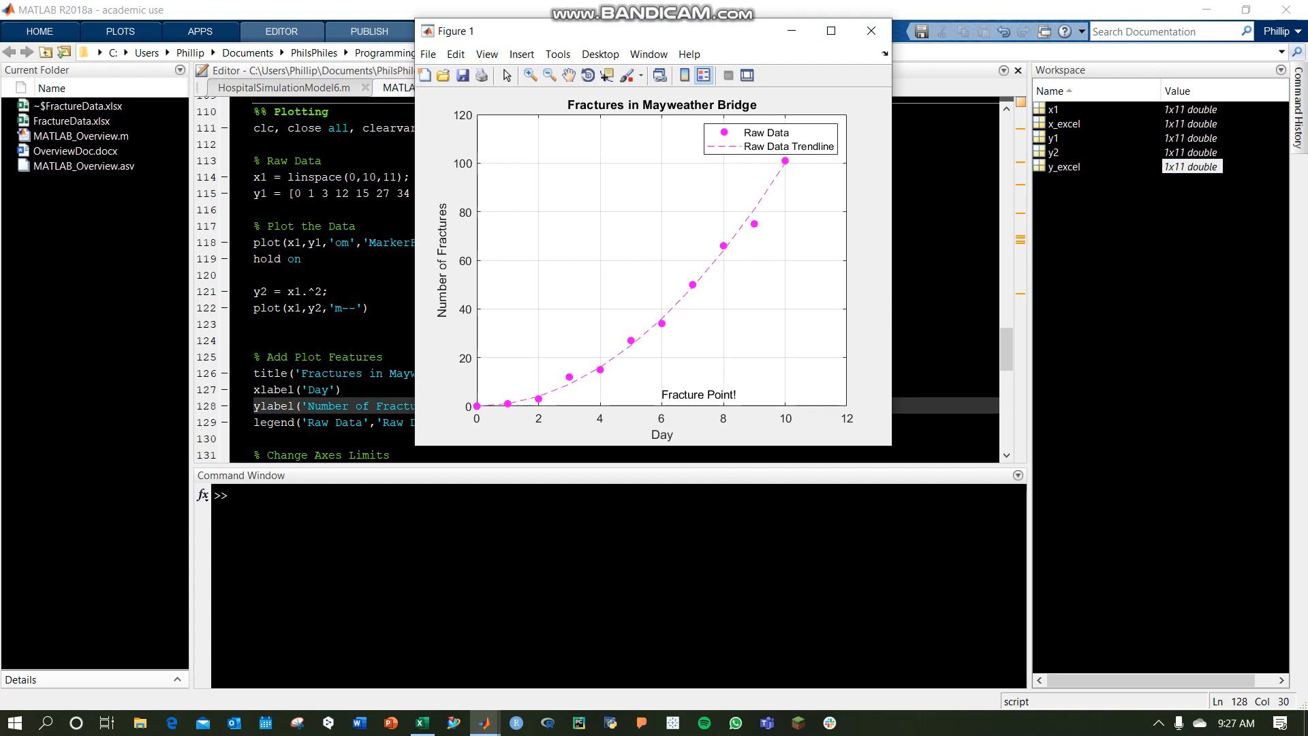
# Add the 'Location','Northwest' option to the legend call in the script.
pyautogui.click(871, 32)
pyautogui.write(",'")
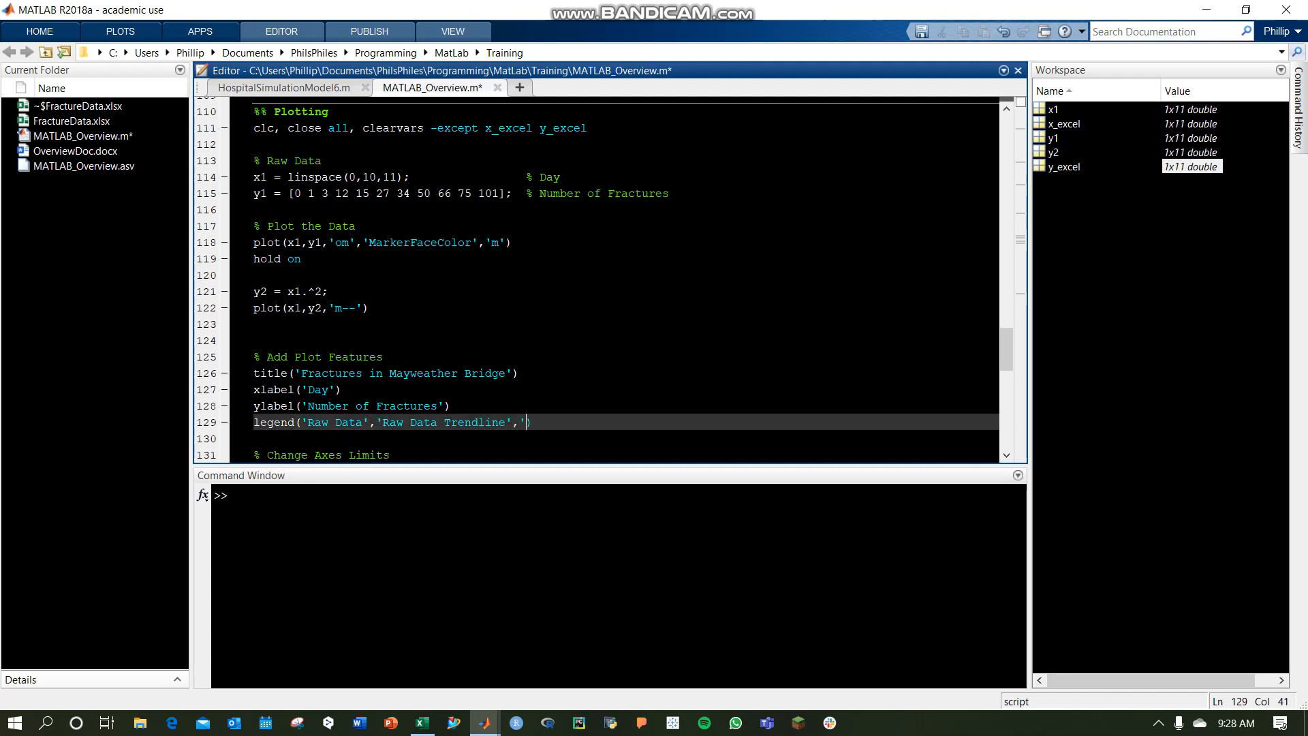
pyautogui.write("Location'")
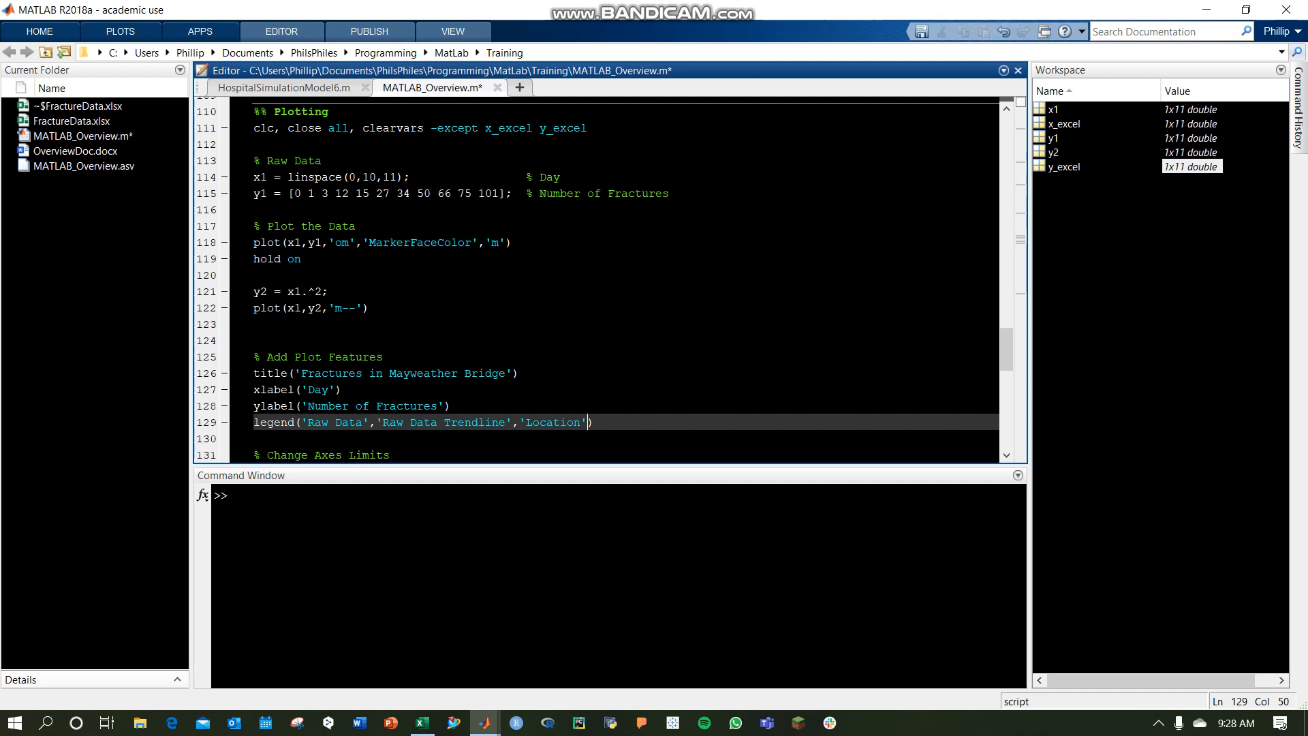
pyautogui.write("'Nor")
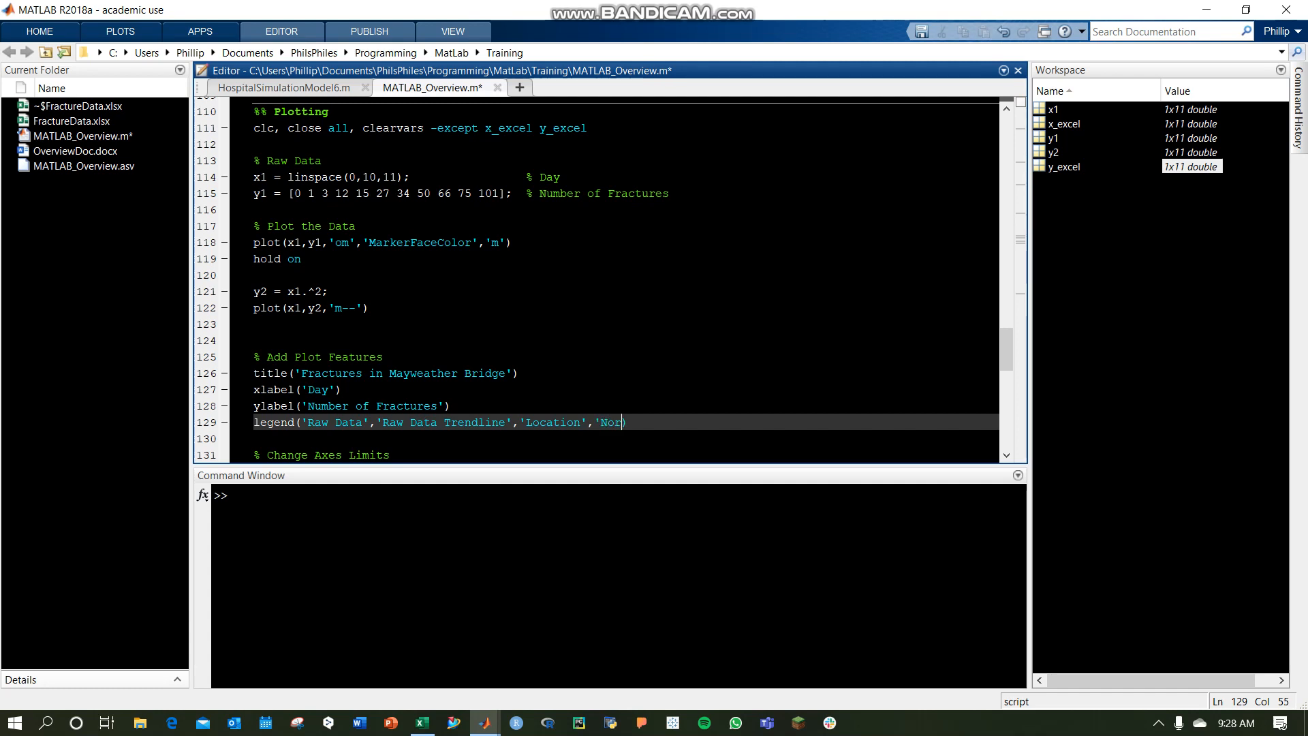
pyautogui.write('thwest)')
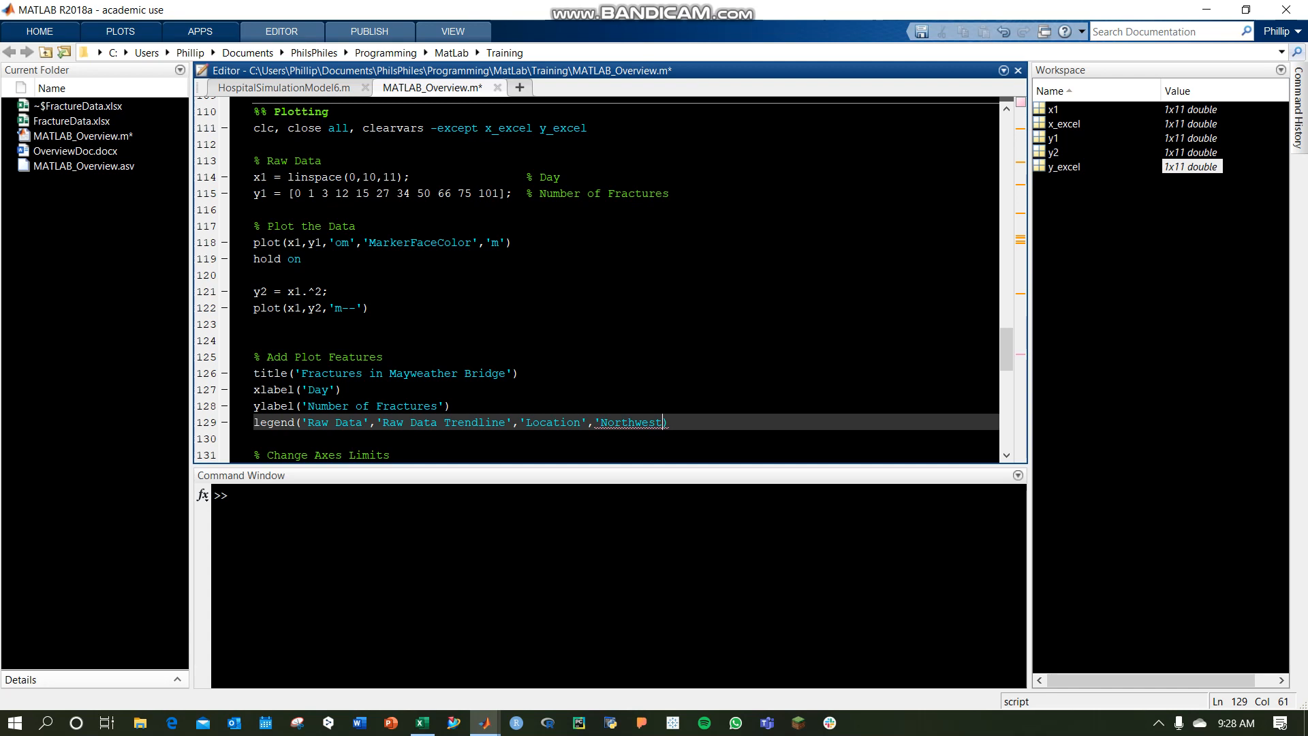
pyautogui.write(')')
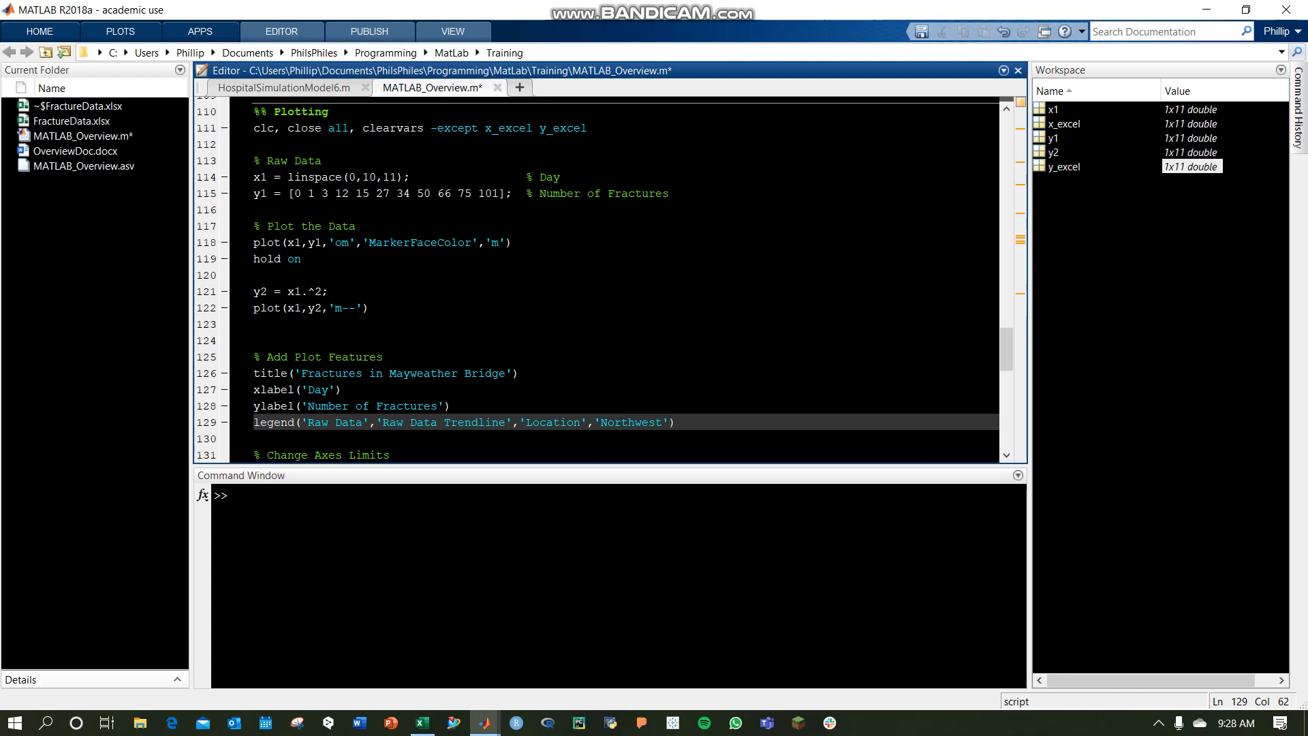
pyautogui.doubleClick(550, 423)
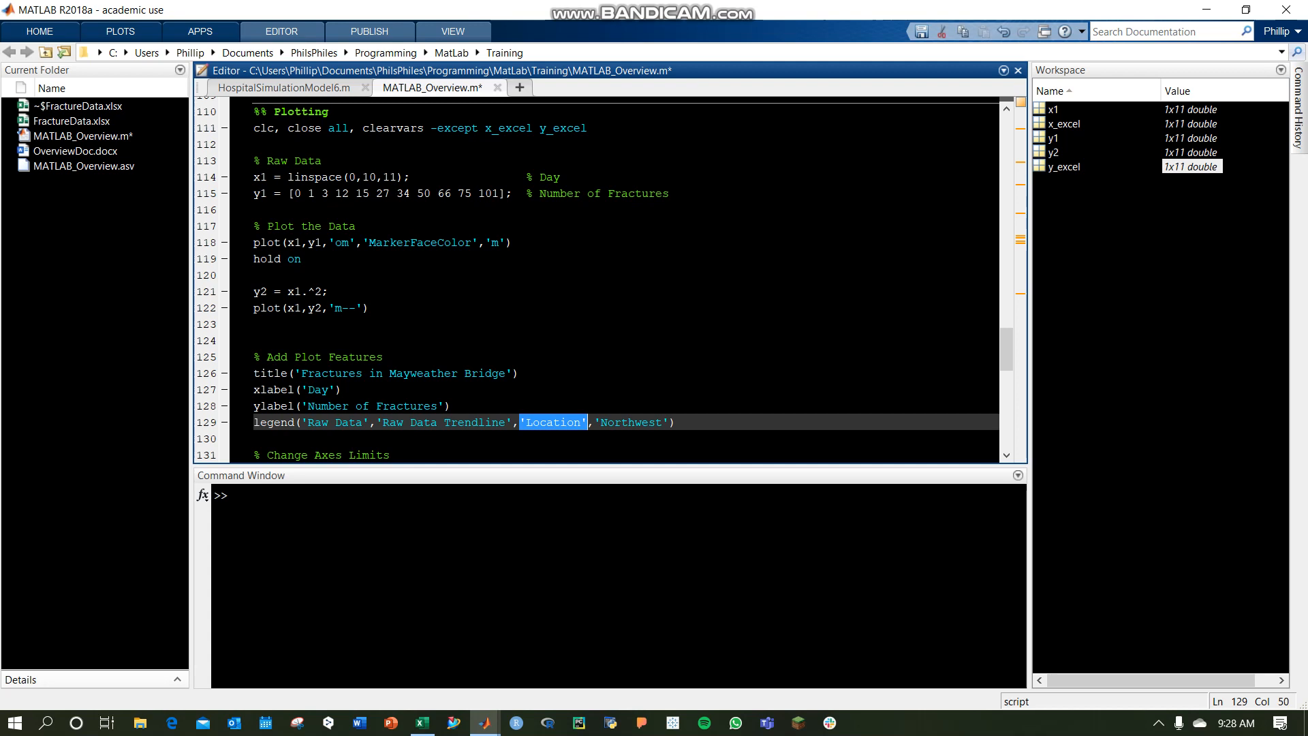
pyautogui.doubleClick(632, 422)
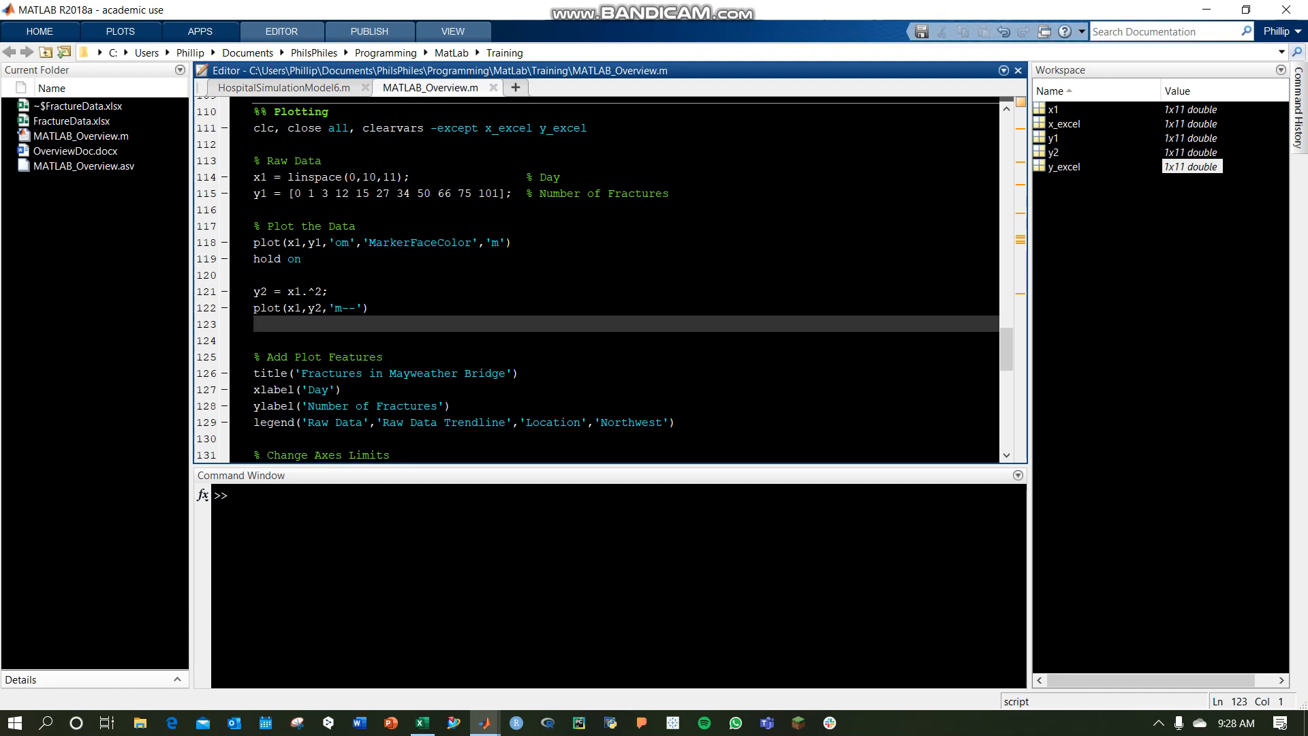
# Add a 'Markersize',5 option to the raw-data plot call and view the figure.
pyautogui.doubleClick(420, 243)
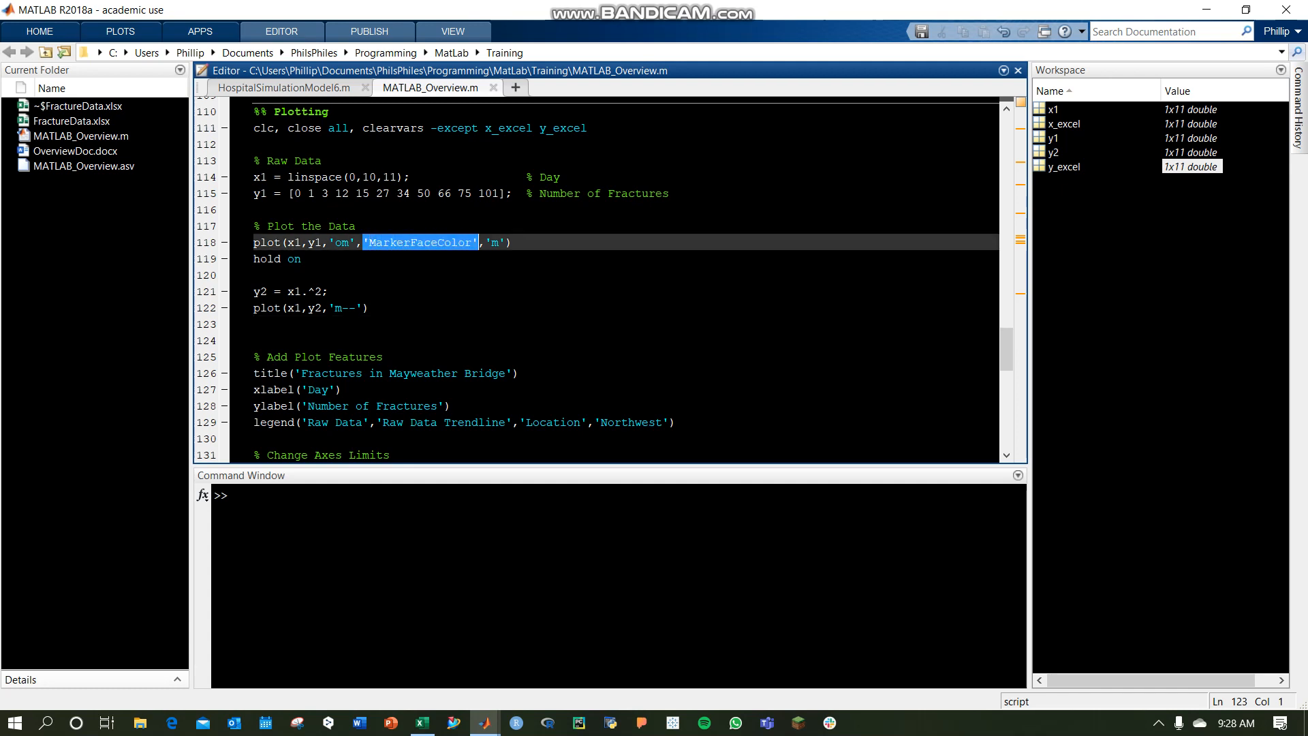
pyautogui.click(483, 242)
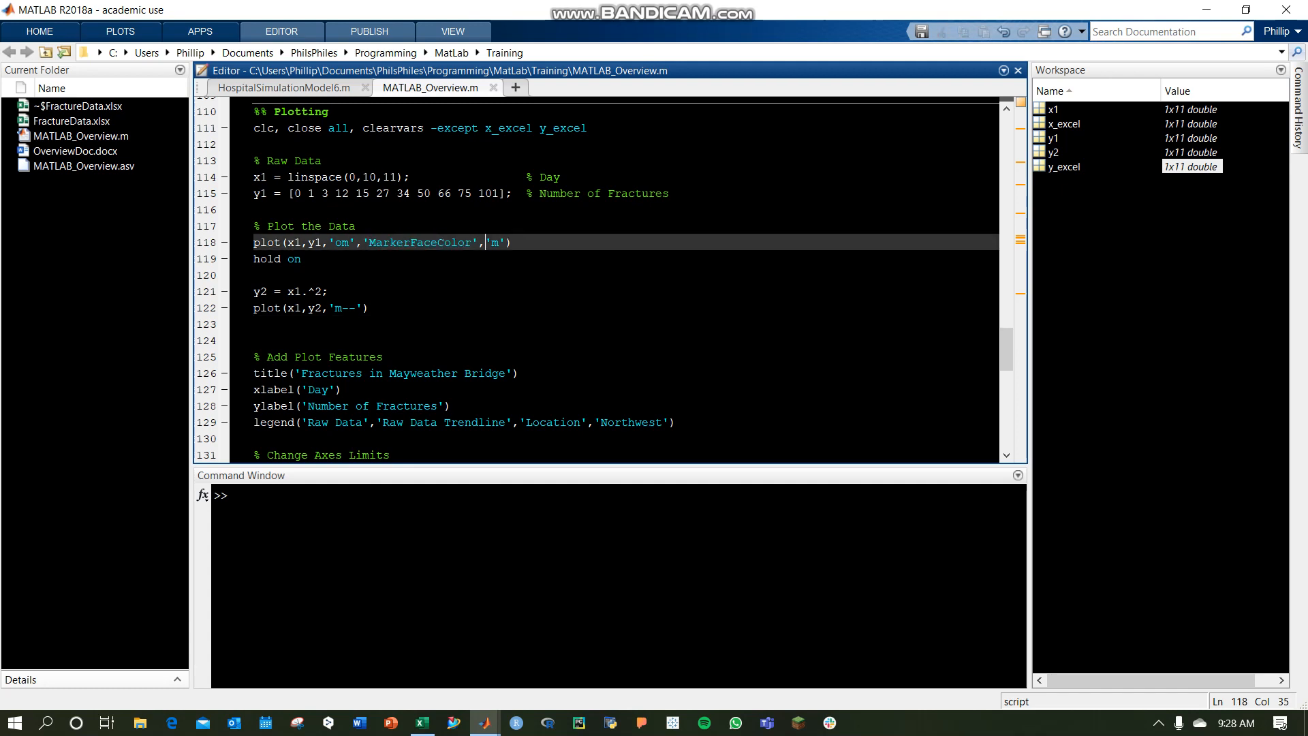
pyautogui.doubleClick(492, 242)
pyautogui.write(",'M")
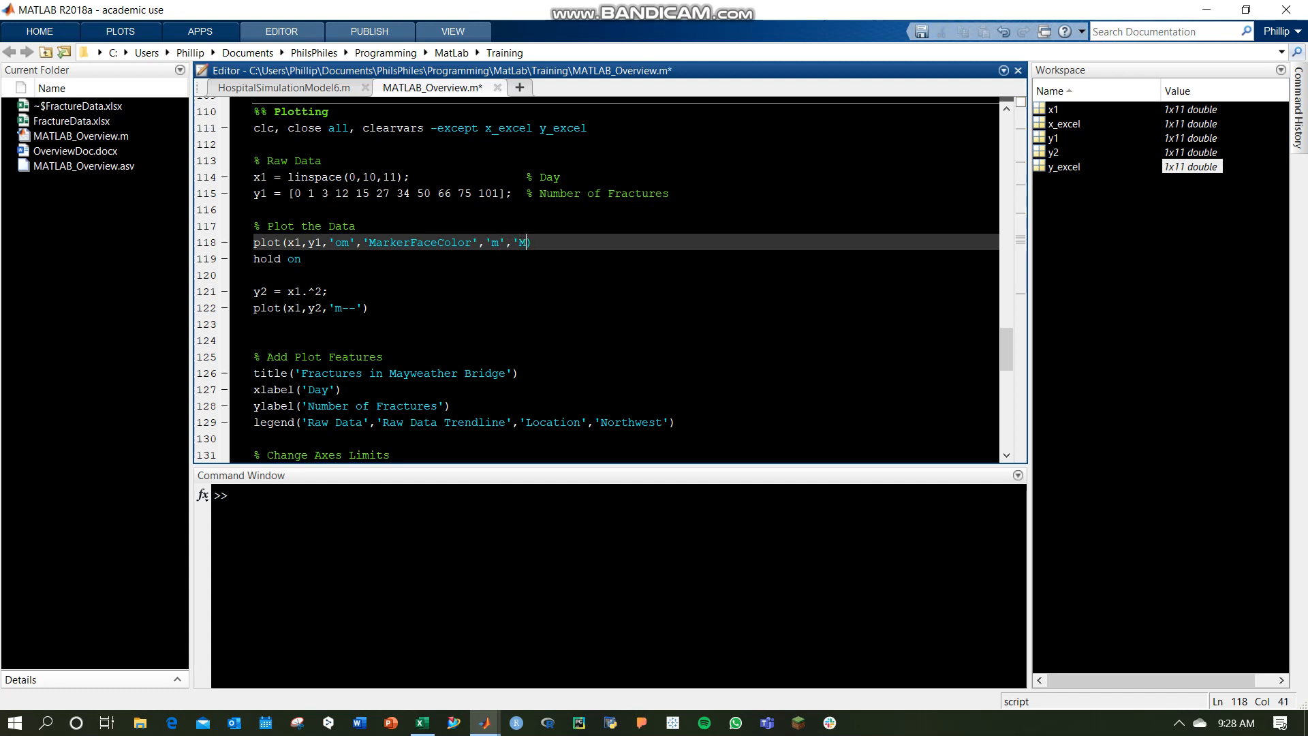
pyautogui.write('arkers')
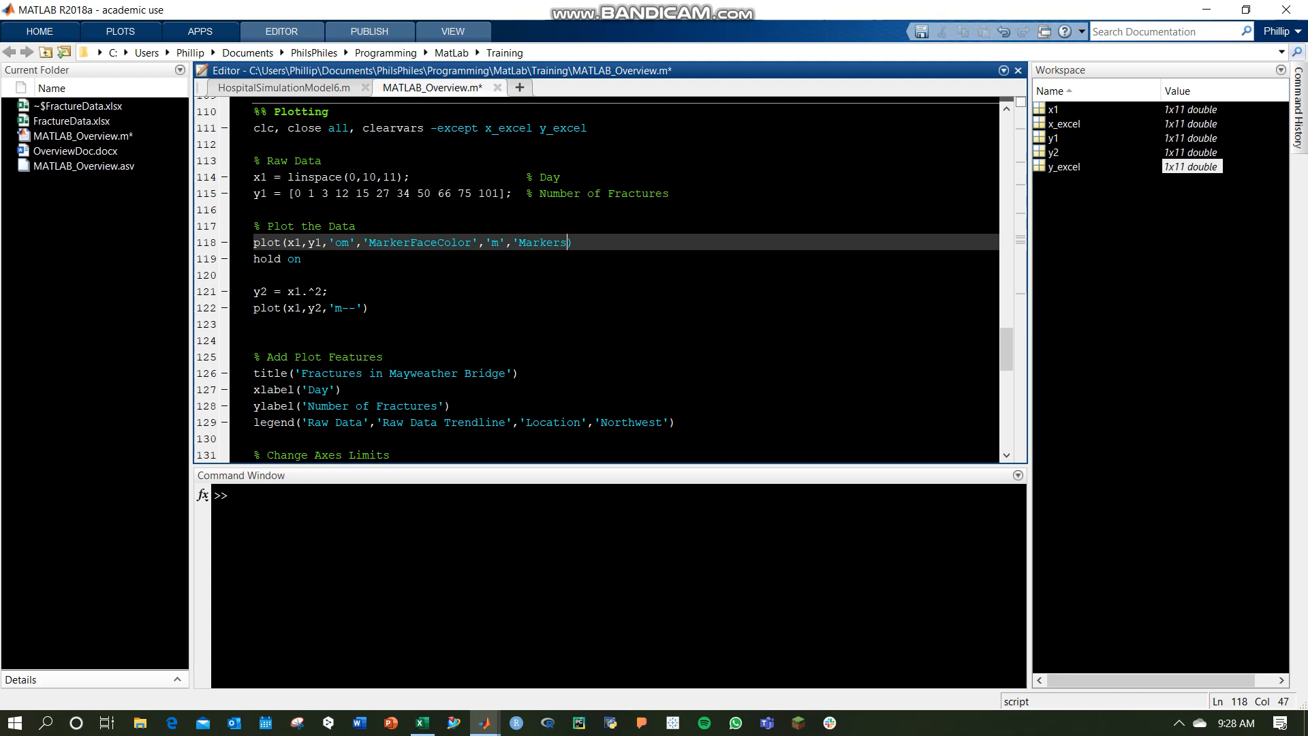
pyautogui.write("ze',")
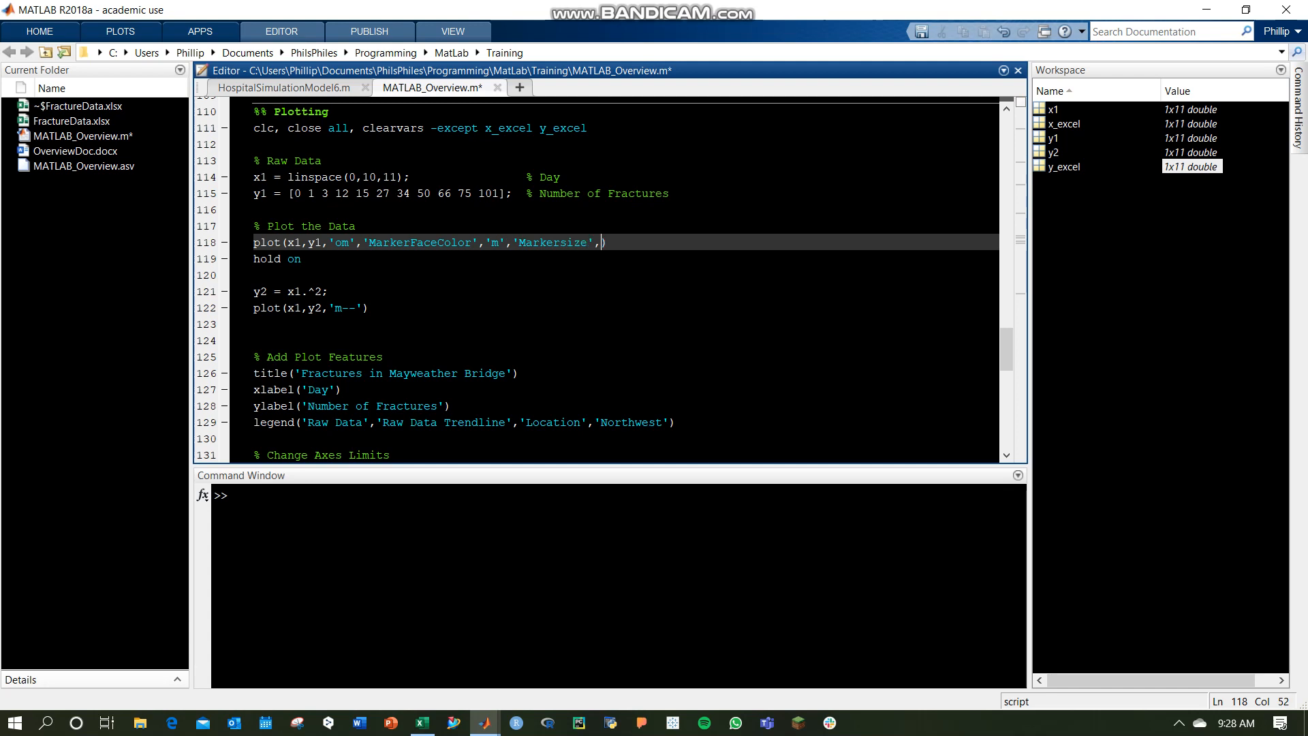
pyautogui.write('5')
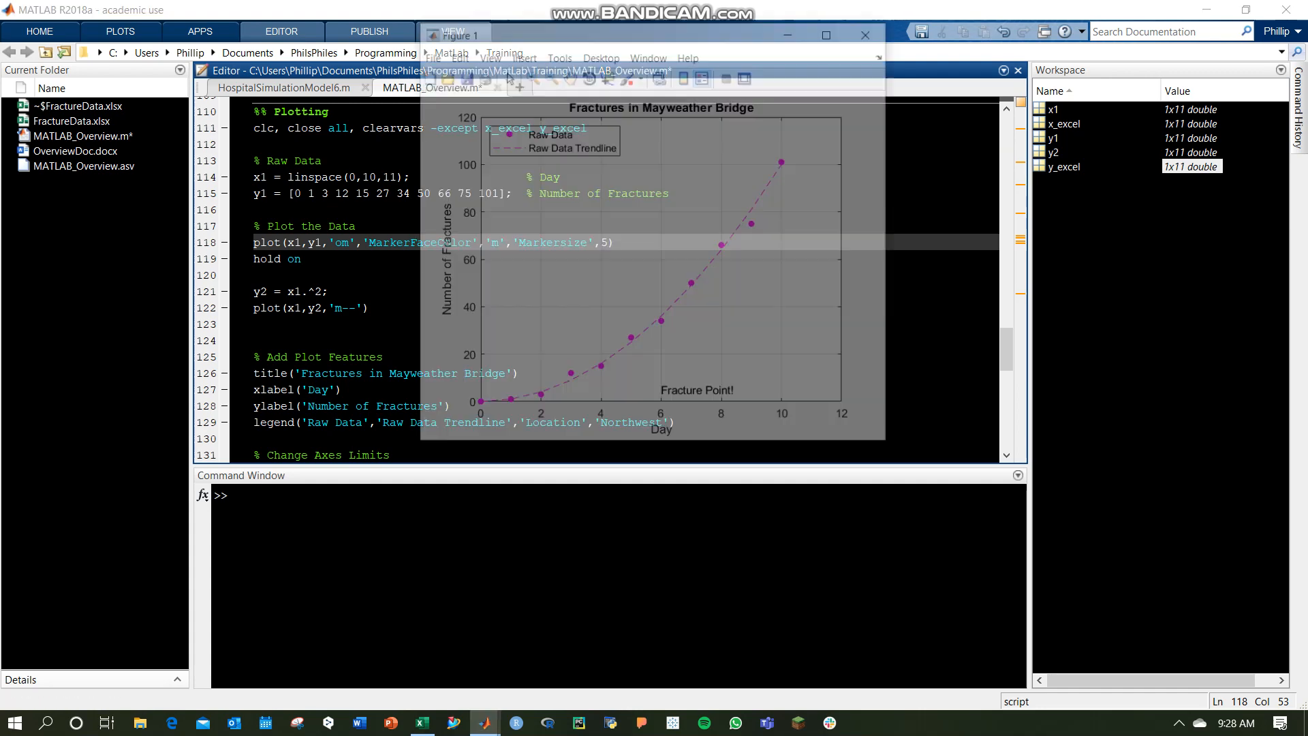
pyautogui.click(457, 31)
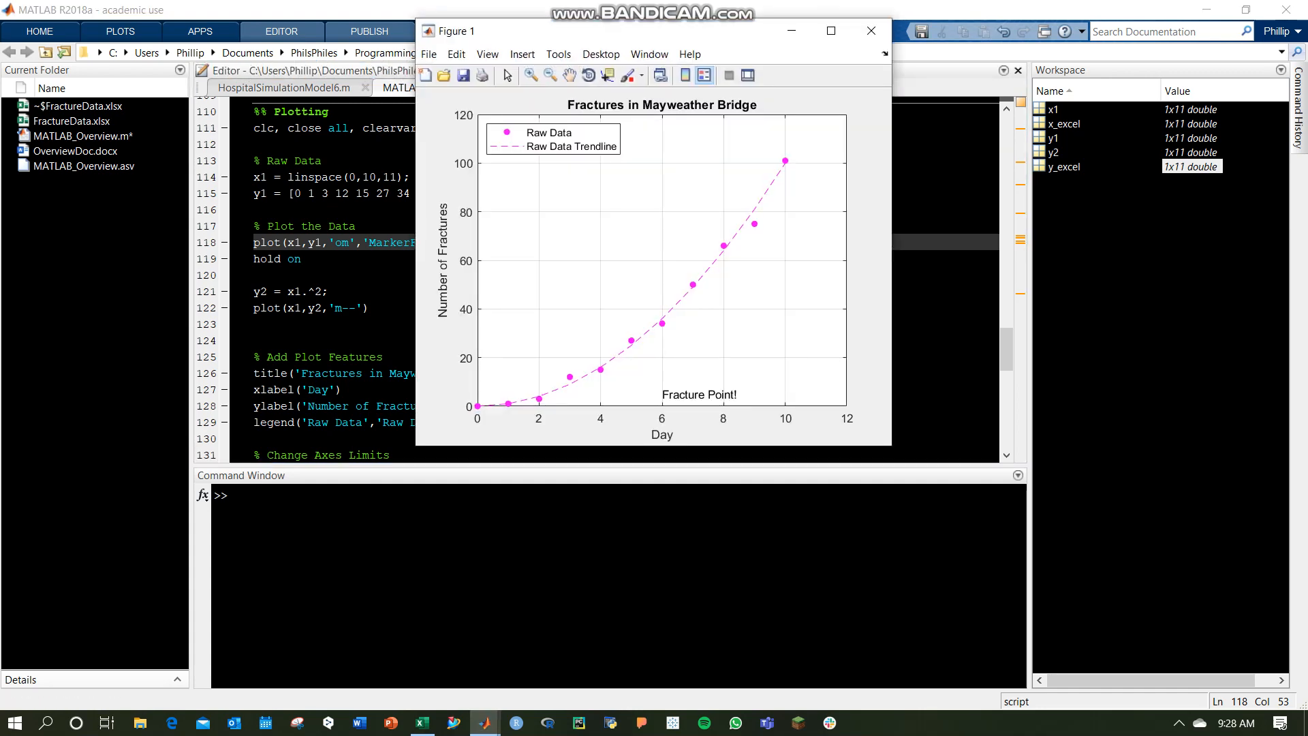
# Try marker size 10 on the figure, then set it back to 5.
pyautogui.click(871, 32)
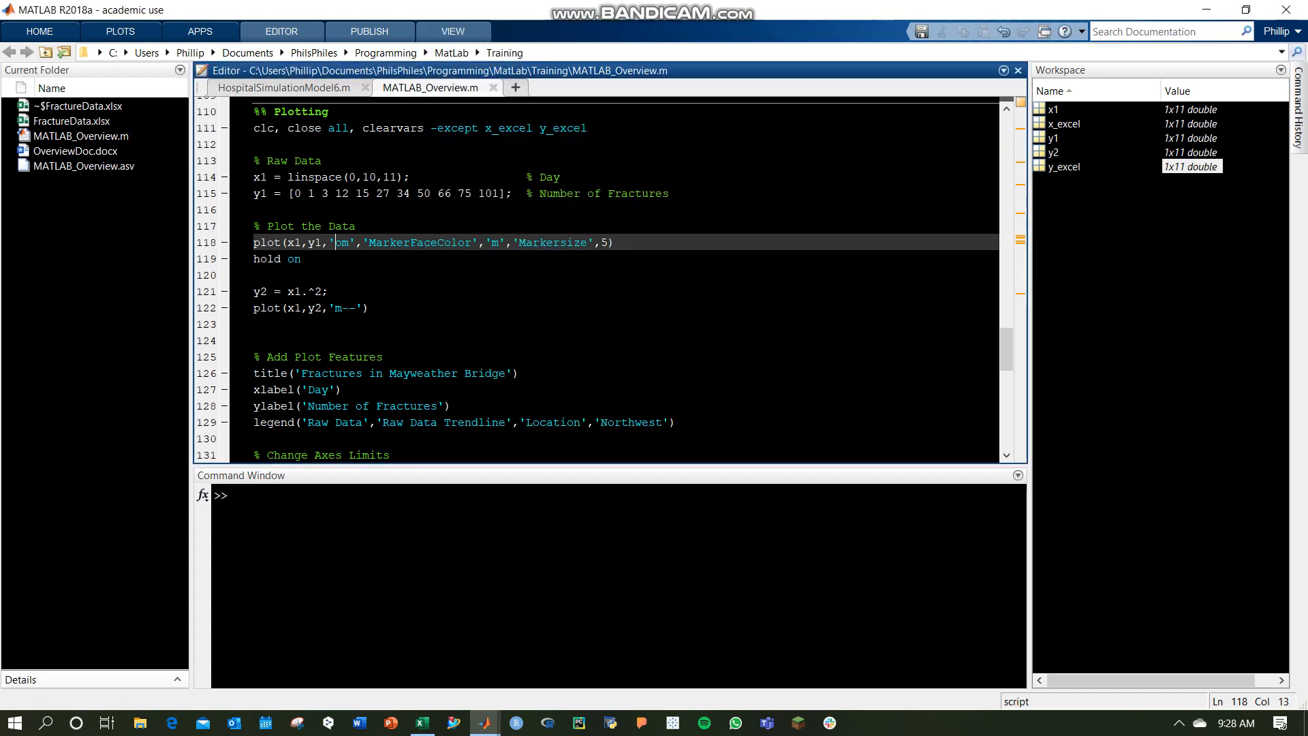
pyautogui.write('0')
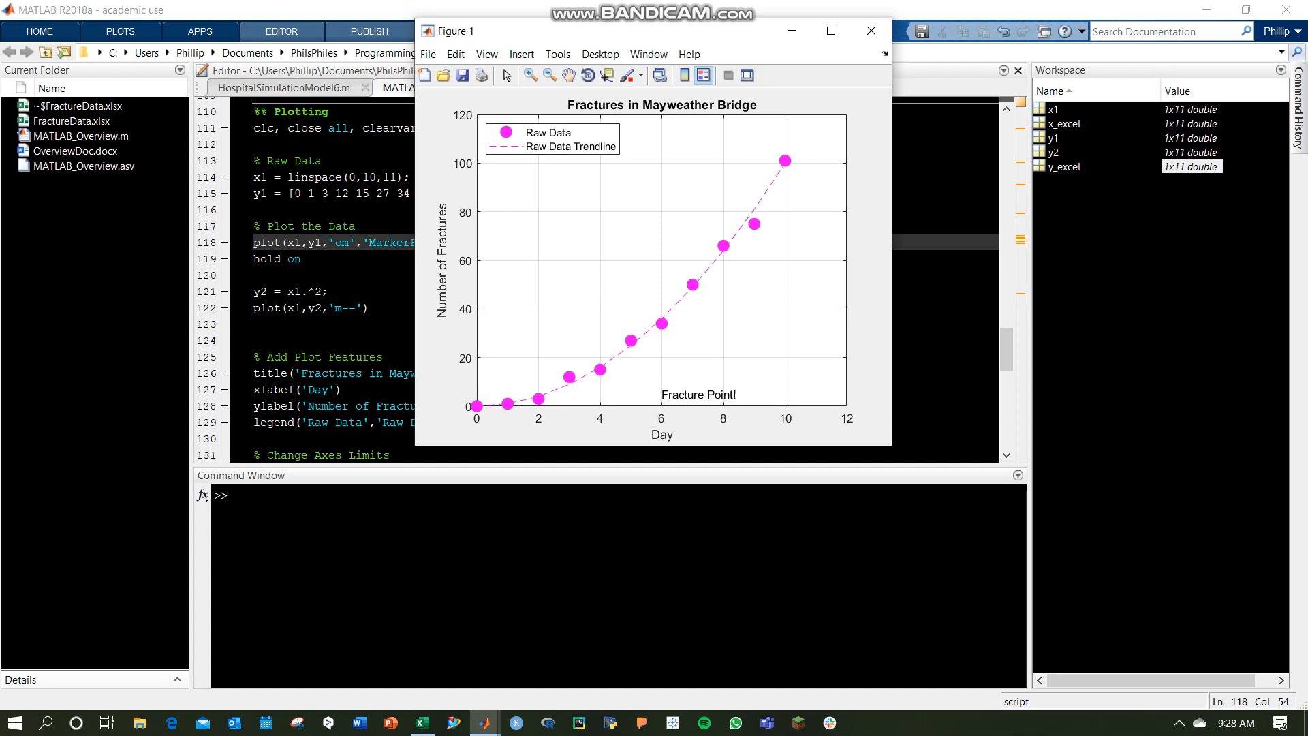
pyautogui.click(871, 31)
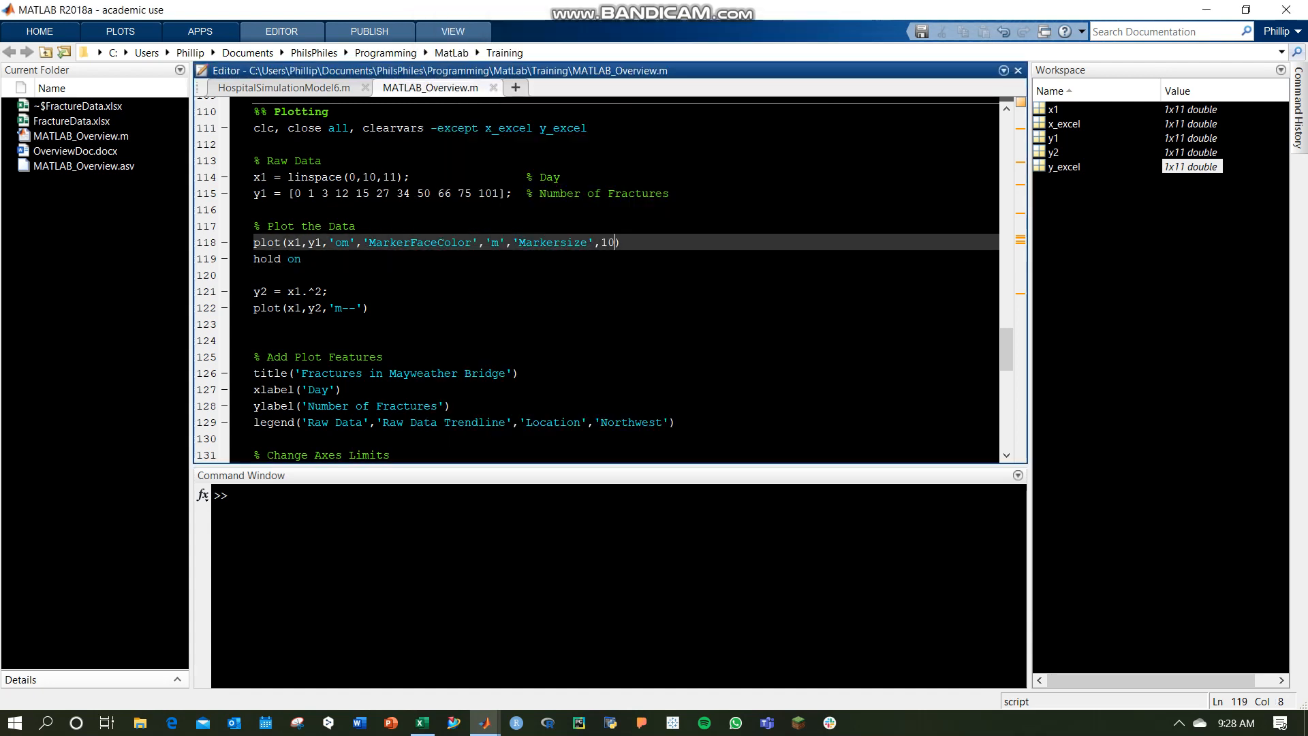
pyautogui.write('5')
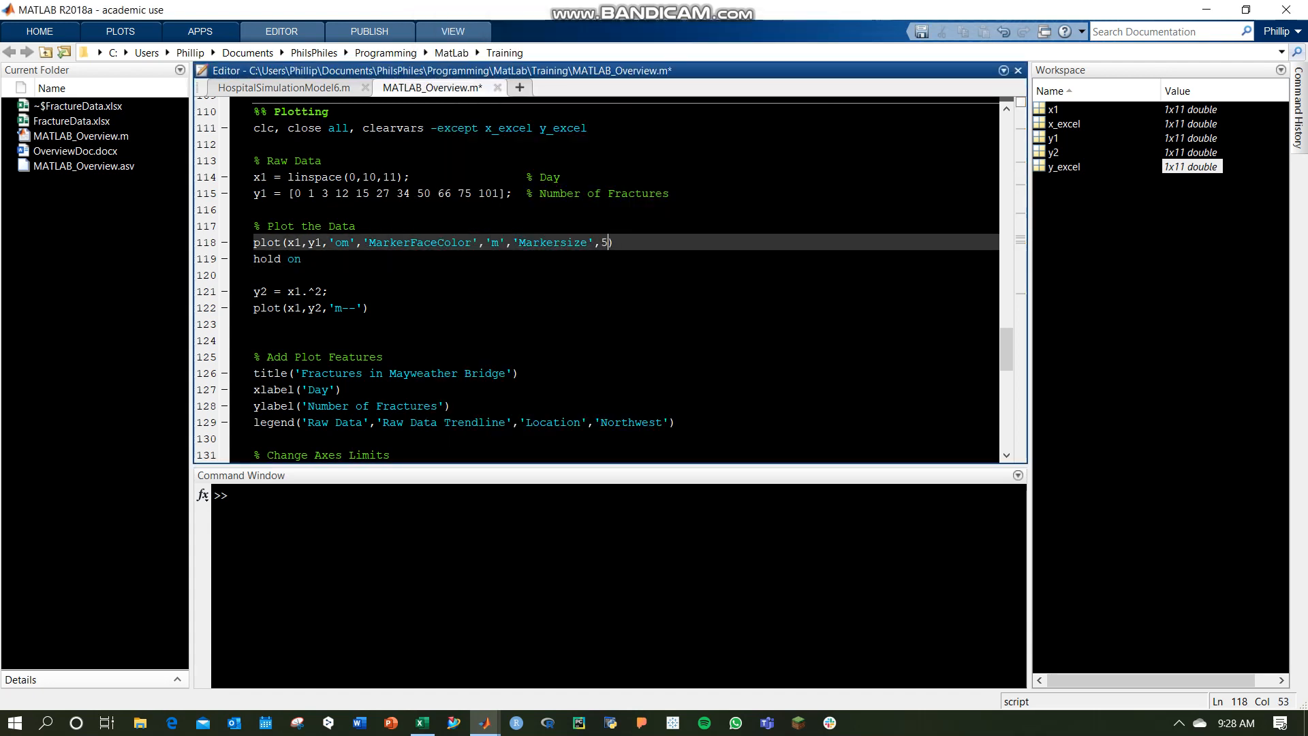
pyautogui.write('hel p')
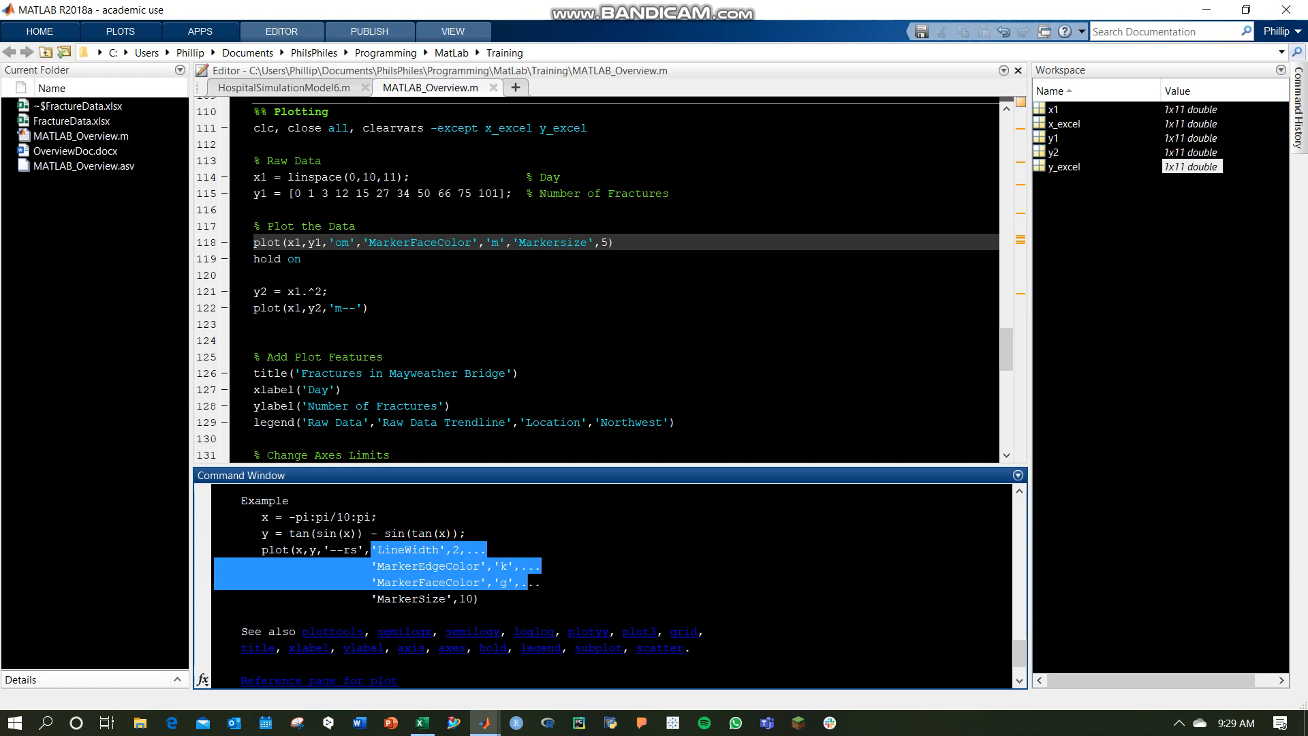
# Scroll through the help text for the plot function in the command window.
pyautogui.scroll(3)
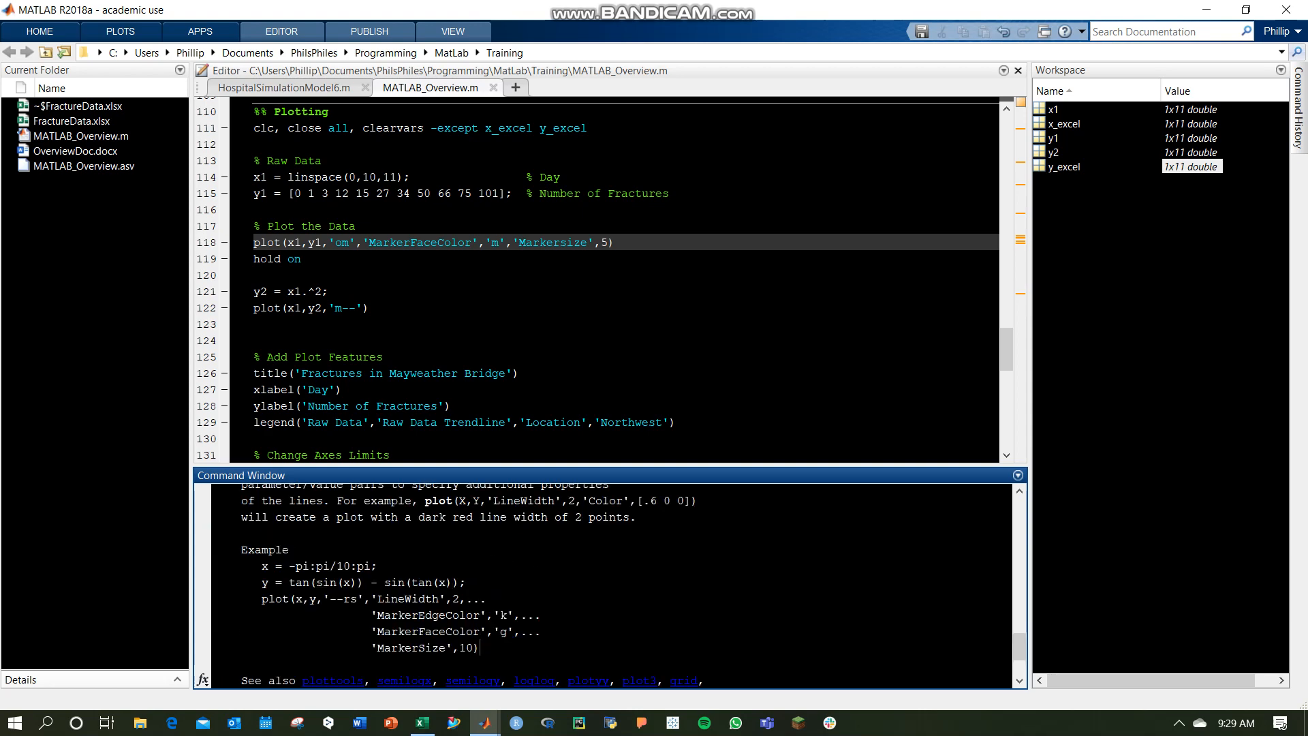
pyautogui.scroll(3)
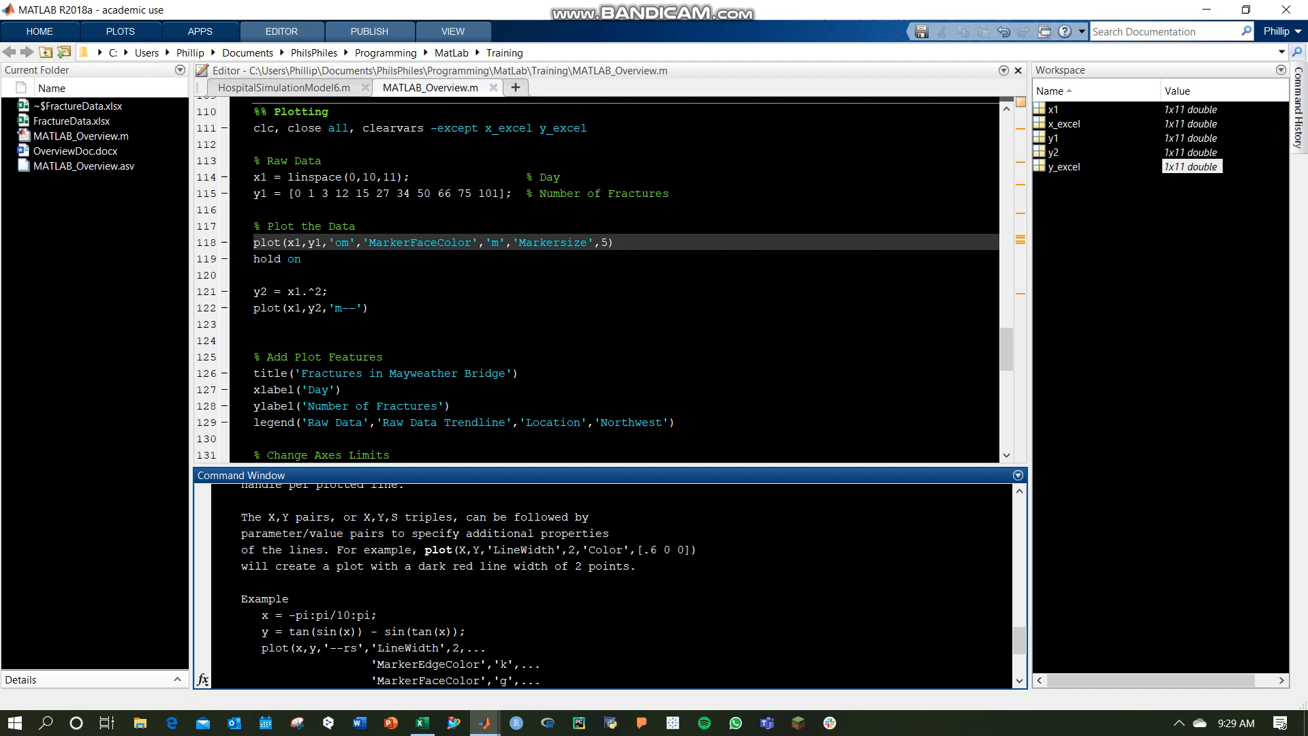
pyautogui.scroll(-3)
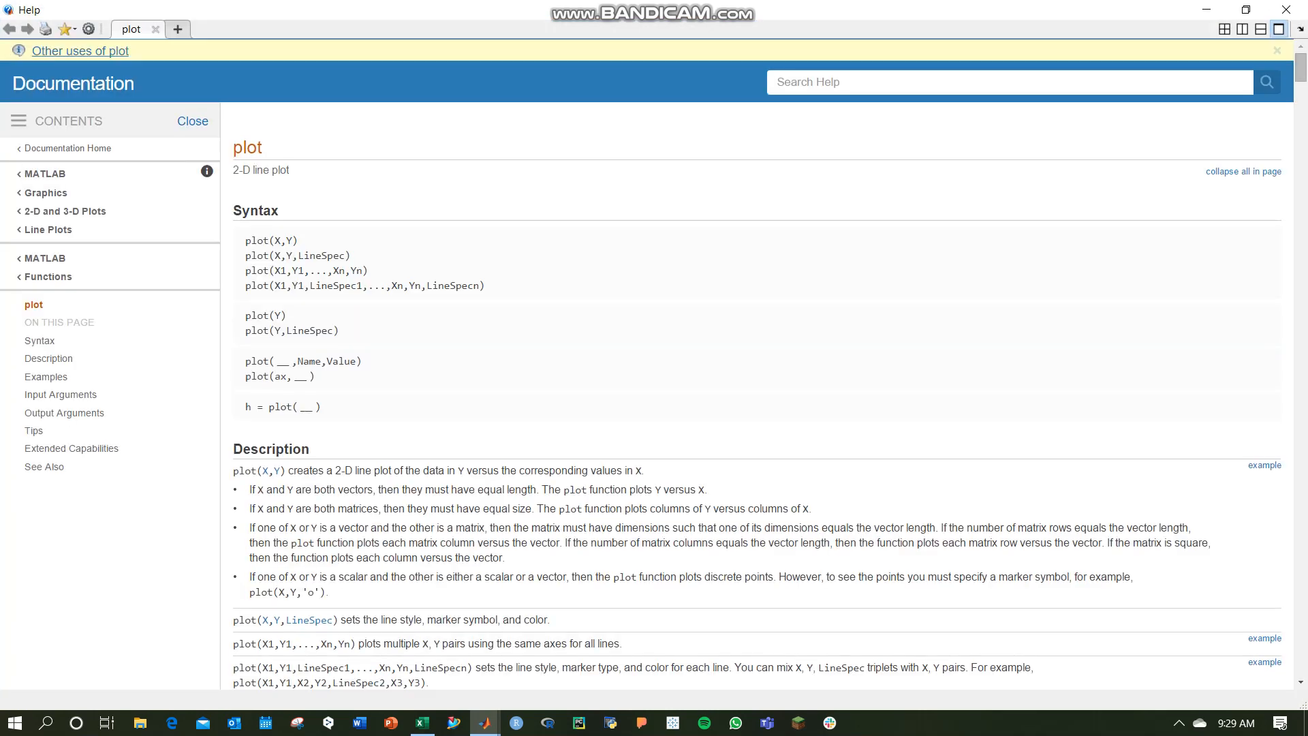
# Follow the reference link to the full plot documentation page and scroll it.
pyautogui.click(1277, 51)
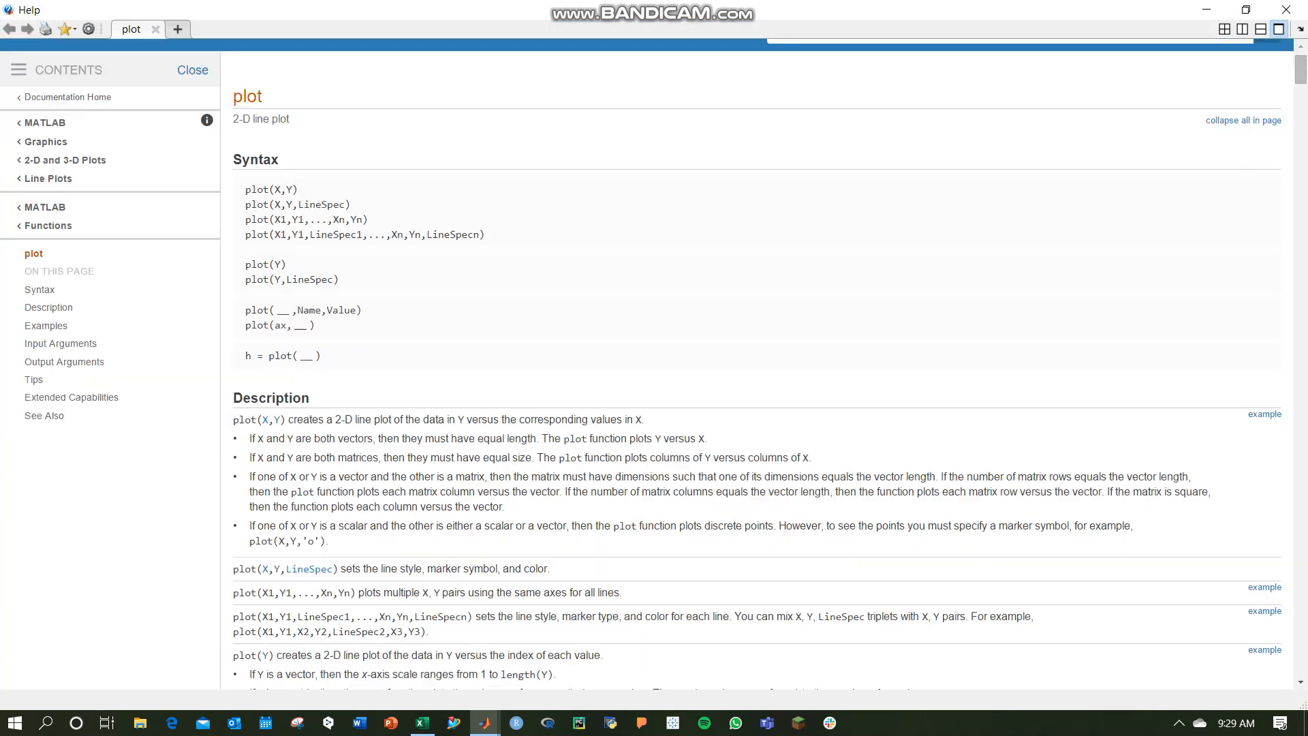
pyautogui.scroll(-3)
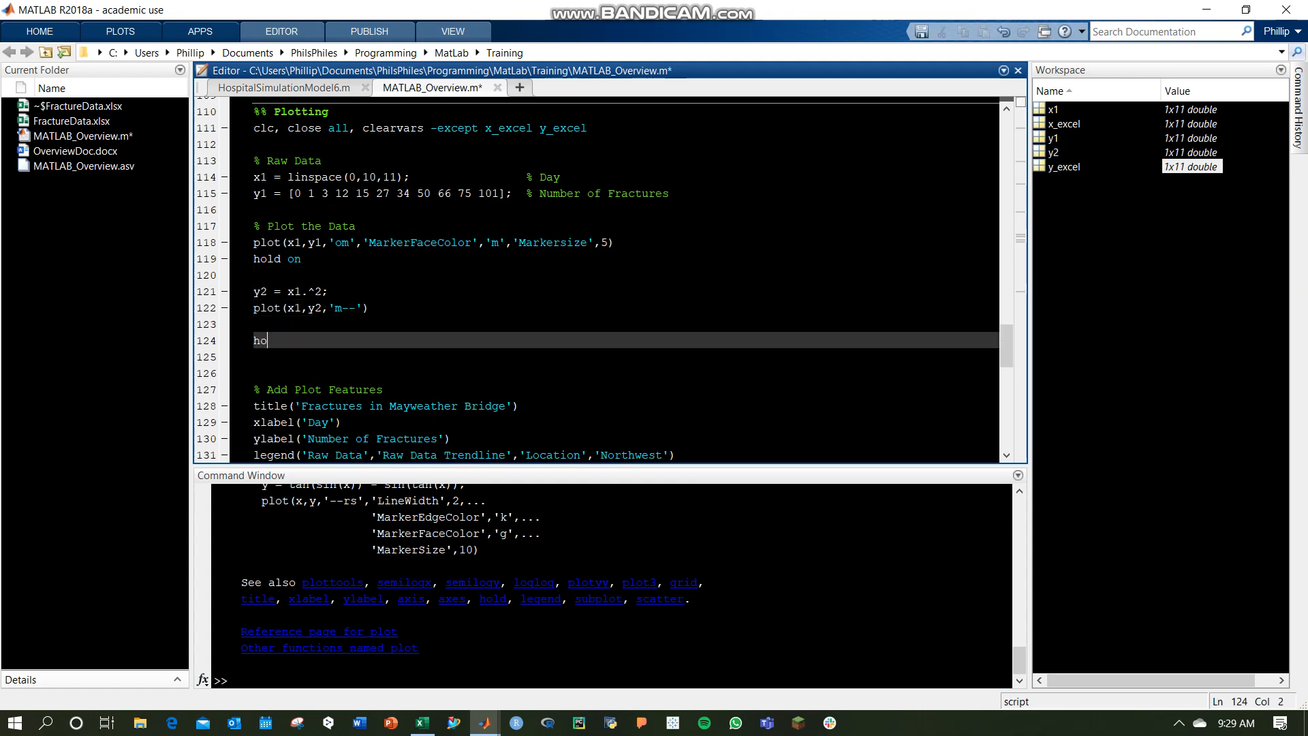
# Add hold on and plot(x_excel,y_excel) below the trendline plot and view the result.
pyautogui.write('ld on')
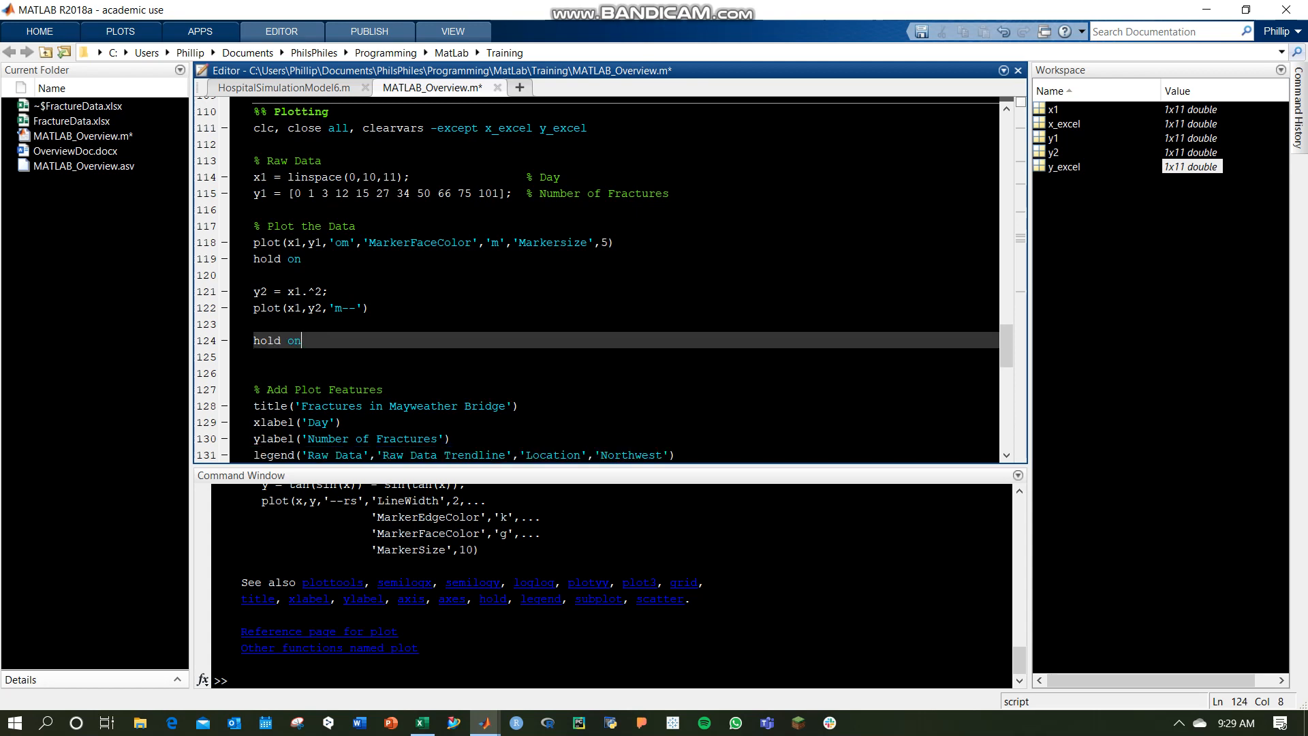
pyautogui.write('plot(x')
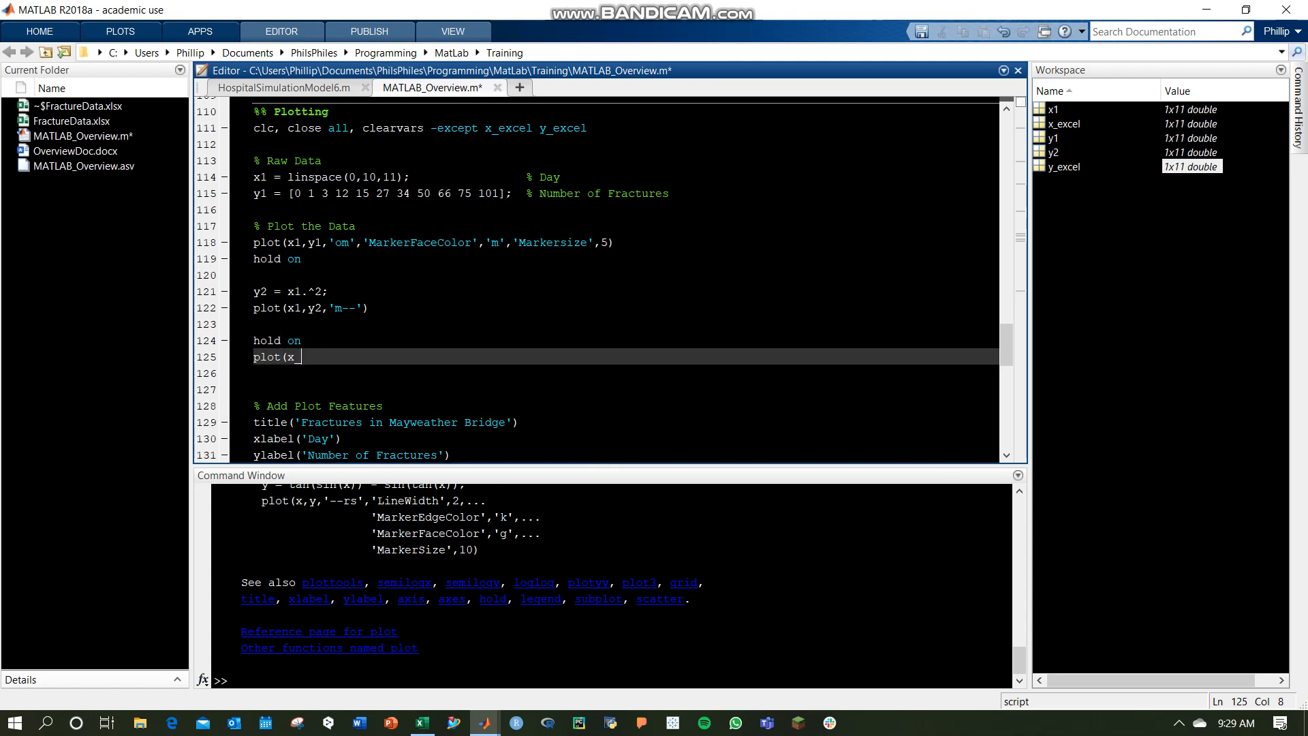
pyautogui.write('_excel,y_excel')
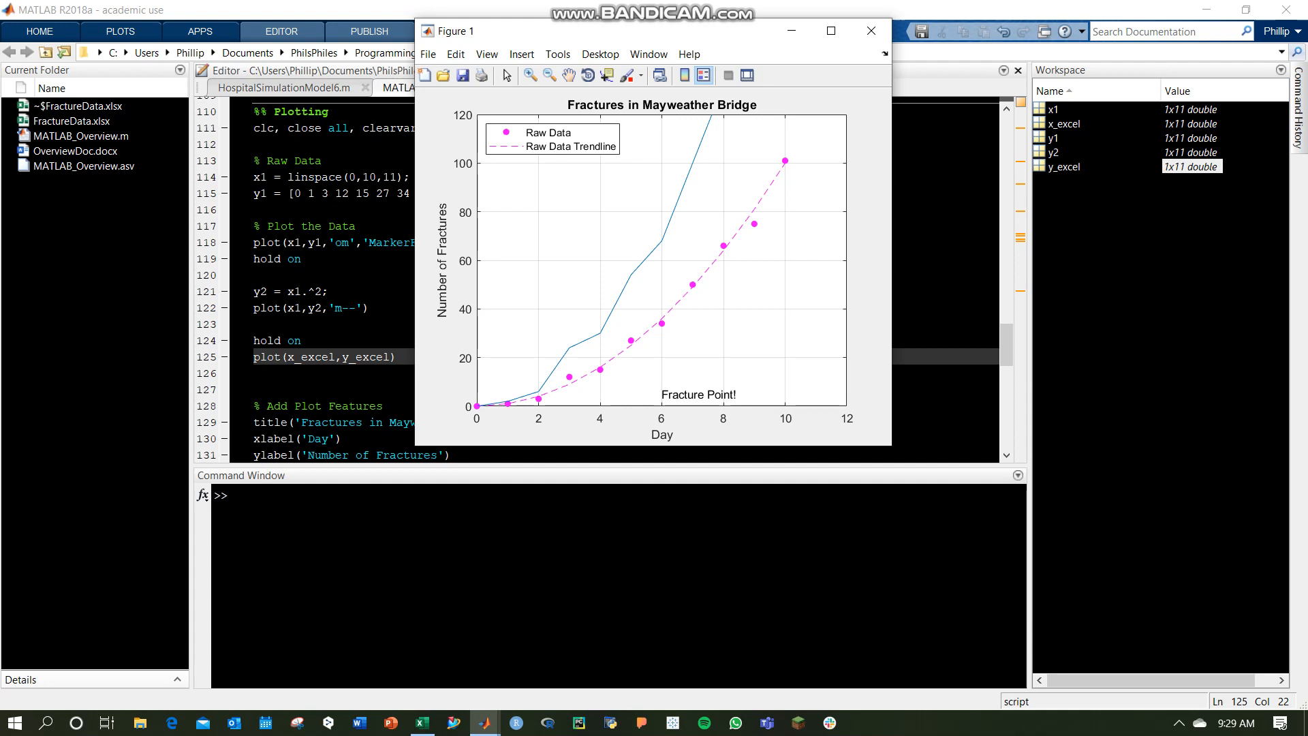
pyautogui.click(871, 31)
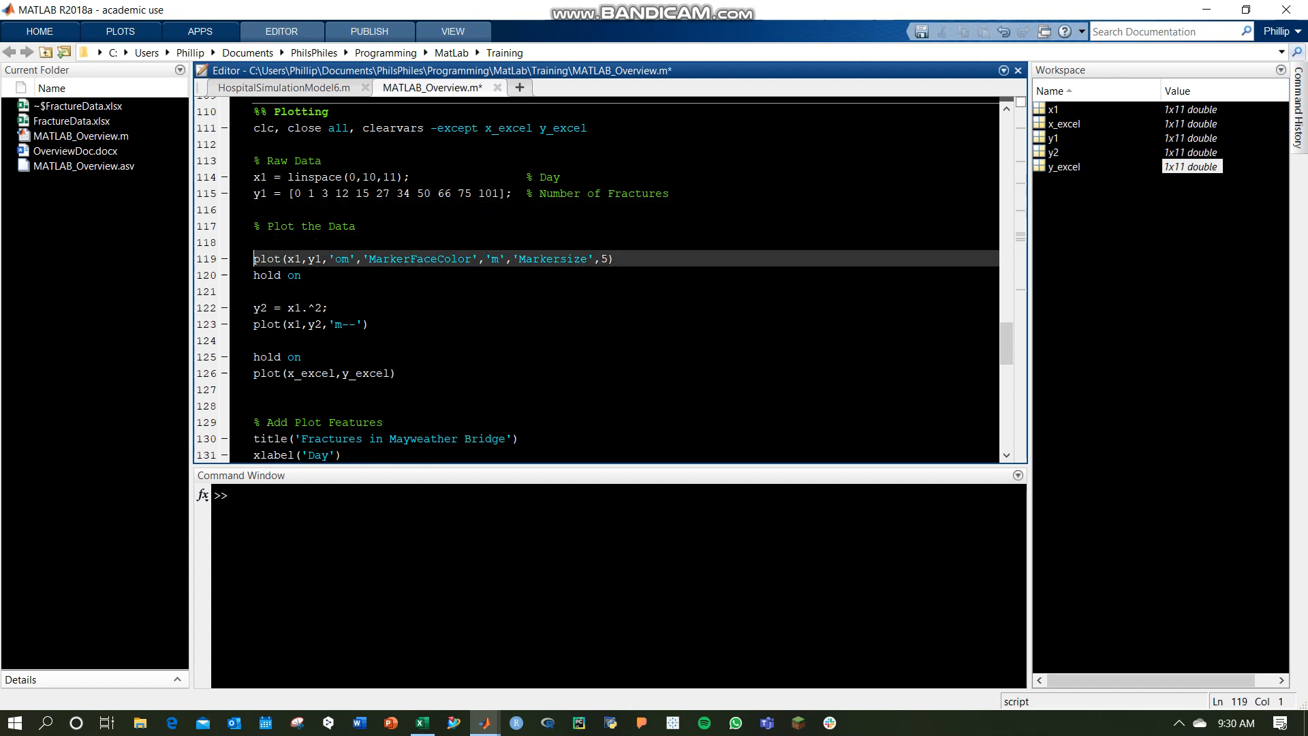
# Start the plotting block with figure(1), push %gtext down, and select the hold on and Excel plot lines for removal.
pyautogui.write('fiu')
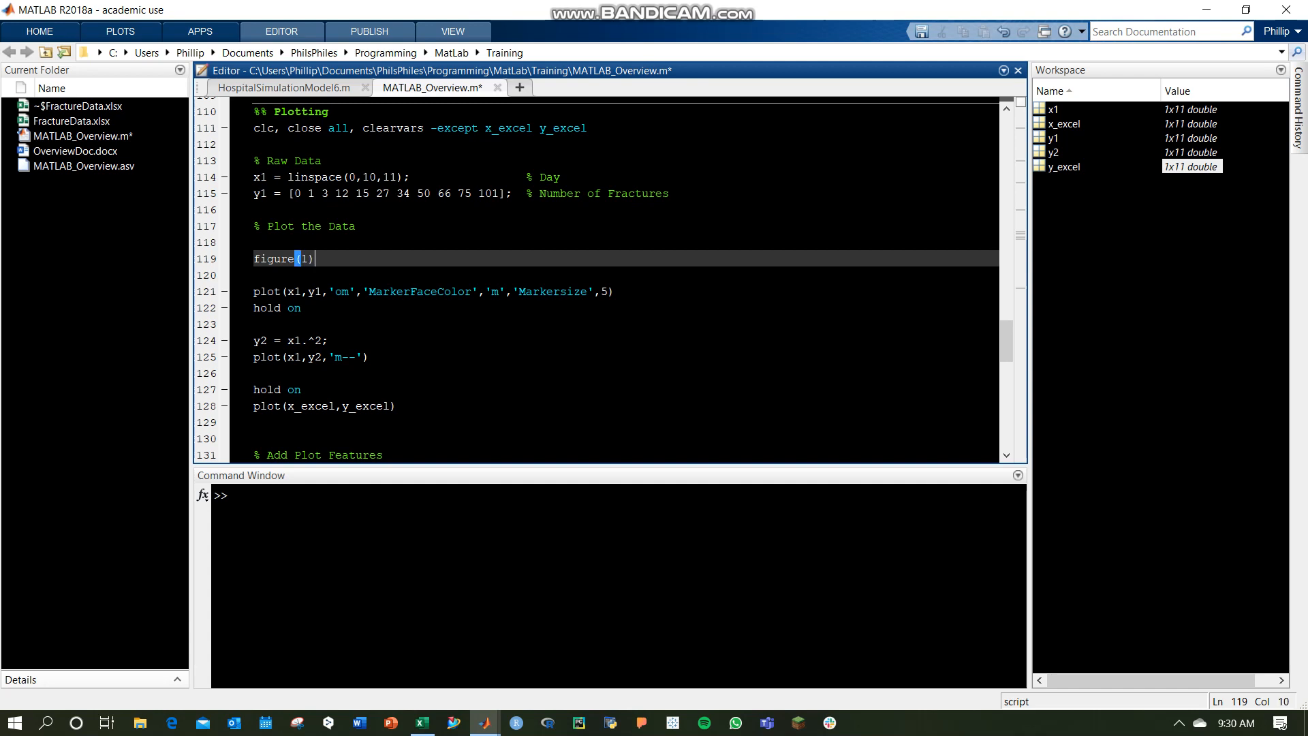
pyautogui.click(314, 259)
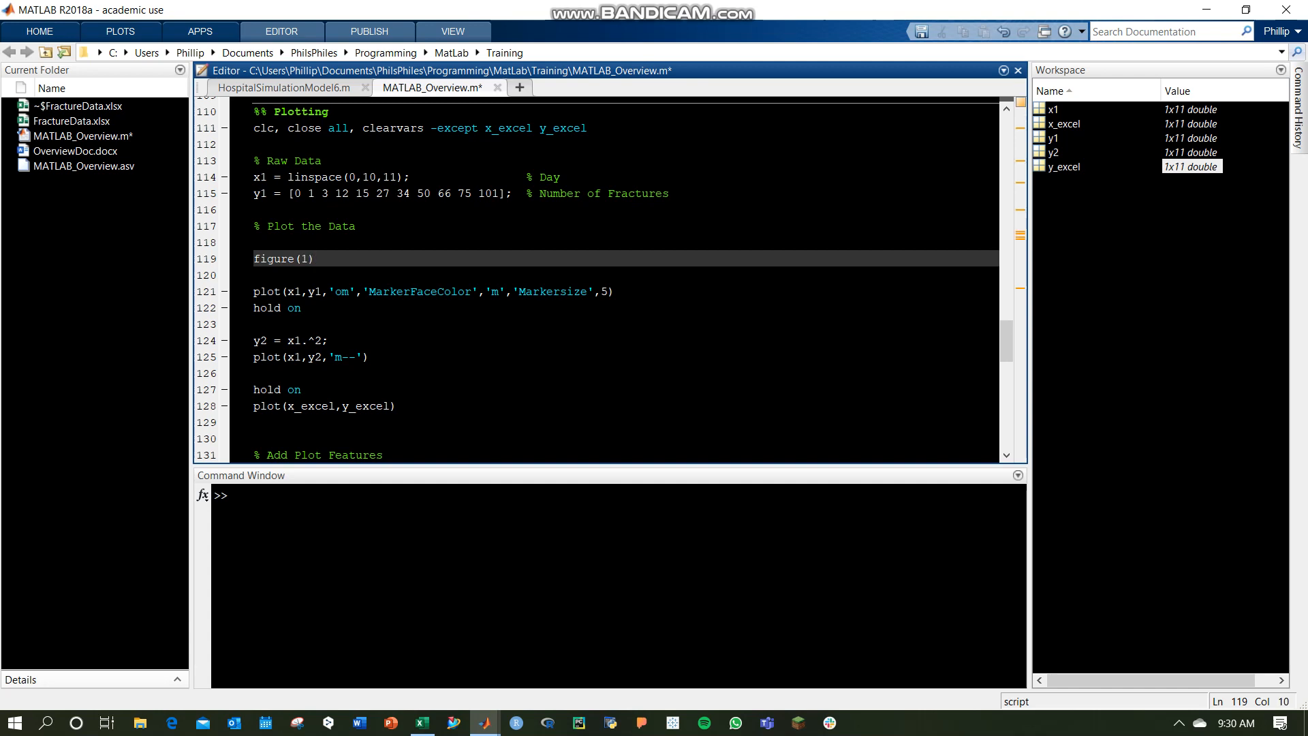
pyautogui.scroll(-3)
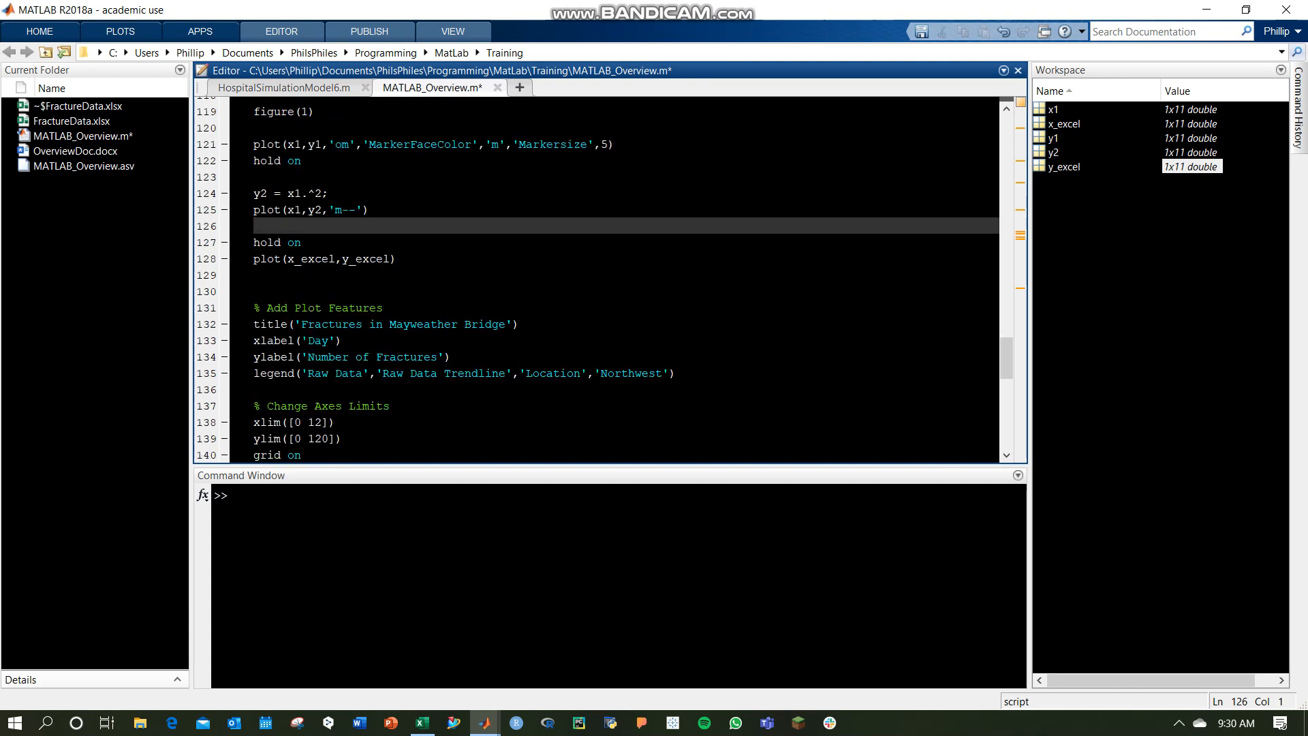
pyautogui.scroll(-3)
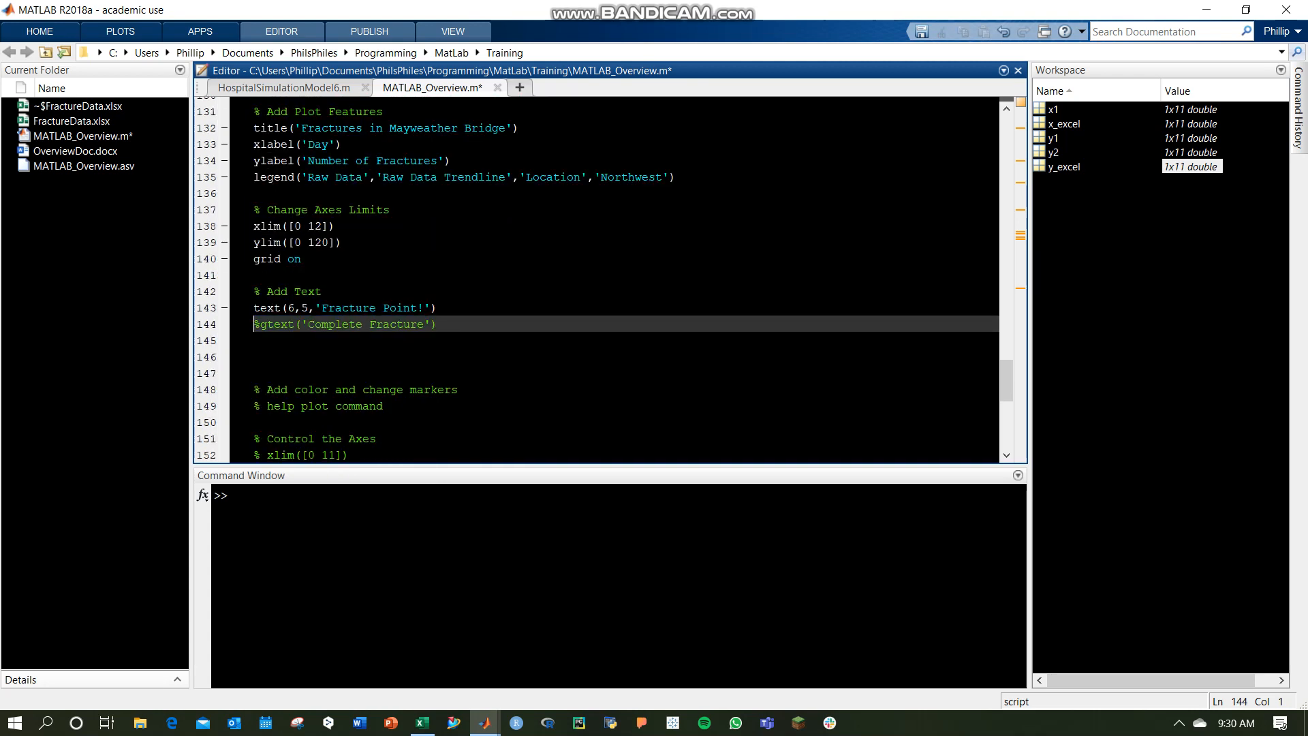
pyautogui.press('Enter')
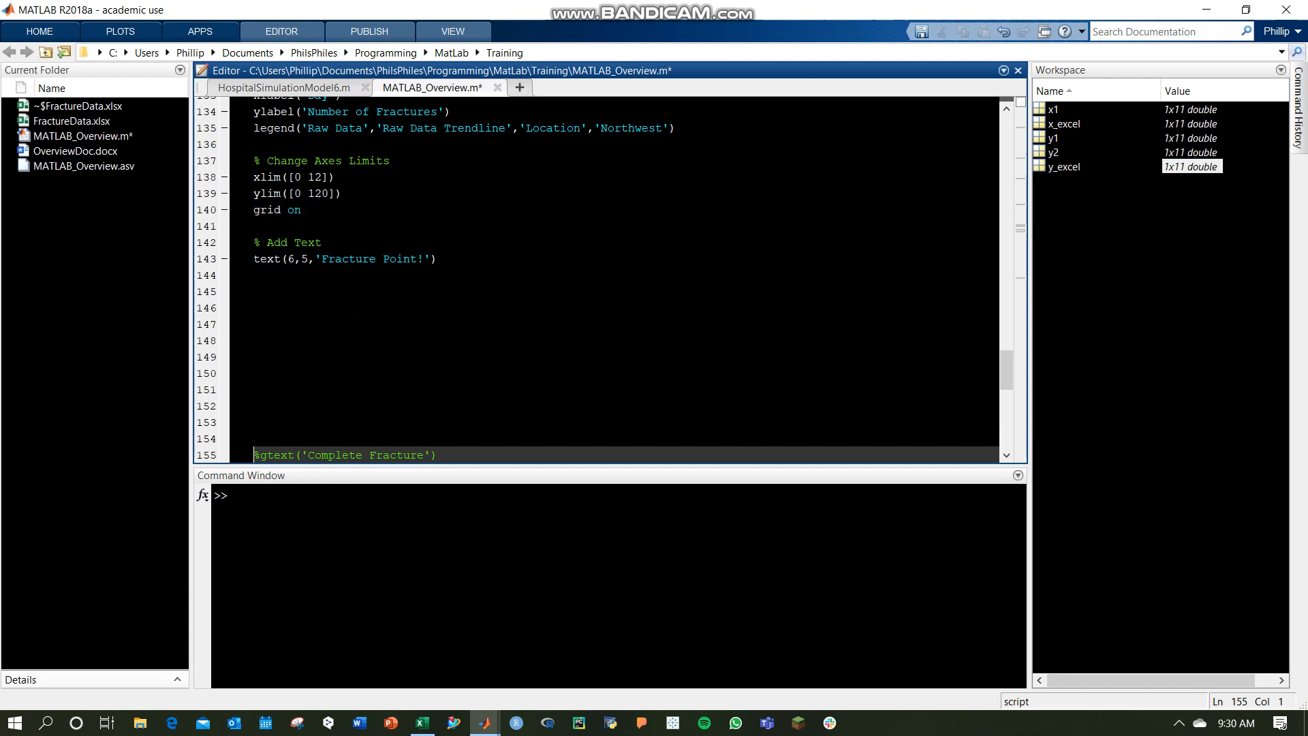
pyautogui.scroll(3)
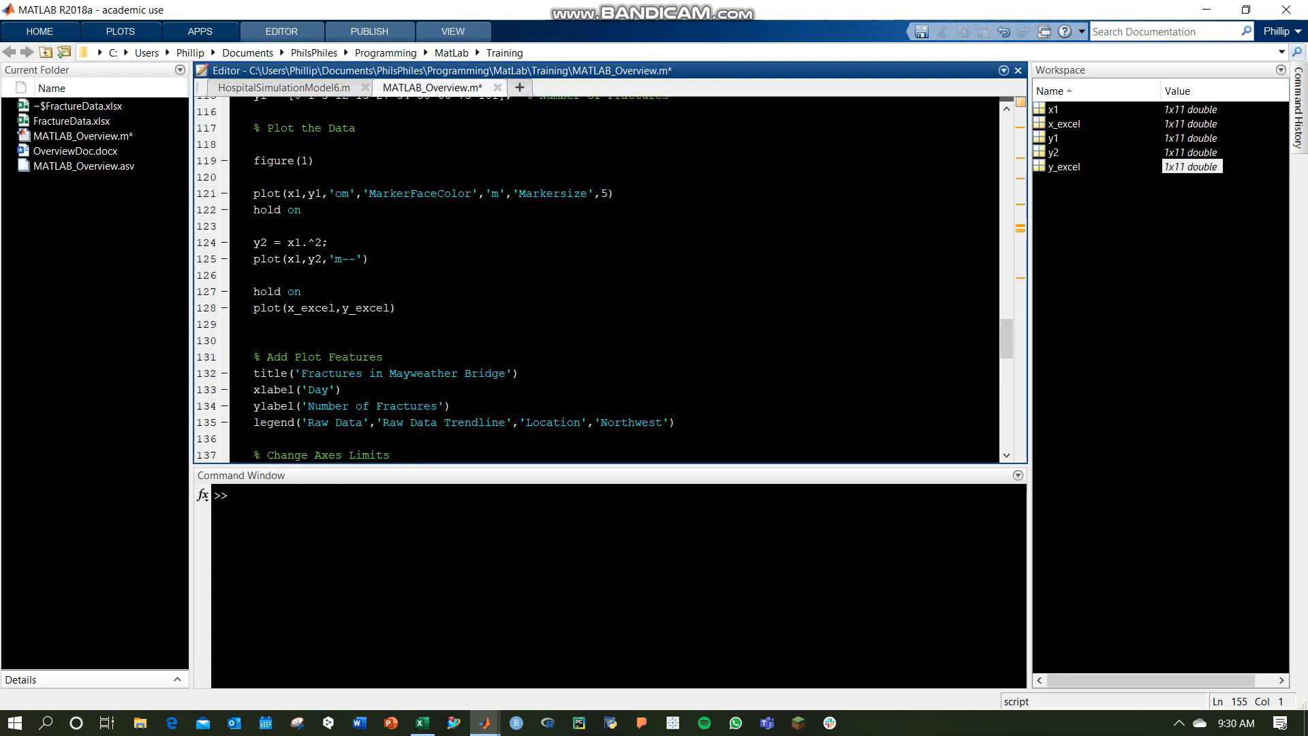
pyautogui.moveTo(255, 291); pyautogui.dragTo(397, 307)
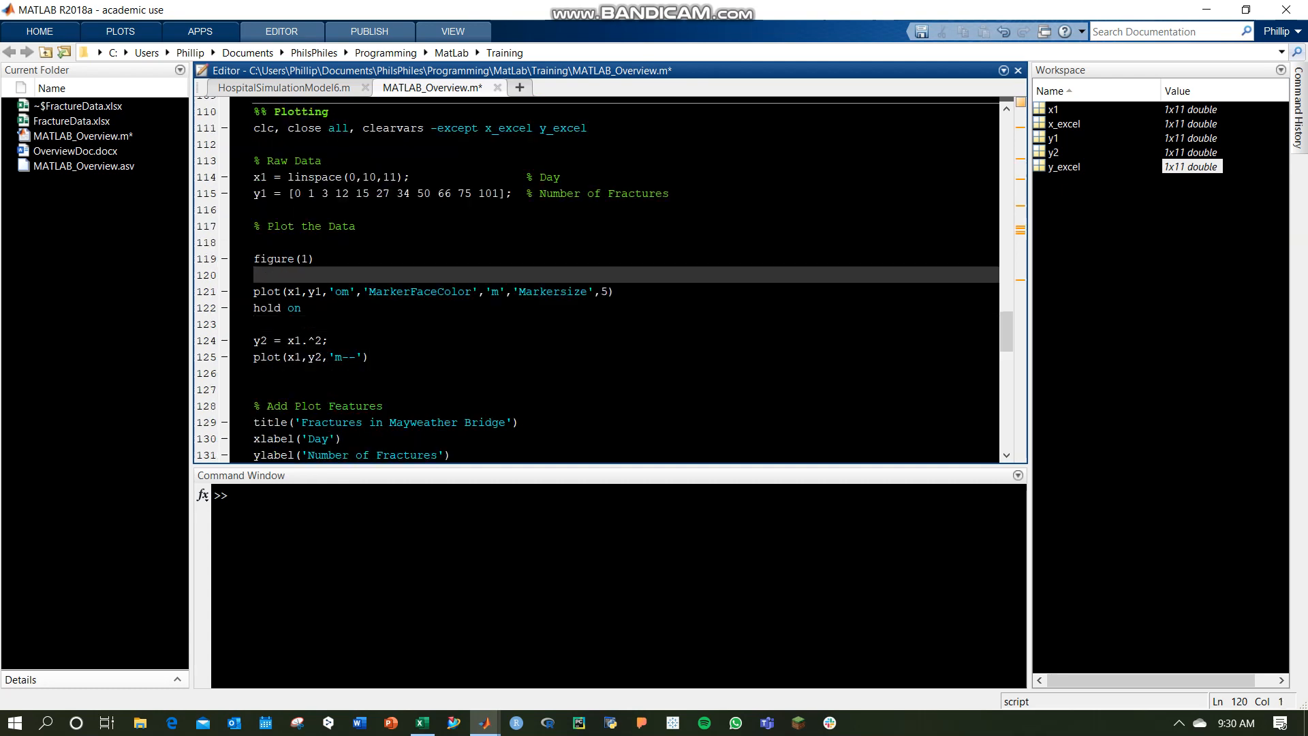
# Write subplot(1,2,1) under figure(1), correcting mistyped layout numbers, and run the script.
pyautogui.write('subplot(')
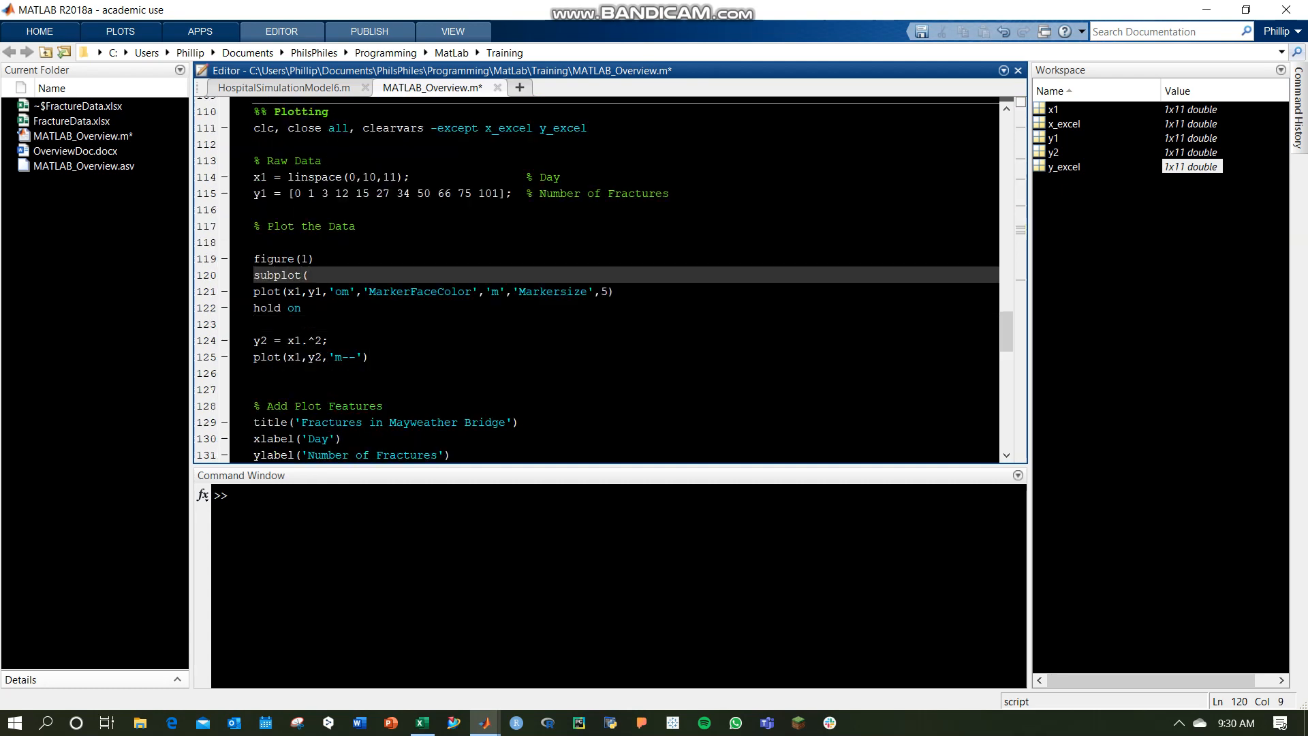
pyautogui.write('(')
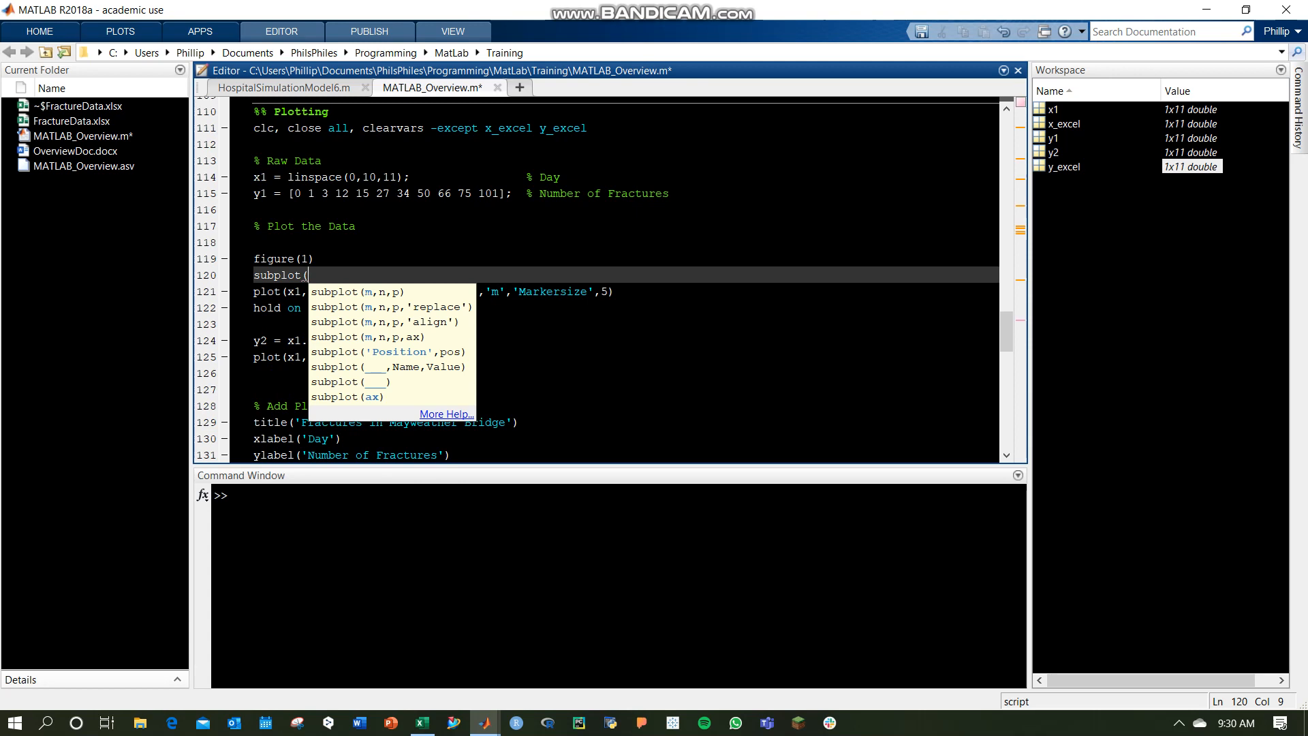
pyautogui.write('1,3')
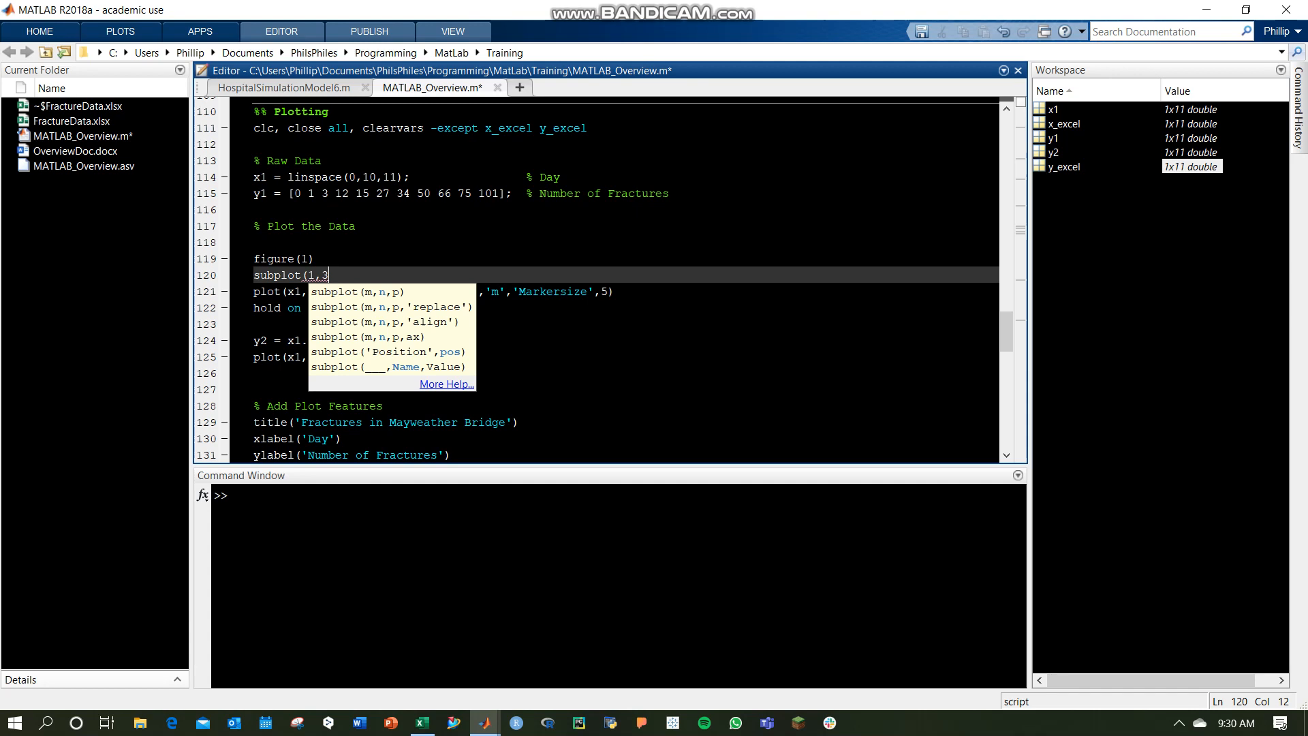
pyautogui.press('Backspace')
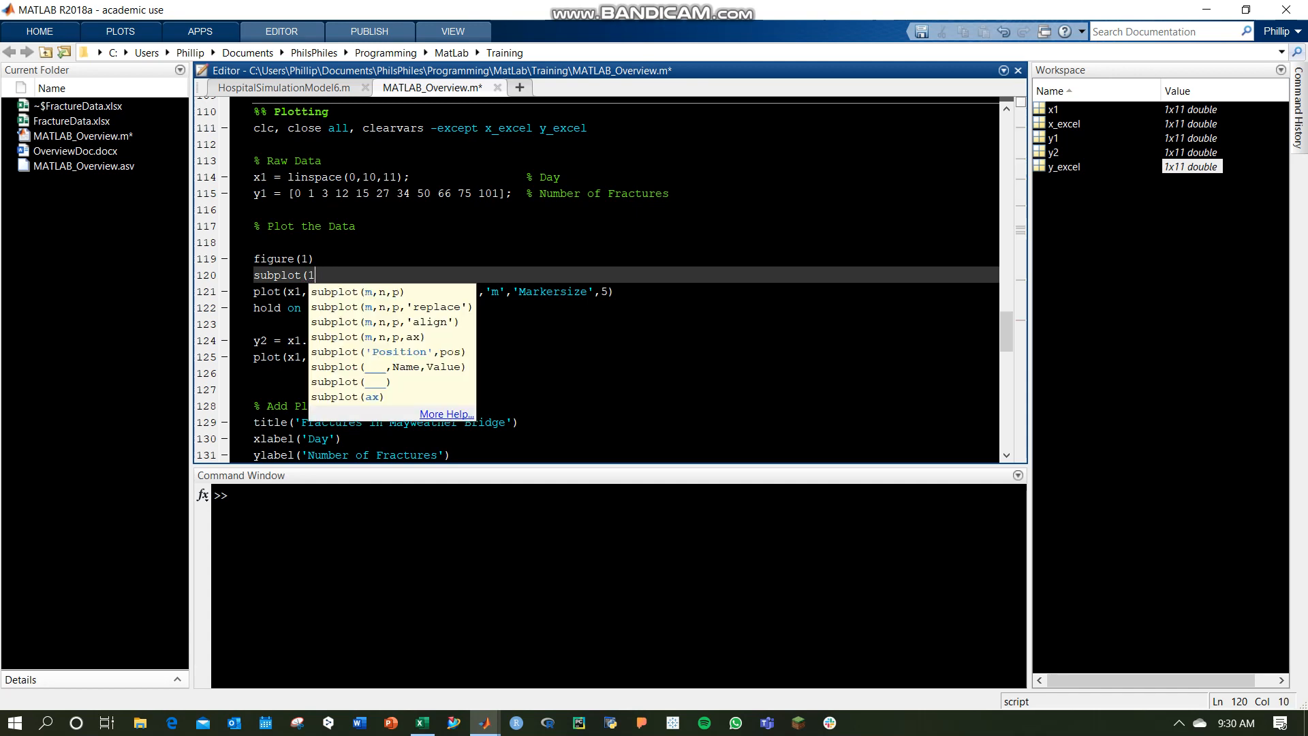
pyautogui.write('3,1')
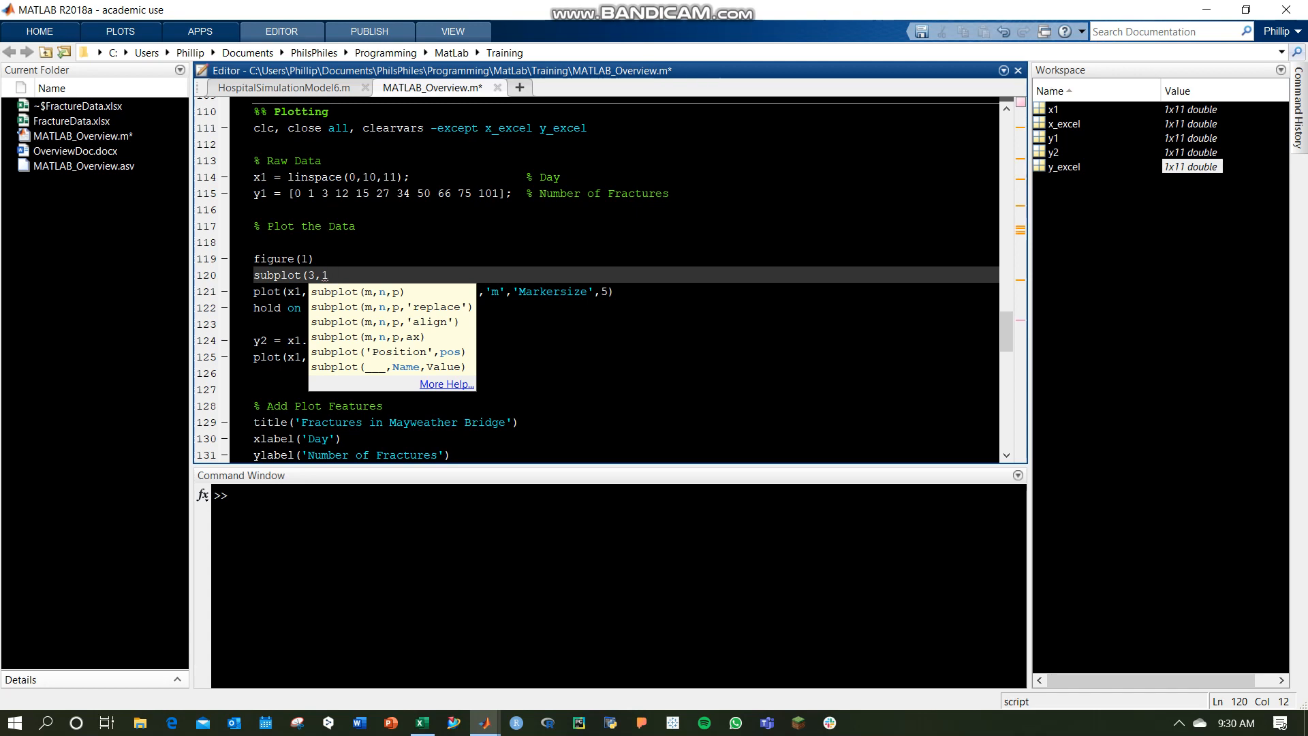
pyautogui.write(',')
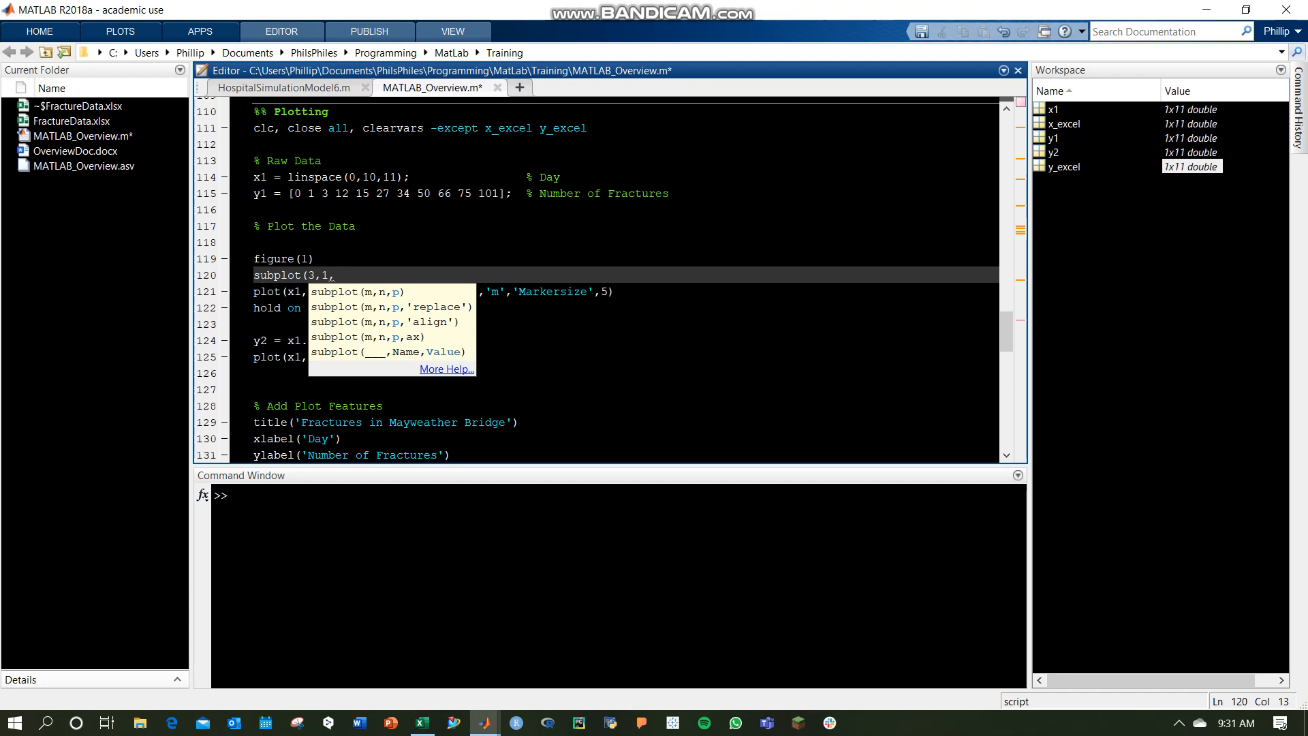
pyautogui.write('1')
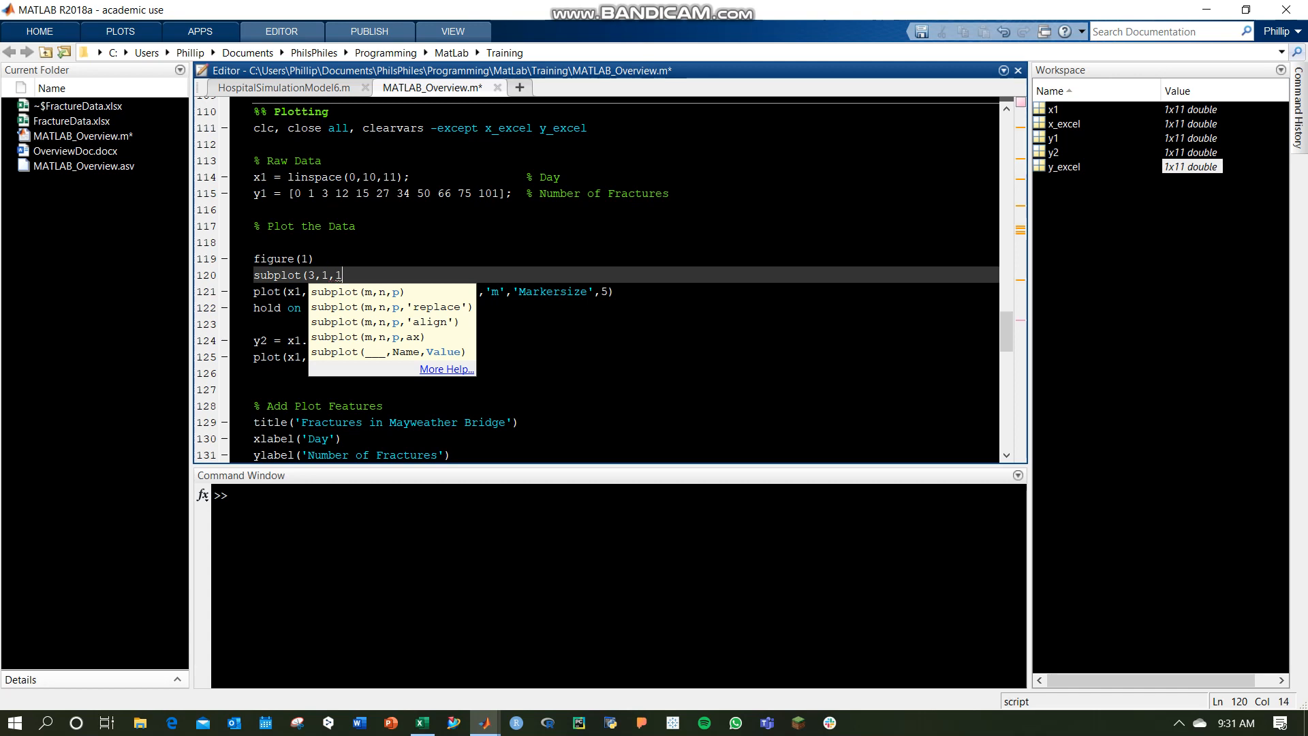
pyautogui.press('Backspace')
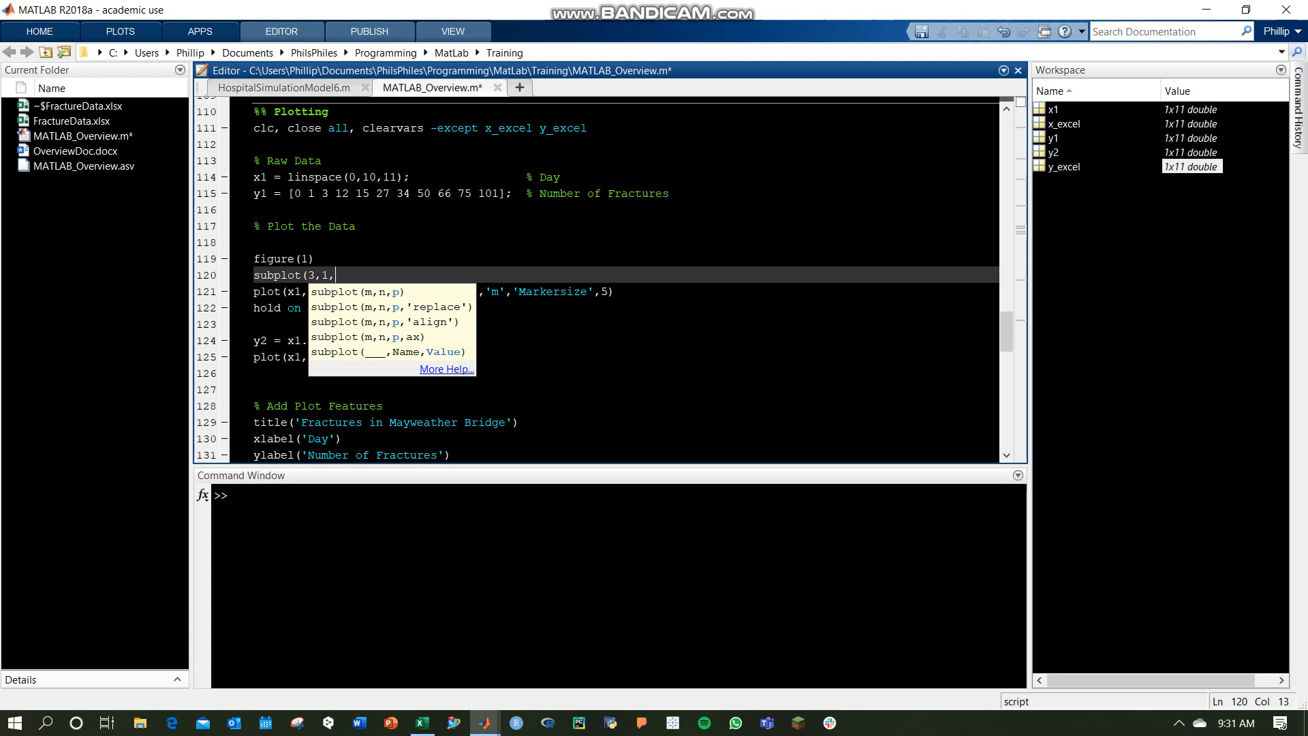
pyautogui.press('Backspace')
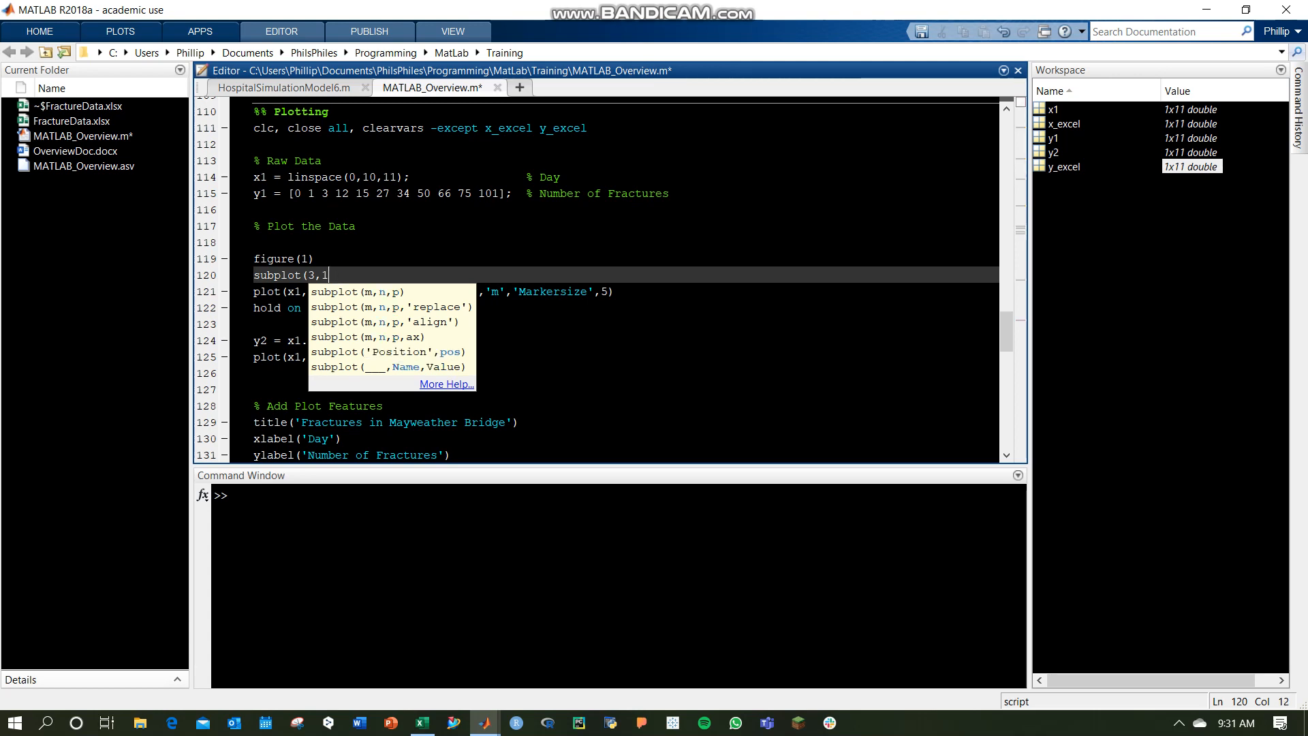
pyautogui.press('BackSpace')
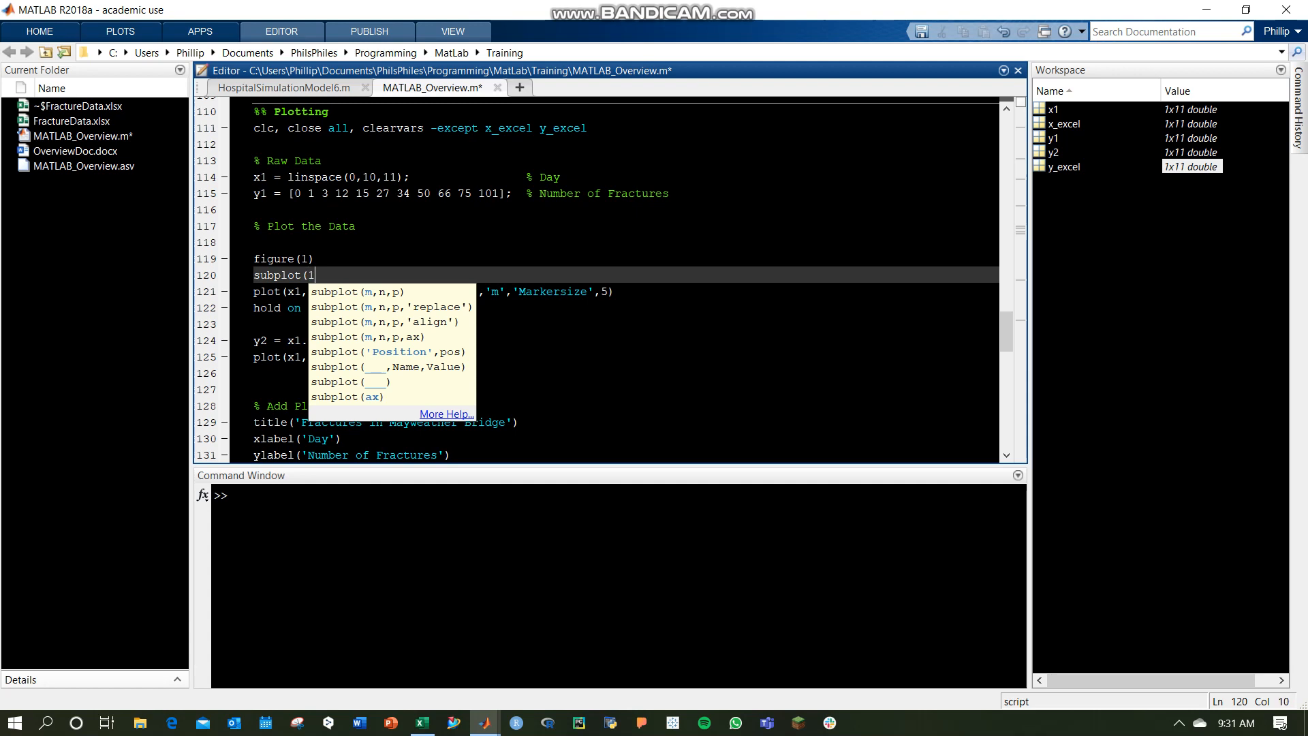
pyautogui.write(',2')
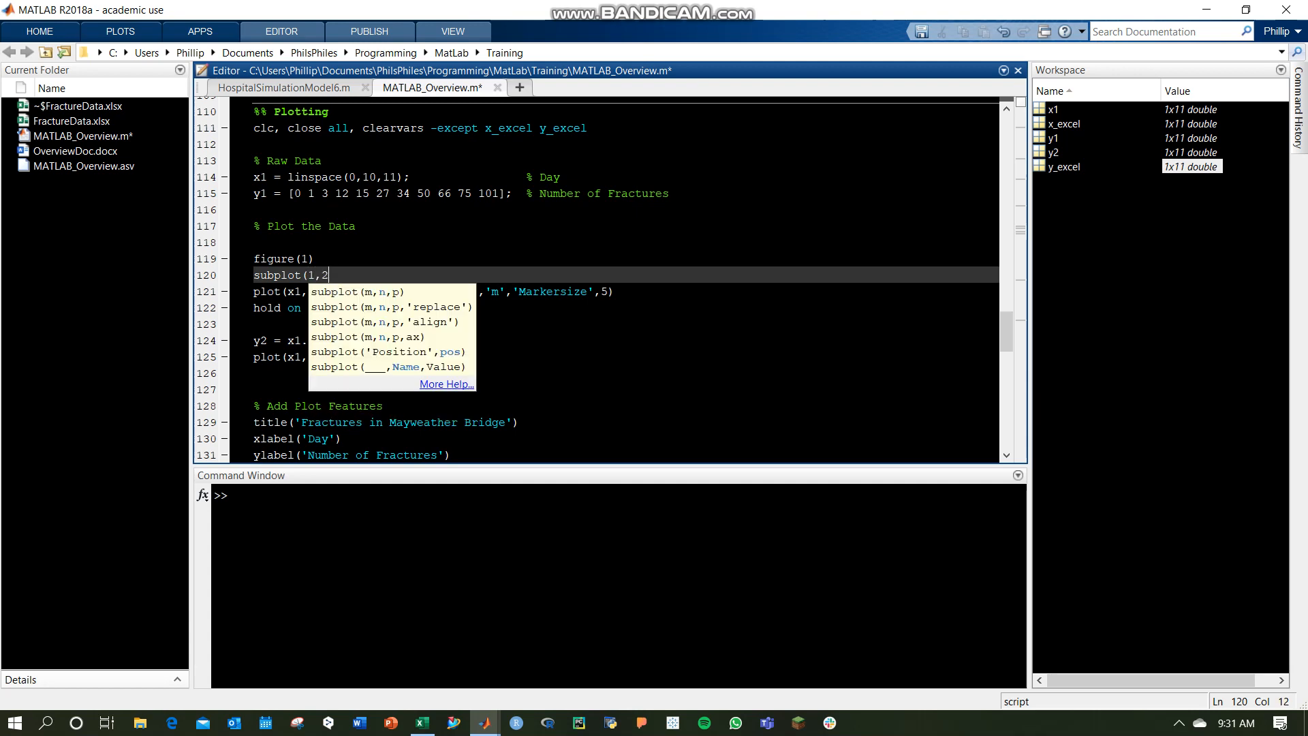
pyautogui.write(',1)')
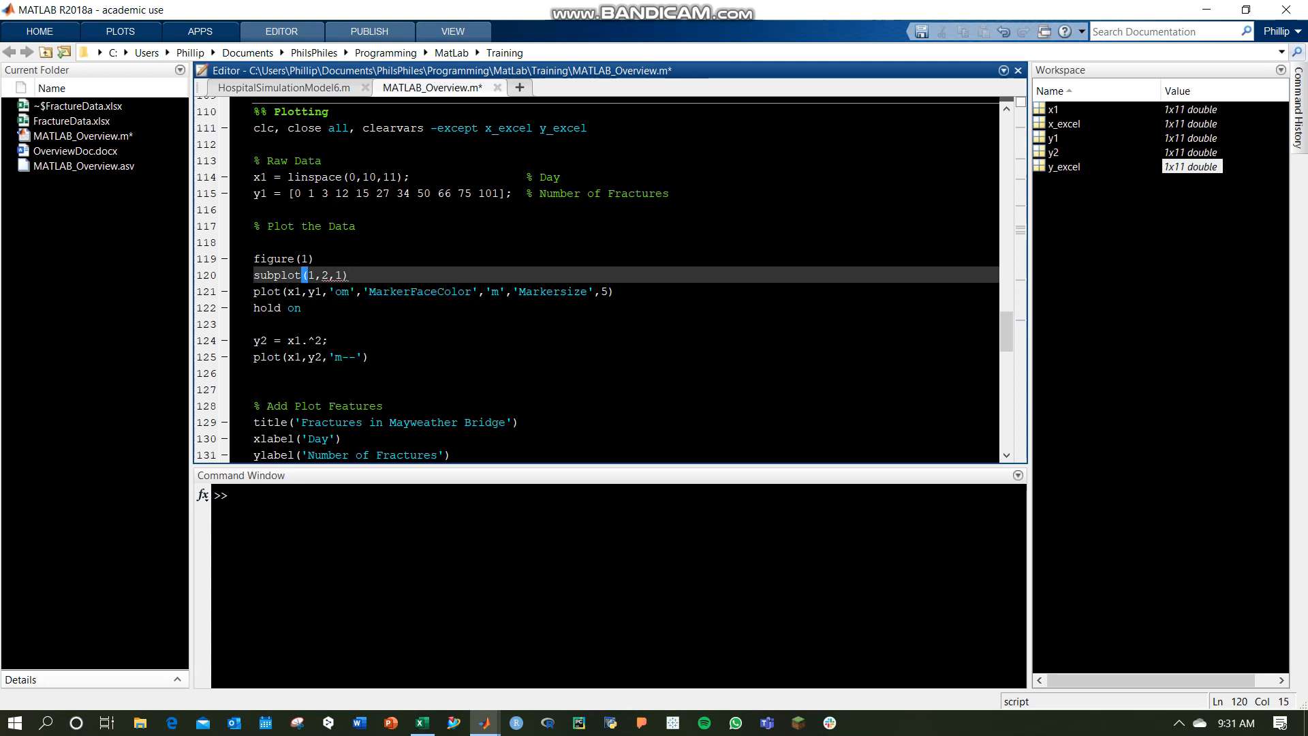
pyautogui.press('f5')
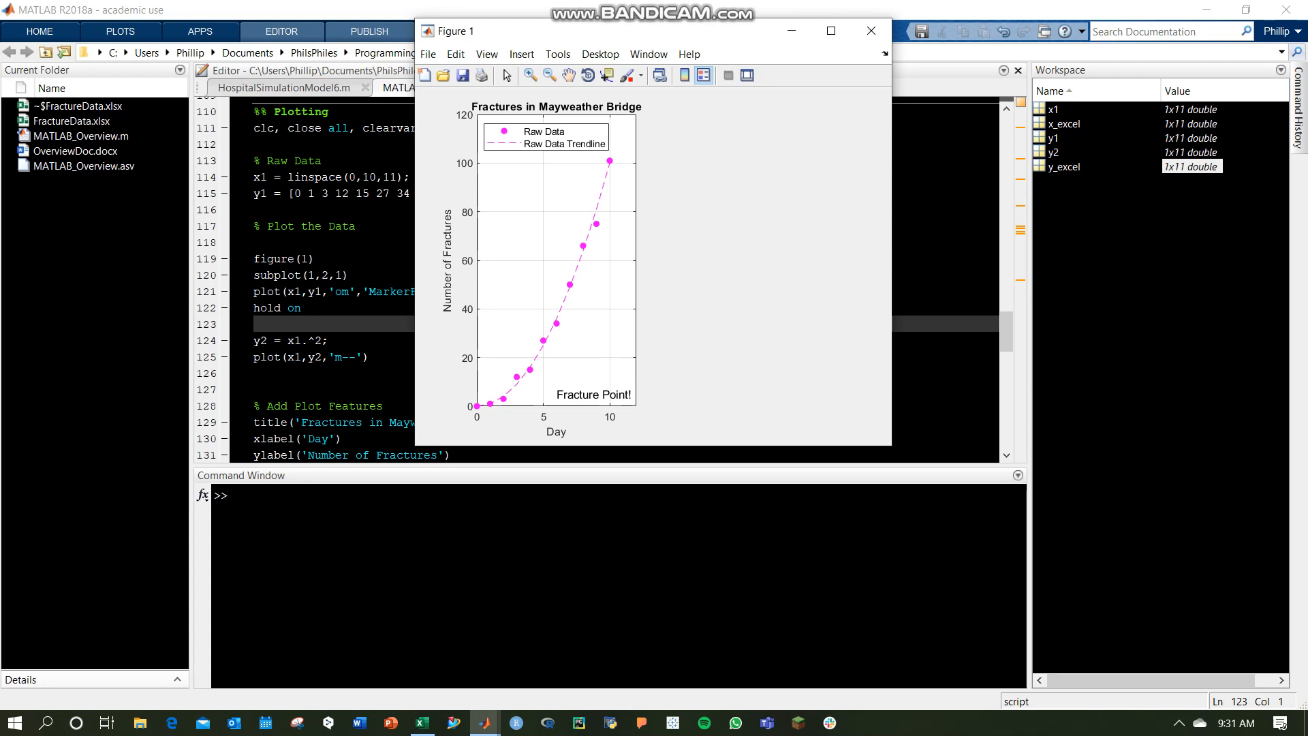
# Add a '% SECOND SUBPLOT' comment with subplot(1,2,2) and start its plot call.
pyautogui.click(871, 31)
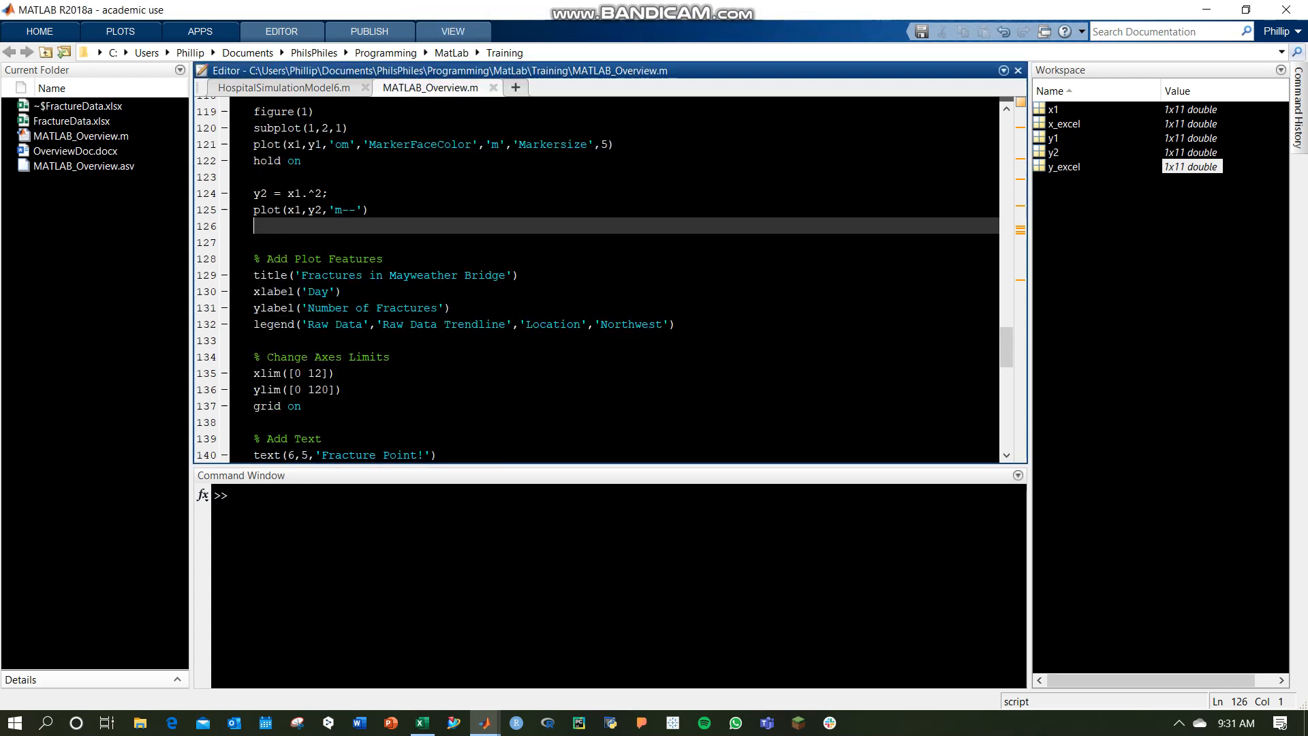
pyautogui.scroll(-3)
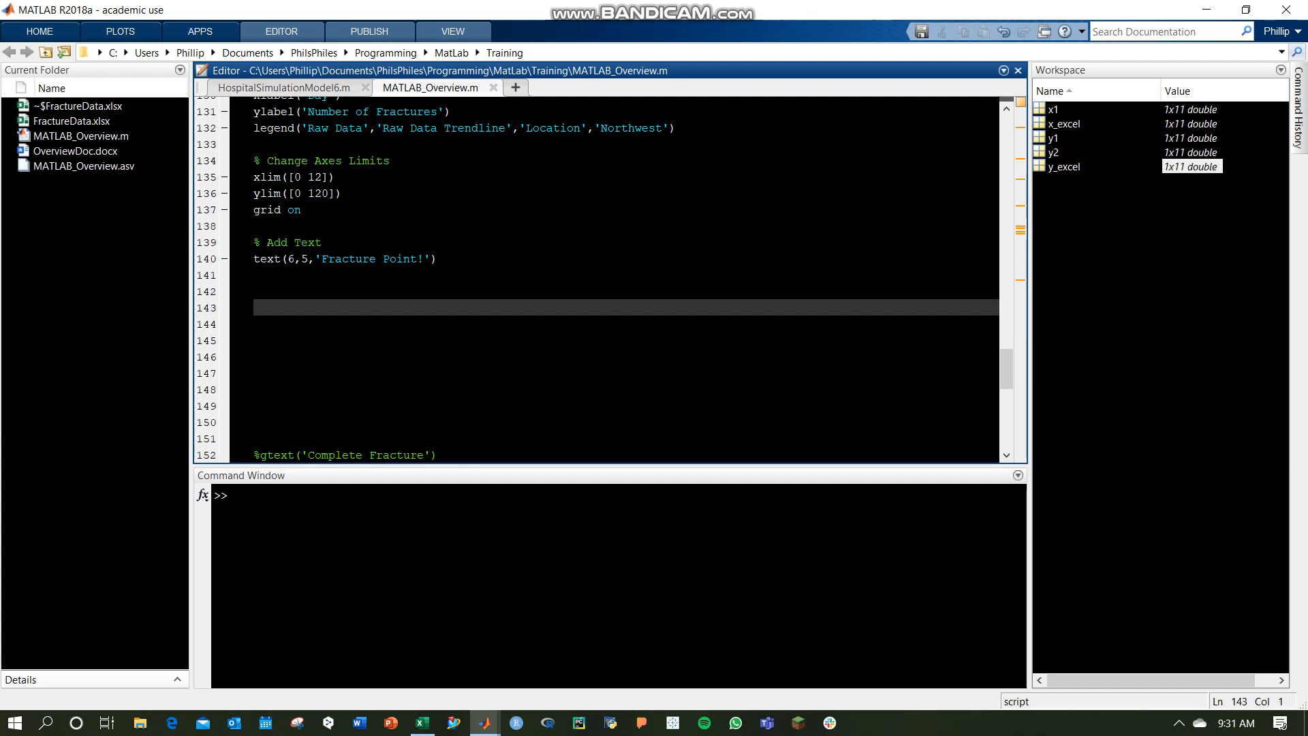
pyautogui.write('subplot(')
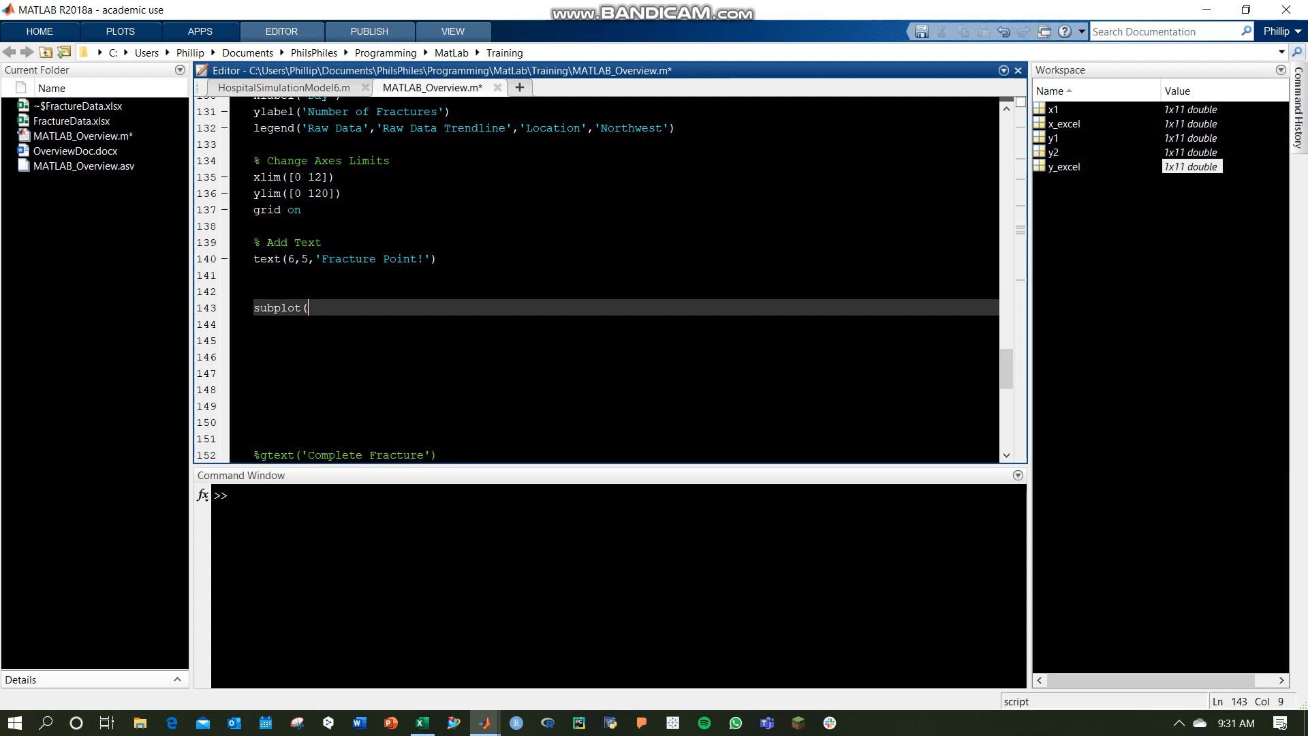
pyautogui.write('1,2')
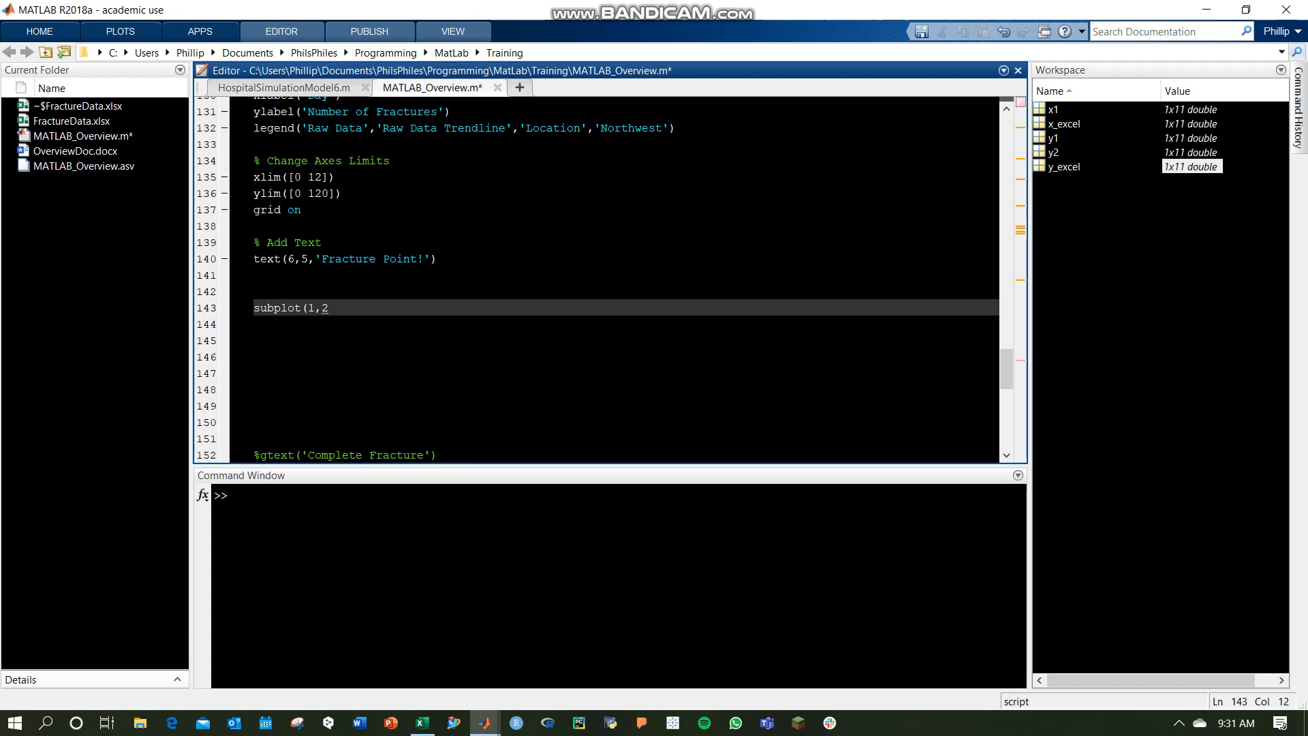
pyautogui.write(',2)')
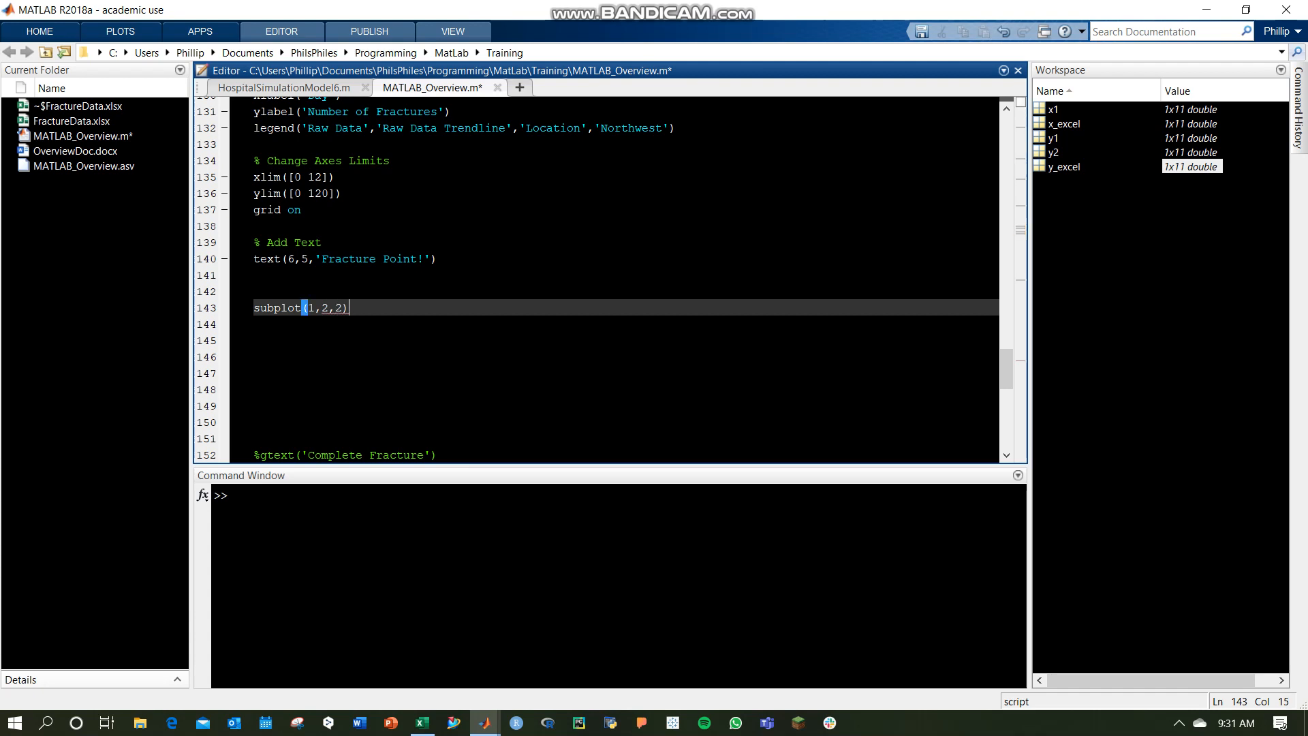
pyautogui.write('plot(')
pyautogui.click(624, 290)
pyautogui.write('%')
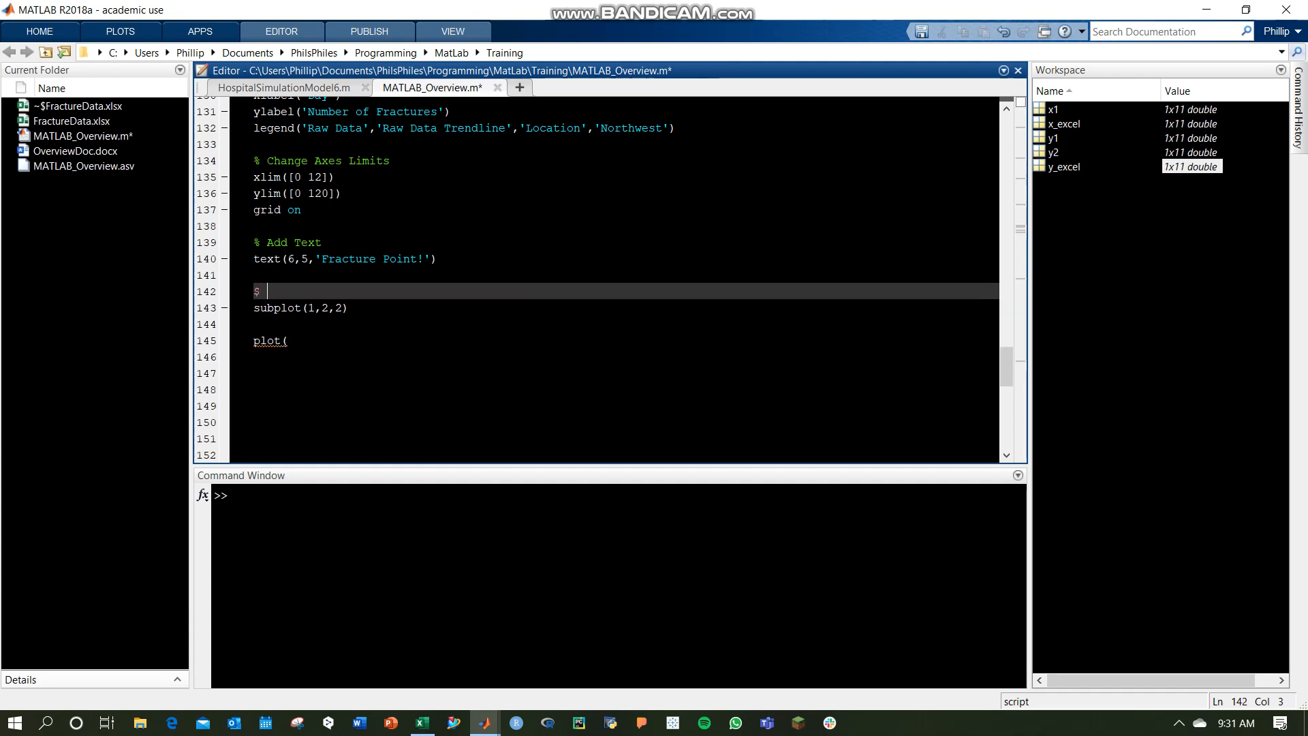
pyautogui.write('SECOND')
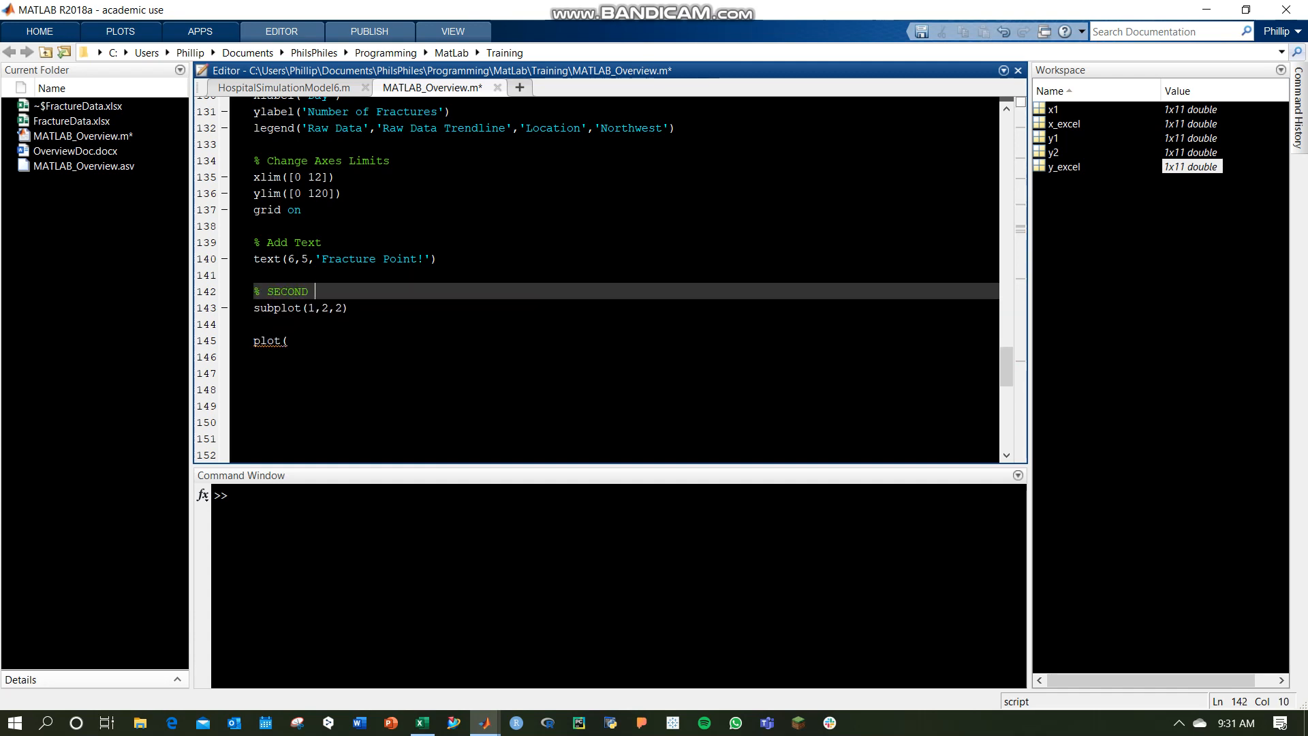
pyautogui.write('SUBPLOT')
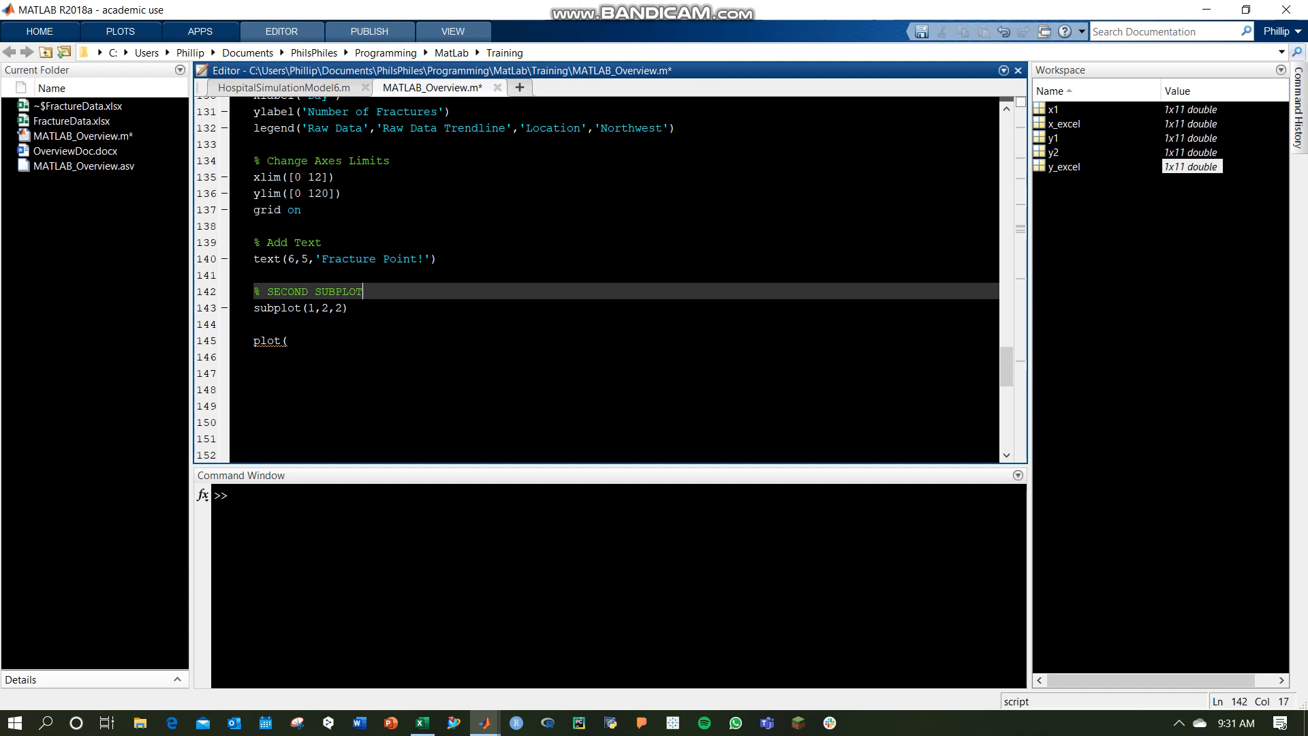
# Complete plot(x_excel,y_excel) for the second subplot and run the script.
pyautogui.click(288, 341)
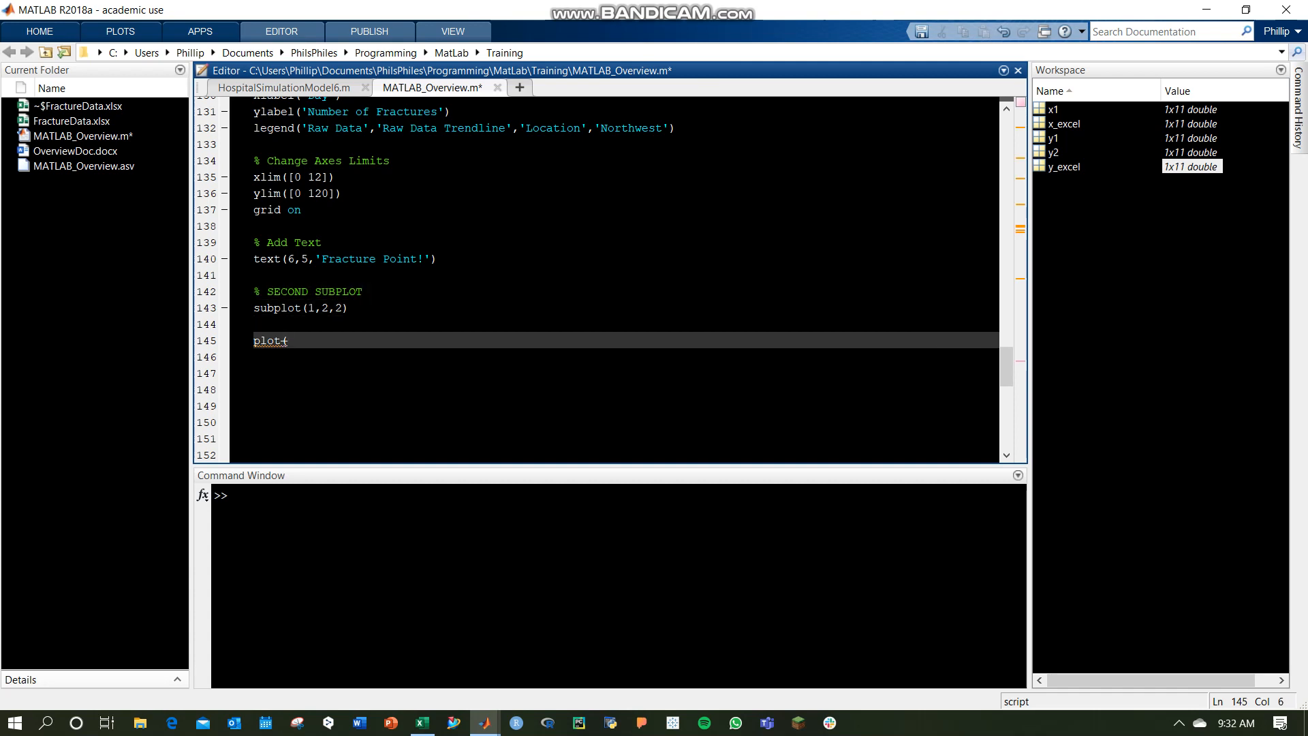
pyautogui.write('x_excel,')
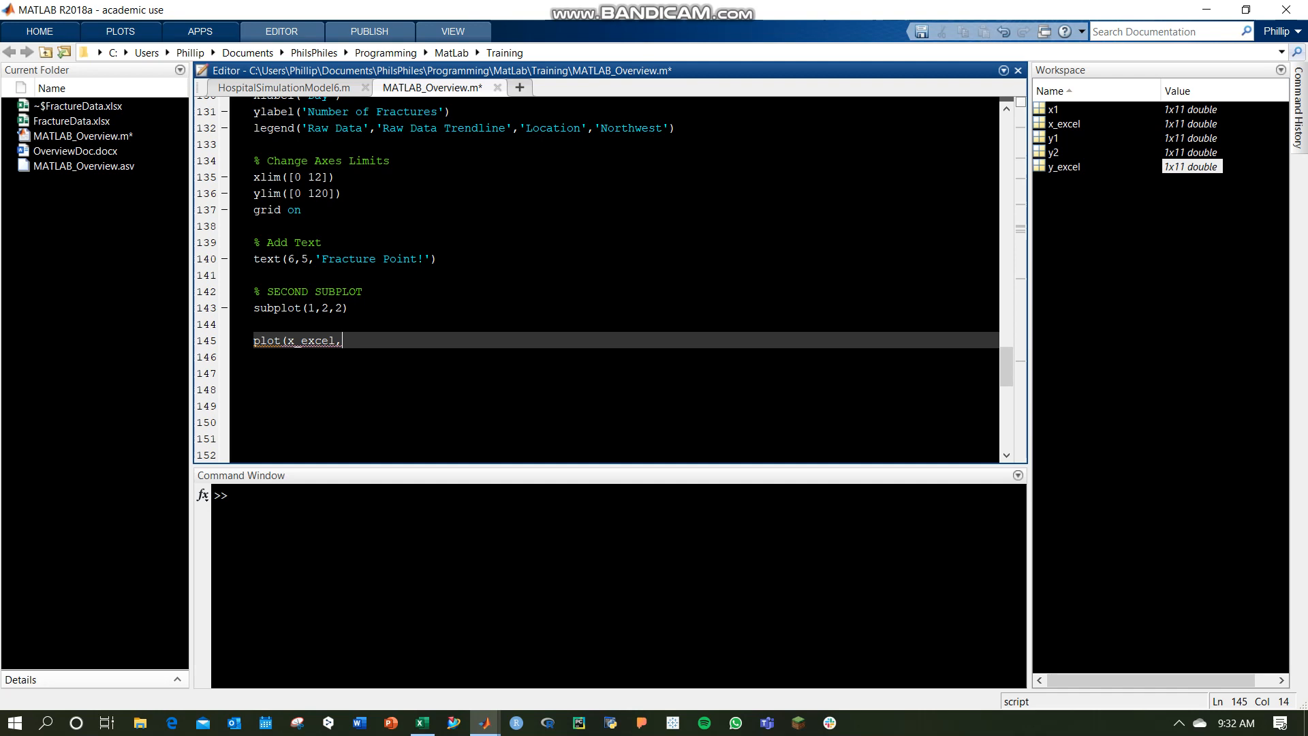
pyautogui.write('y_excel)')
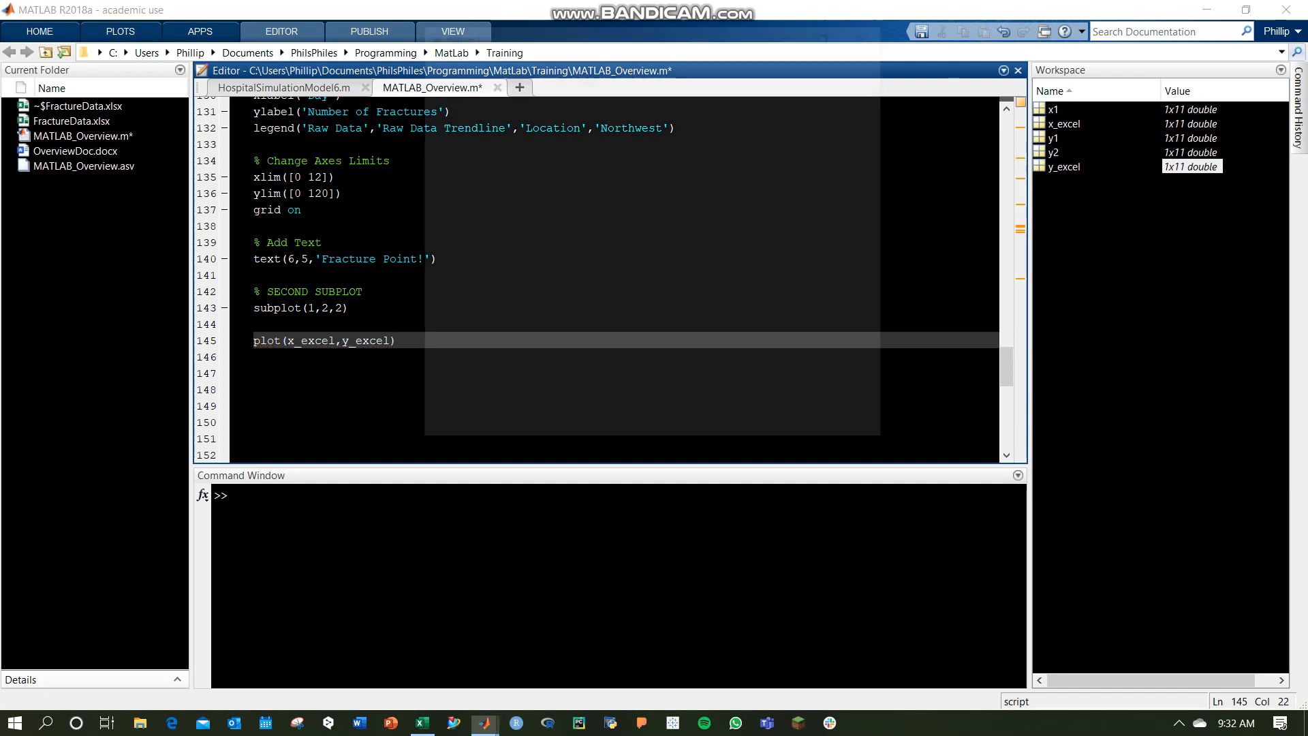
pyautogui.press('f5')
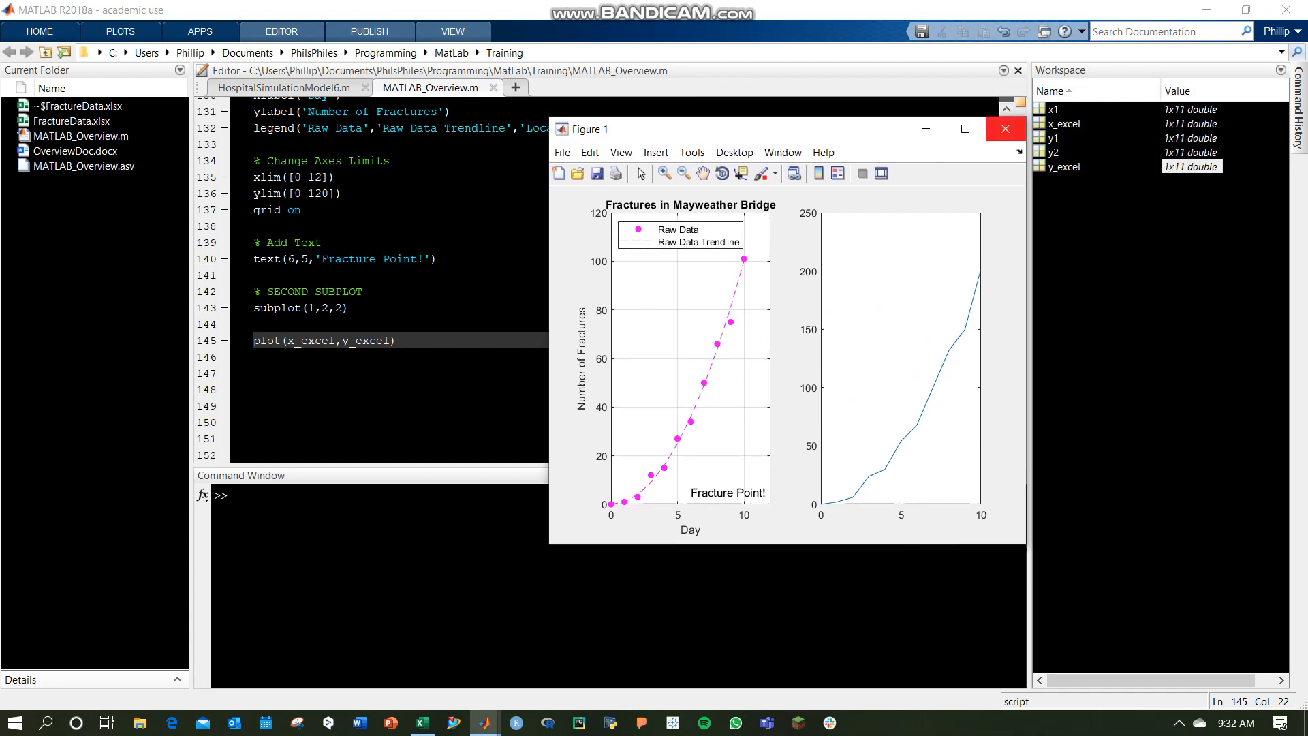
pyautogui.moveTo(621, 152)
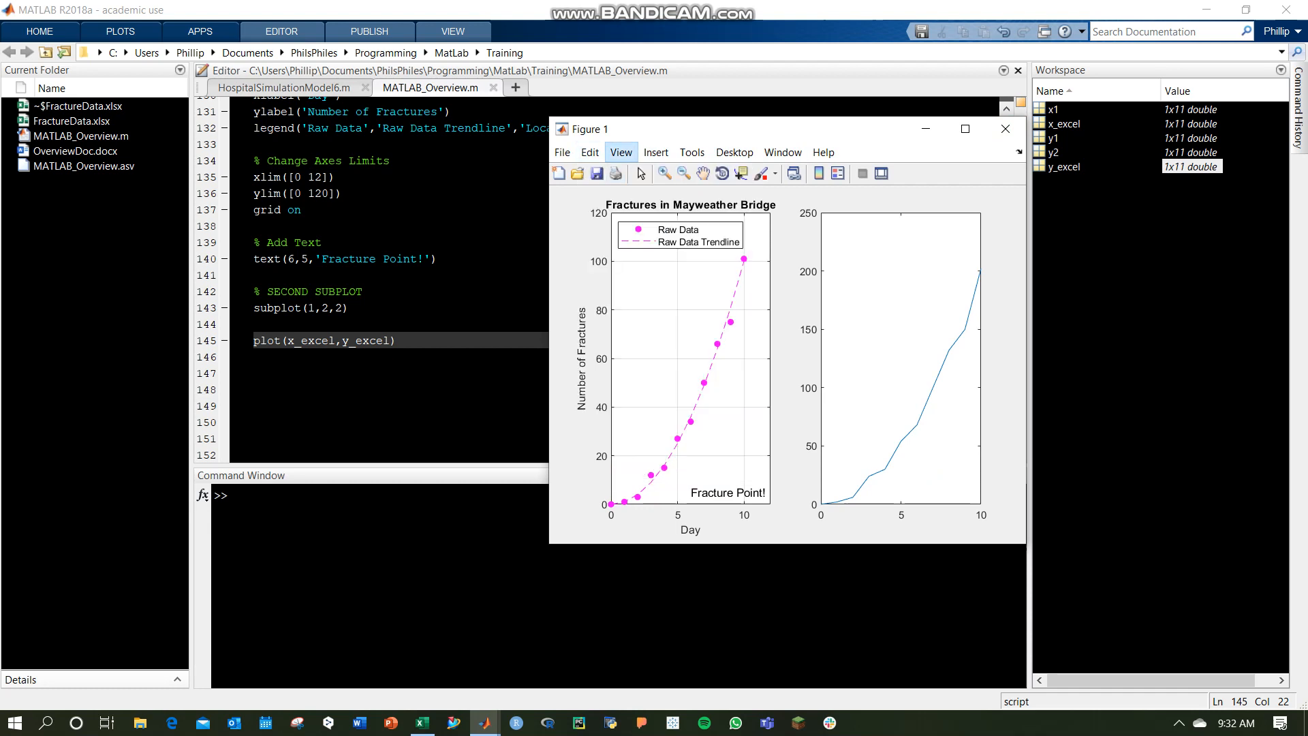
# Paste the two-panel figure into a new blank Word document and return to MATLAB.
pyautogui.click(589, 152)
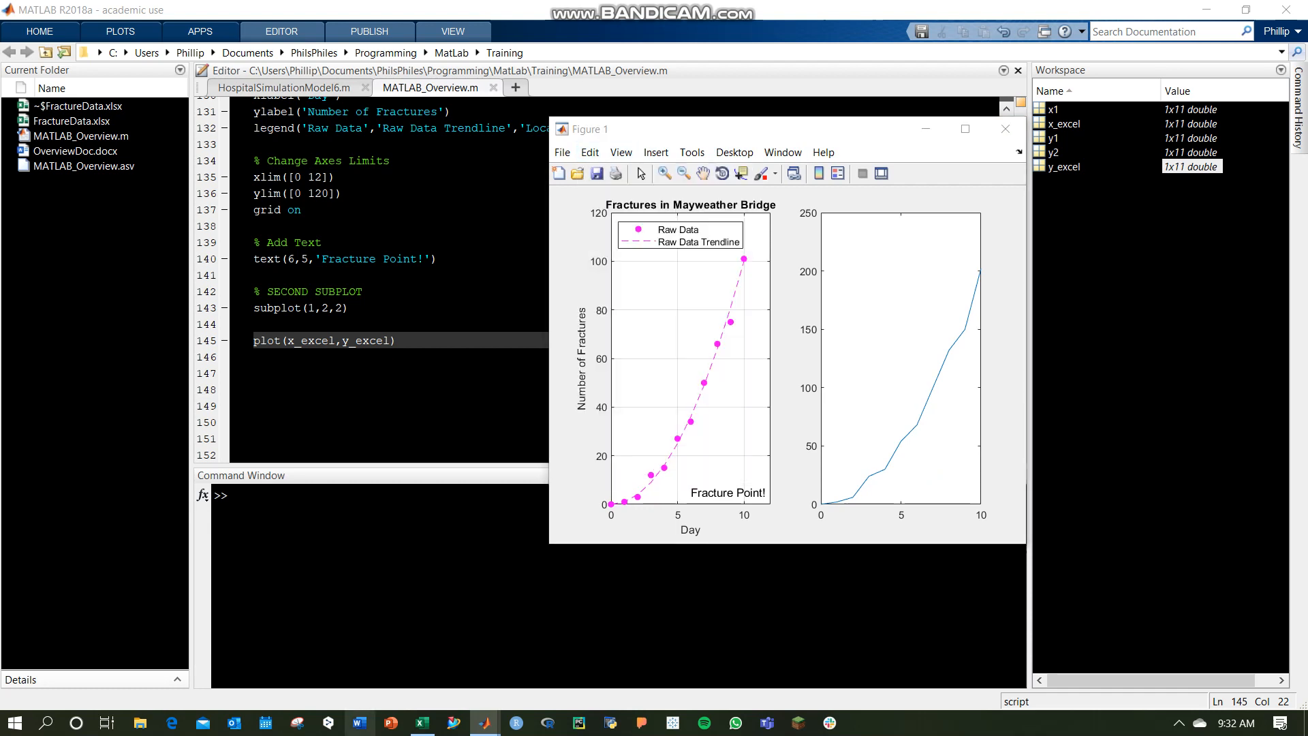
pyautogui.click(359, 724)
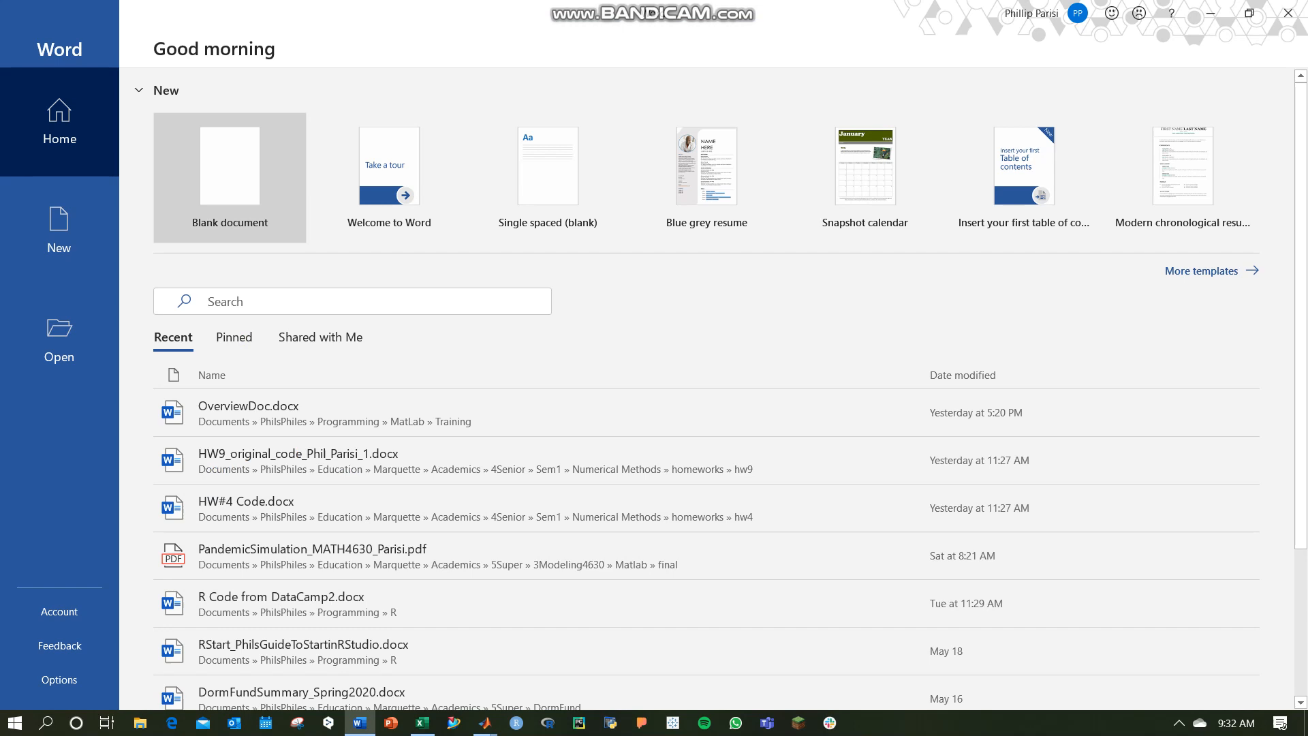
pyautogui.click(229, 177)
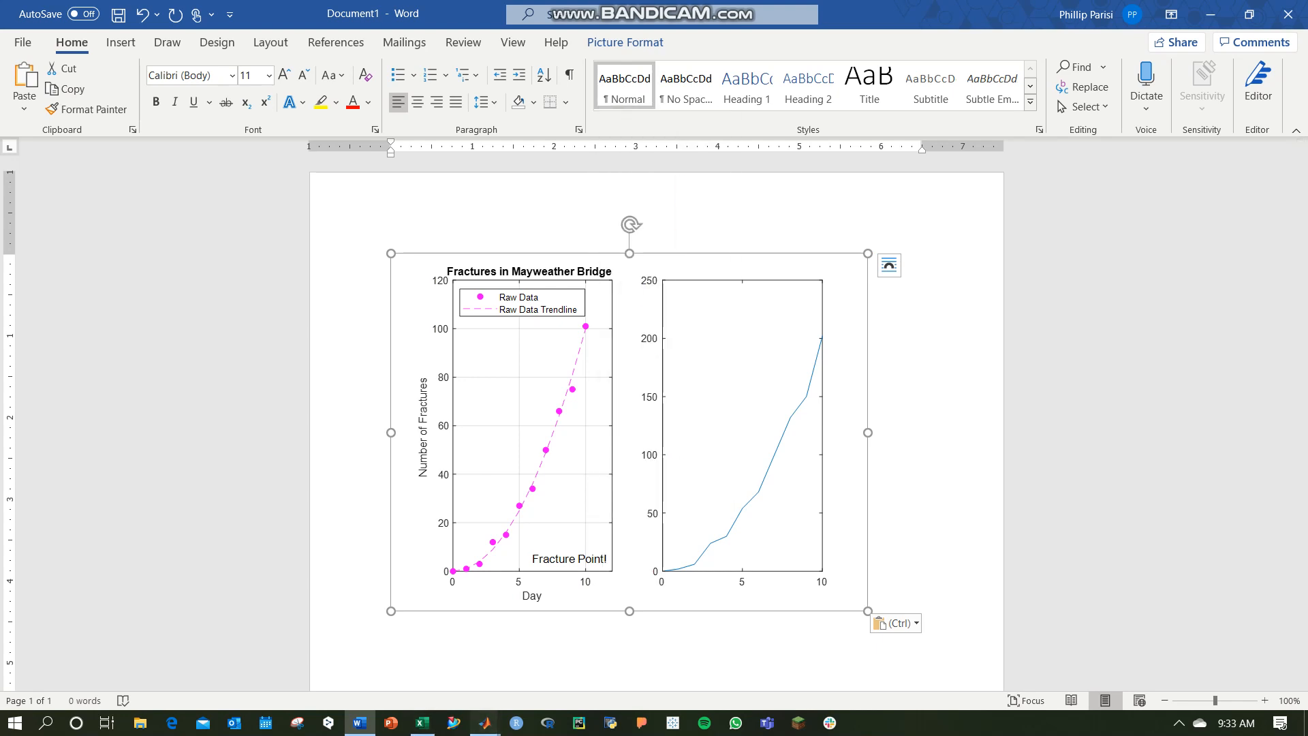
pyautogui.click(484, 722)
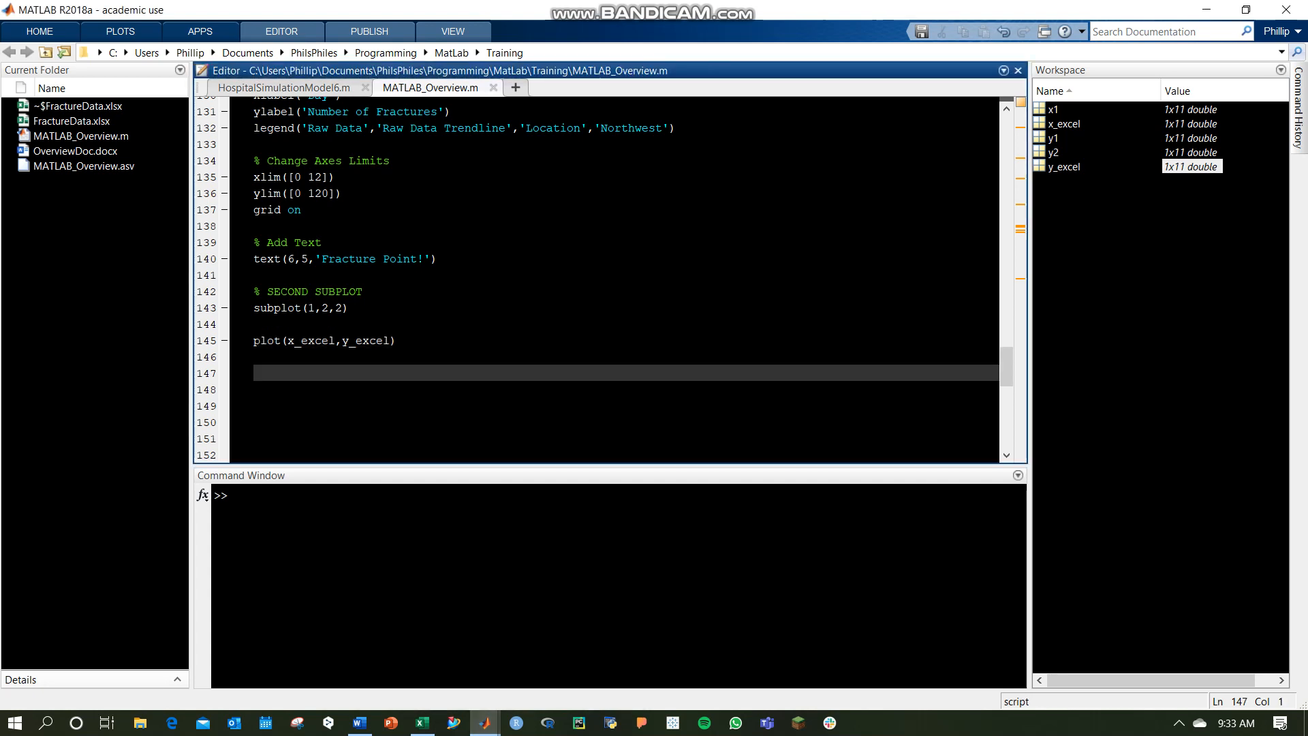
# Add figure(2) with plot(x1,y1), view both figures, then close the Figure 2 and Figure 1 windows.
pyautogui.write('figure')
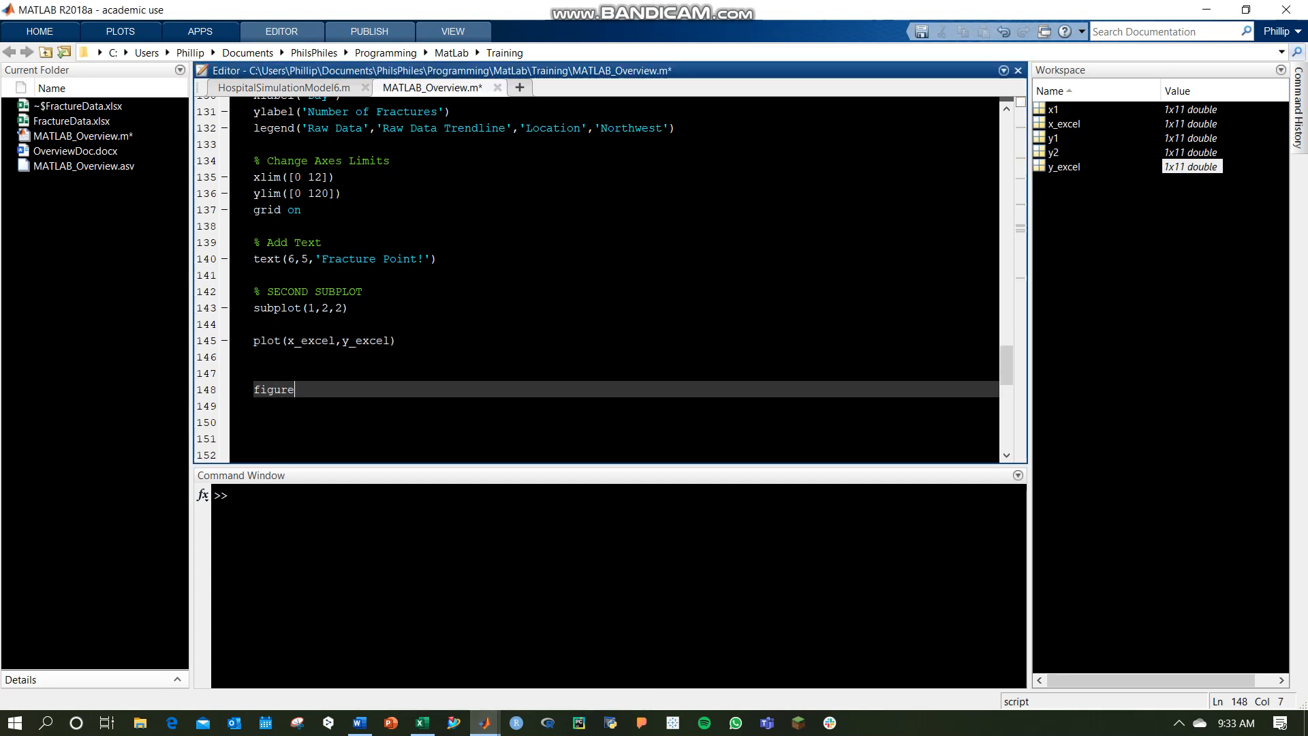
pyautogui.write('(2)')
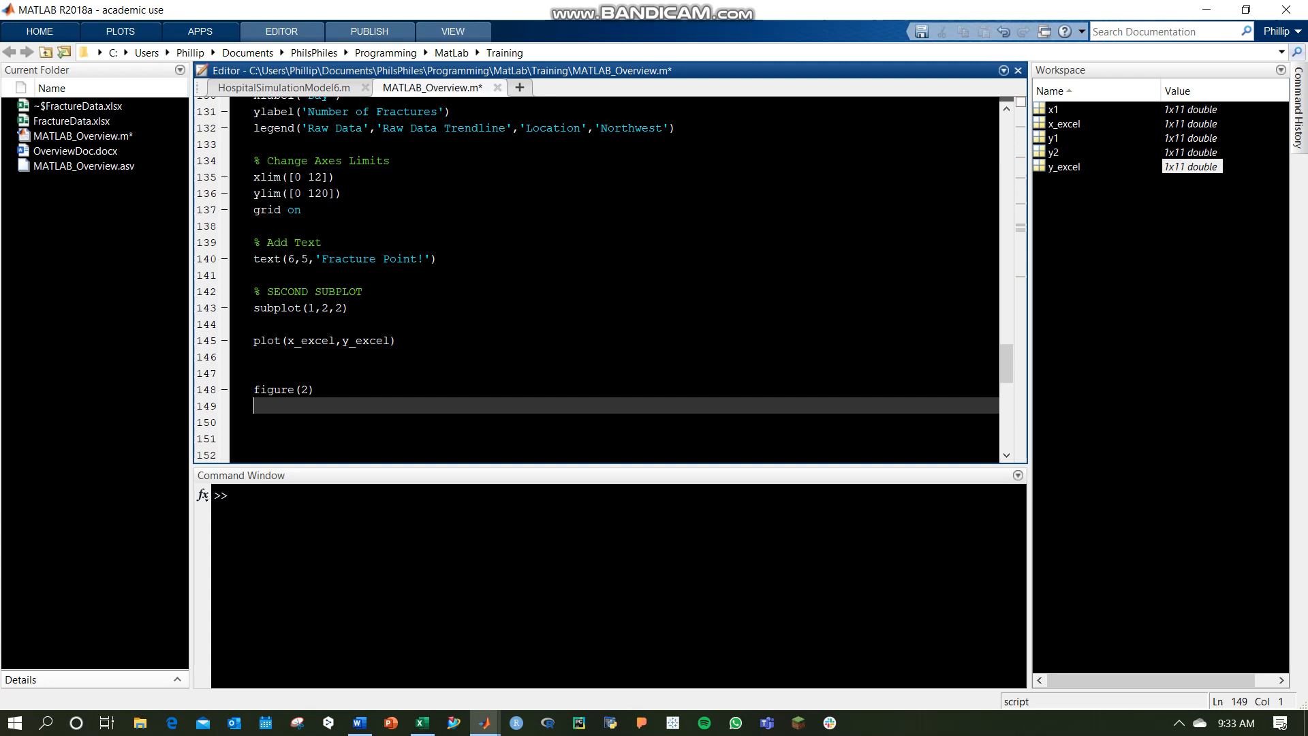
pyautogui.write('plot(x1,y1')
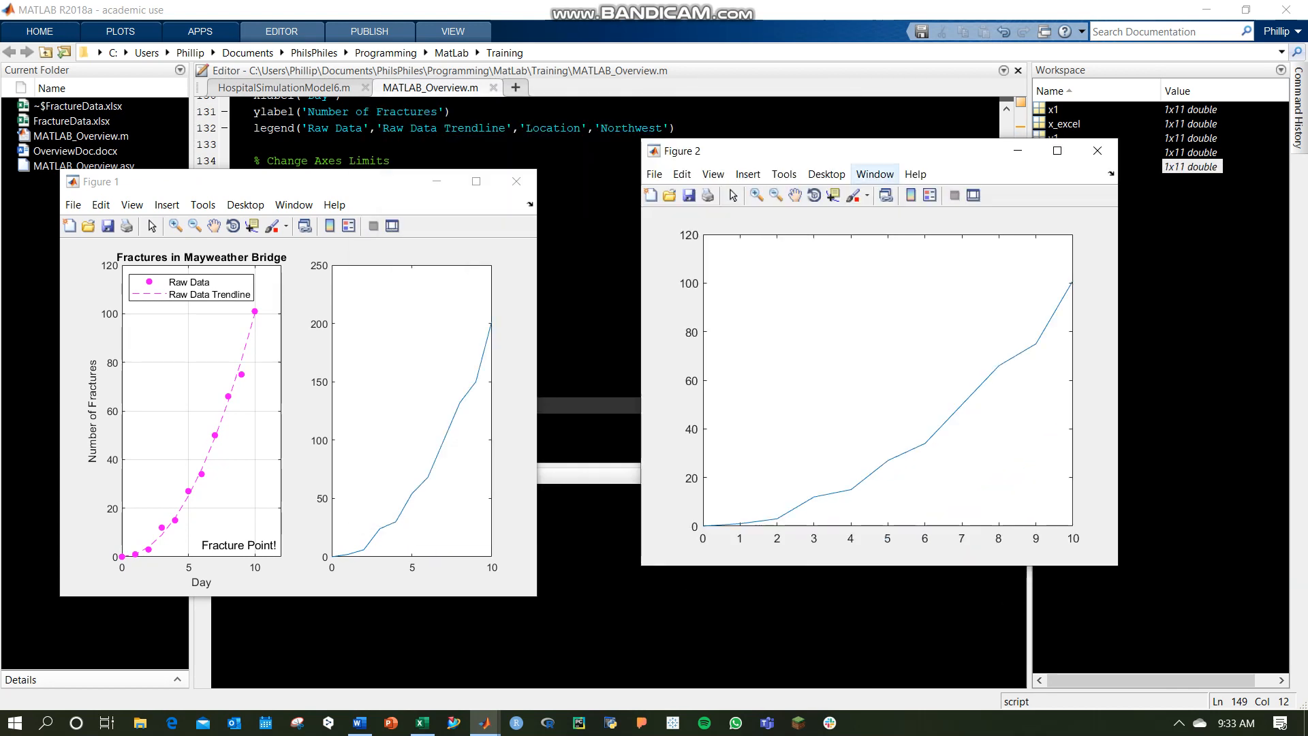
pyautogui.moveTo(826, 175)
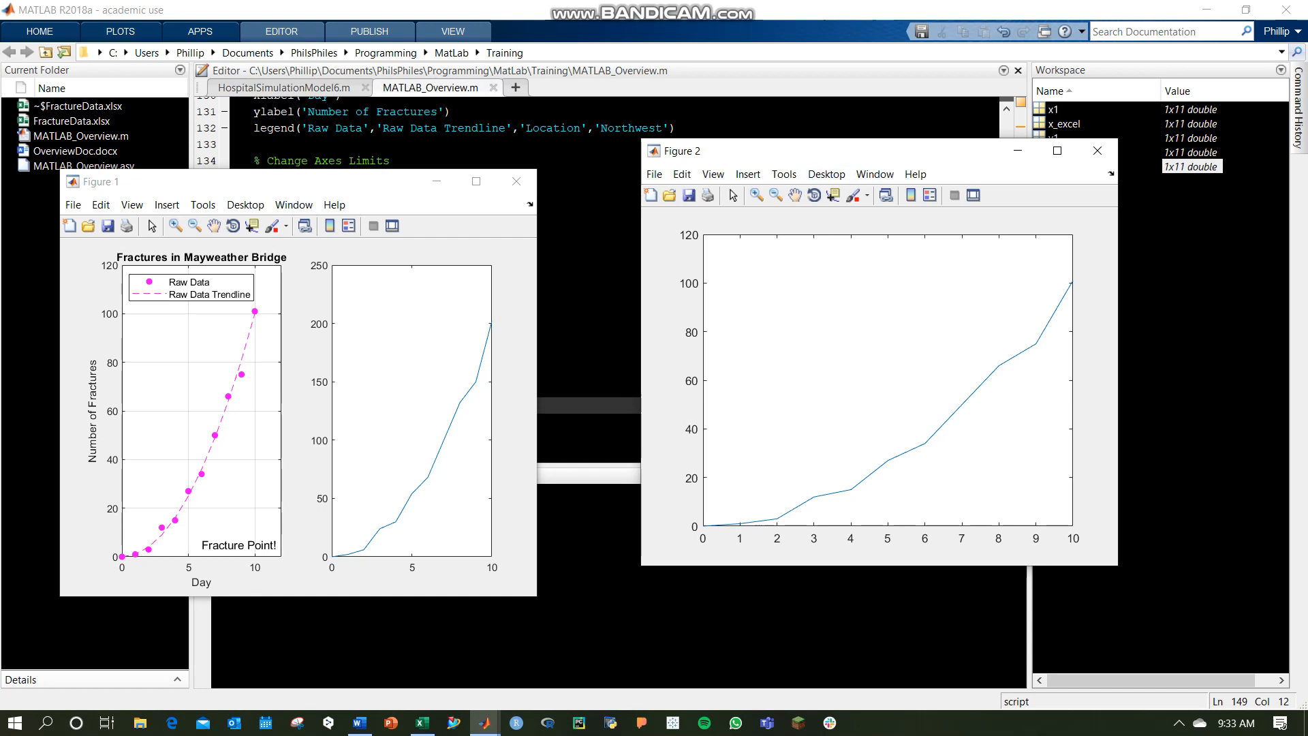
pyautogui.moveTo(1096, 151)
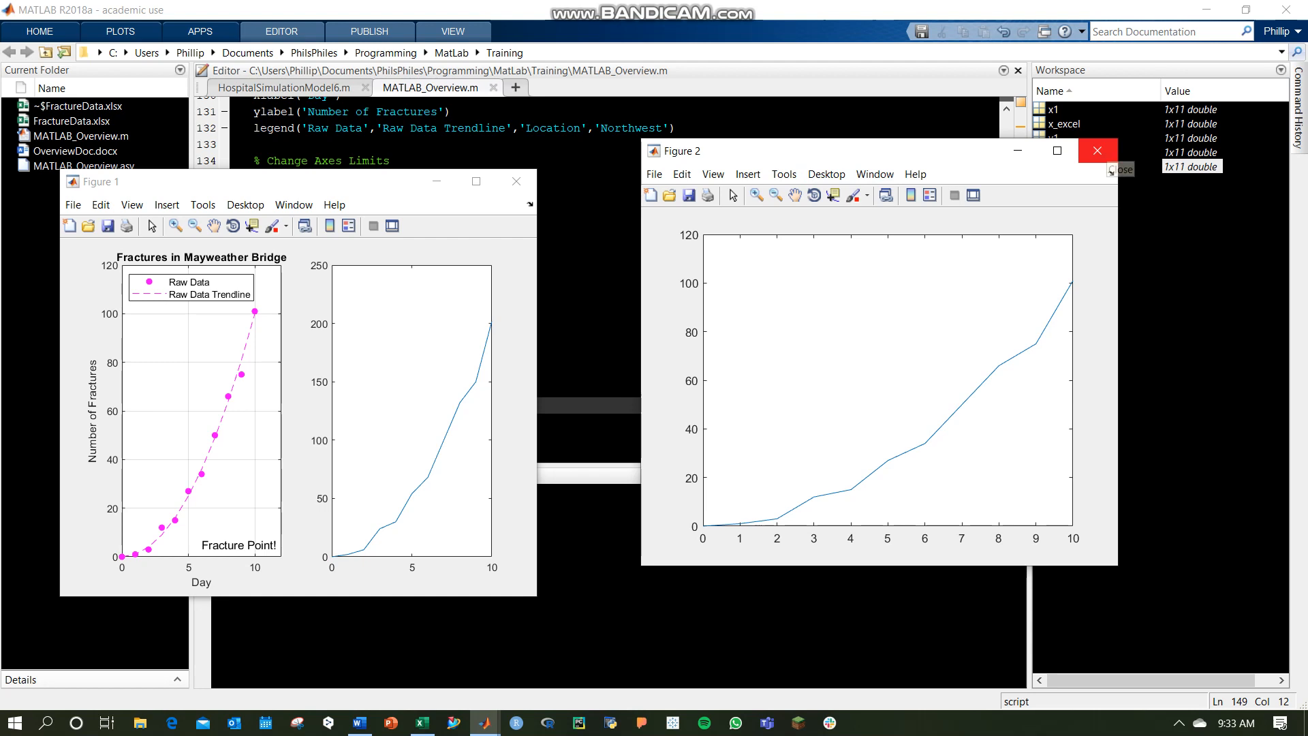
pyautogui.click(1096, 152)
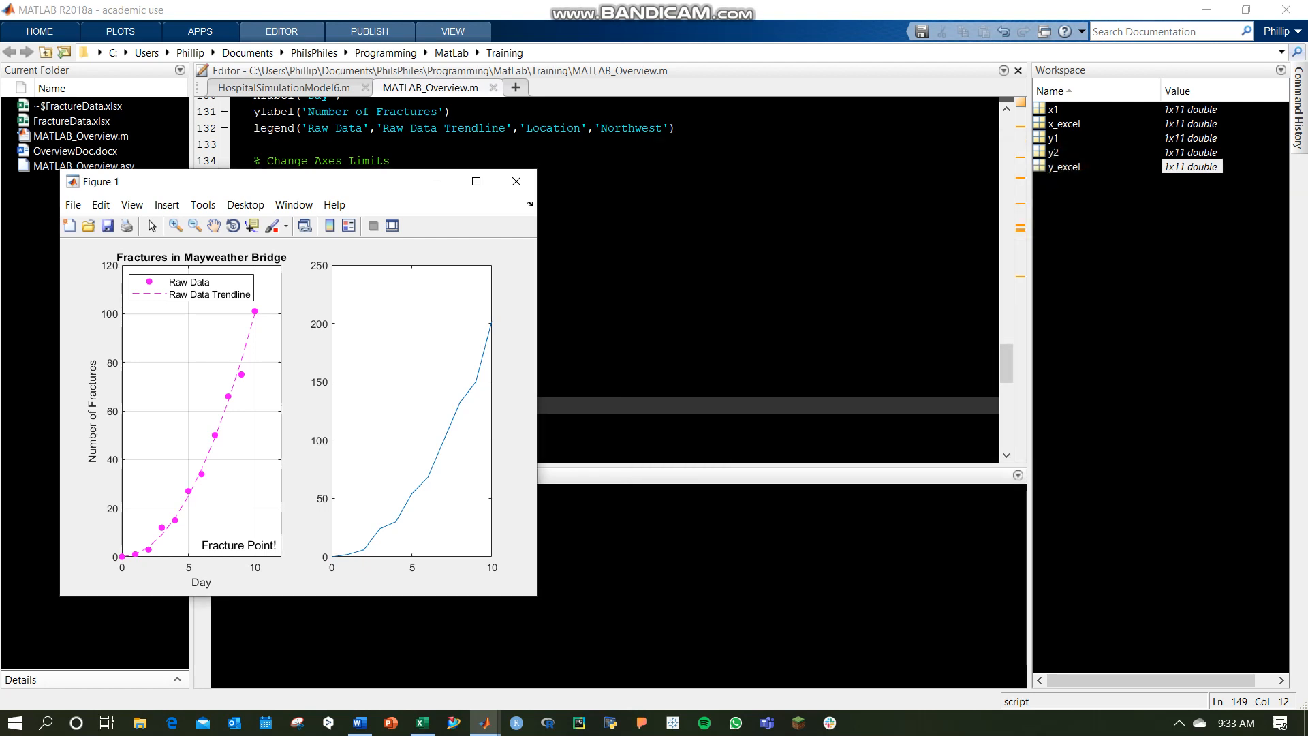
pyautogui.click(475, 182)
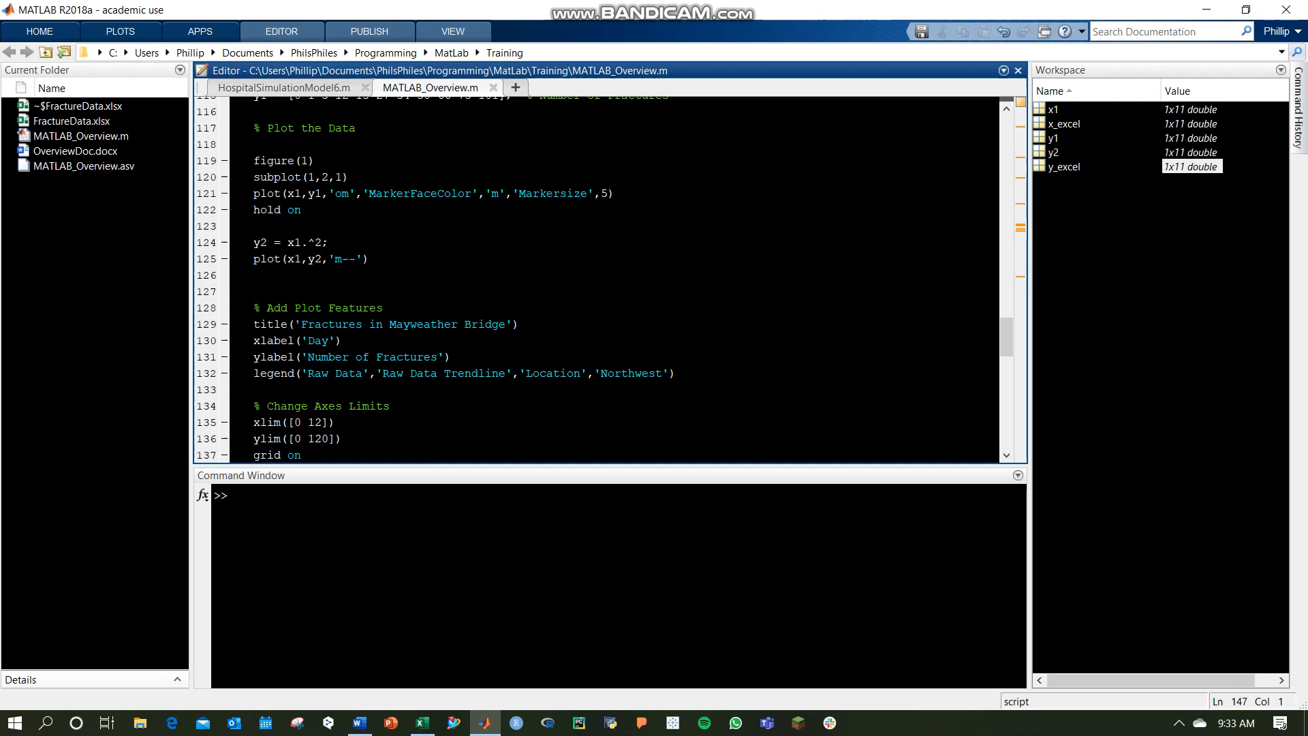
# Add 'hold on' after the trendline plot so later markers draw on the same axes.
pyautogui.scroll(3)
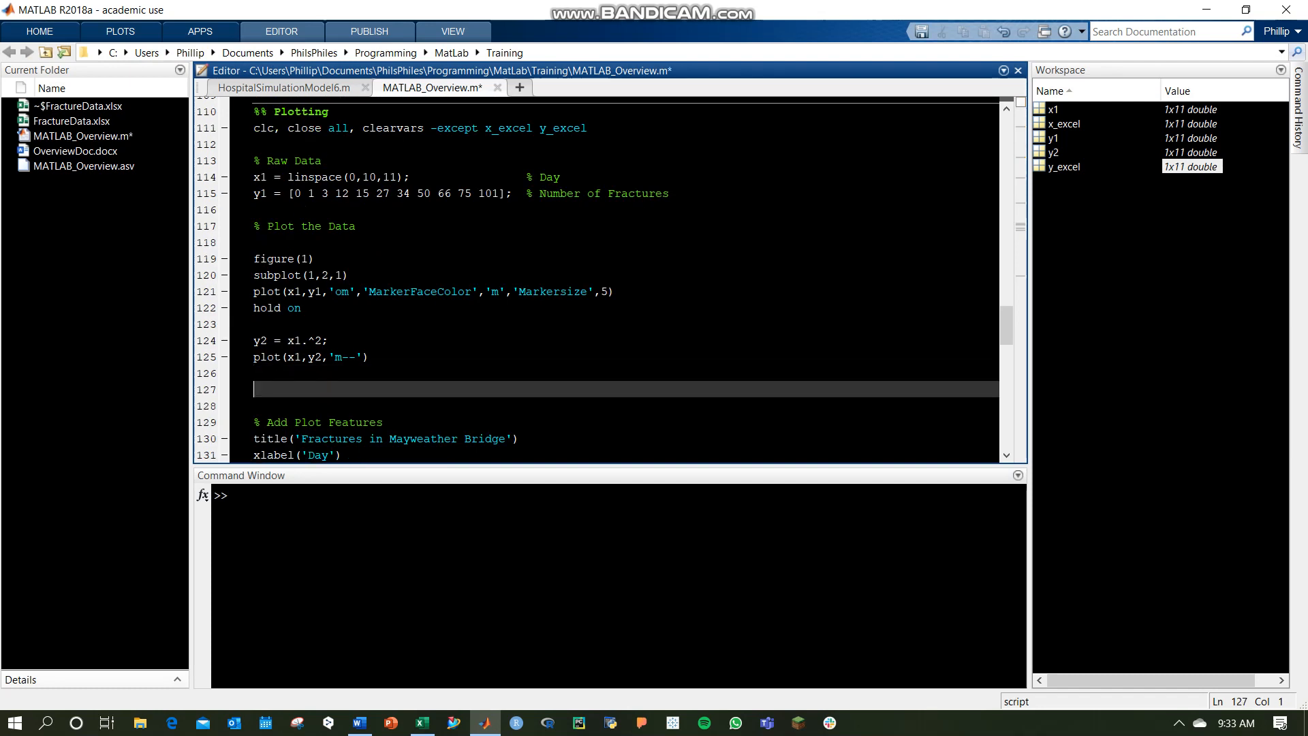
pyautogui.write('hold on')
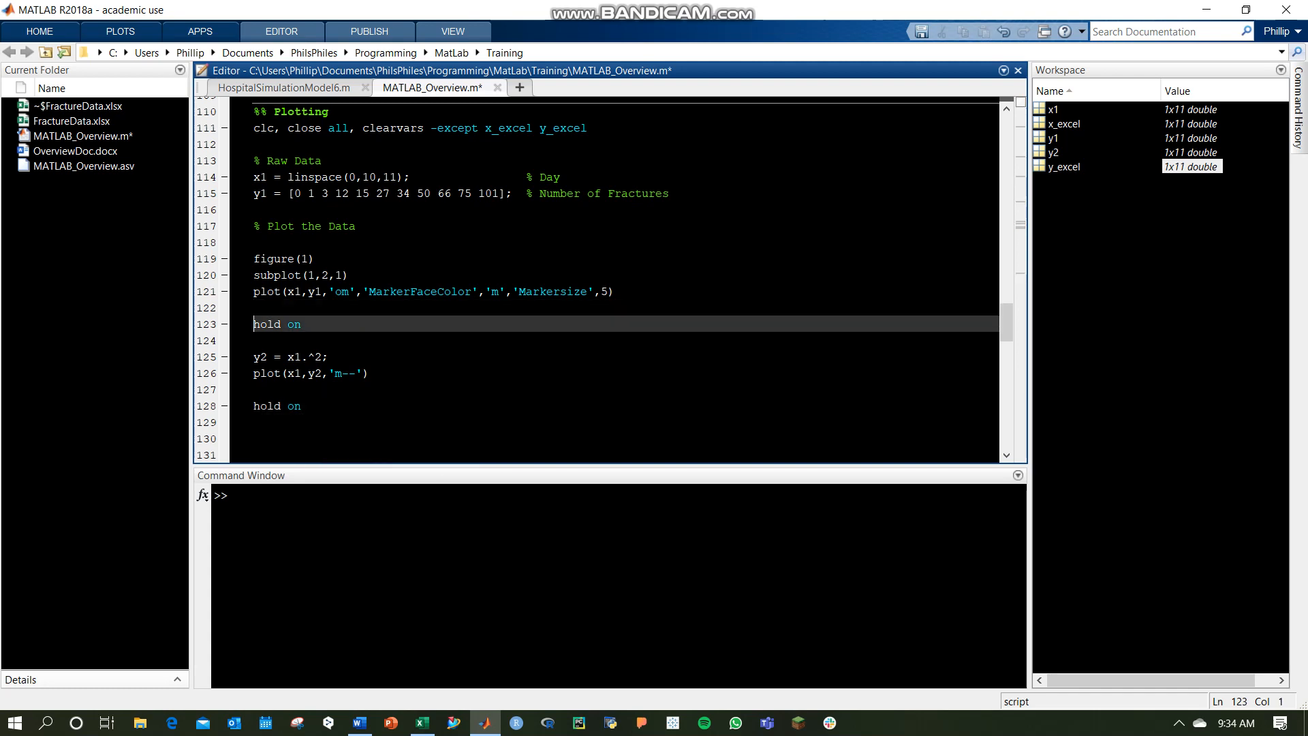
pyautogui.scroll(-3)
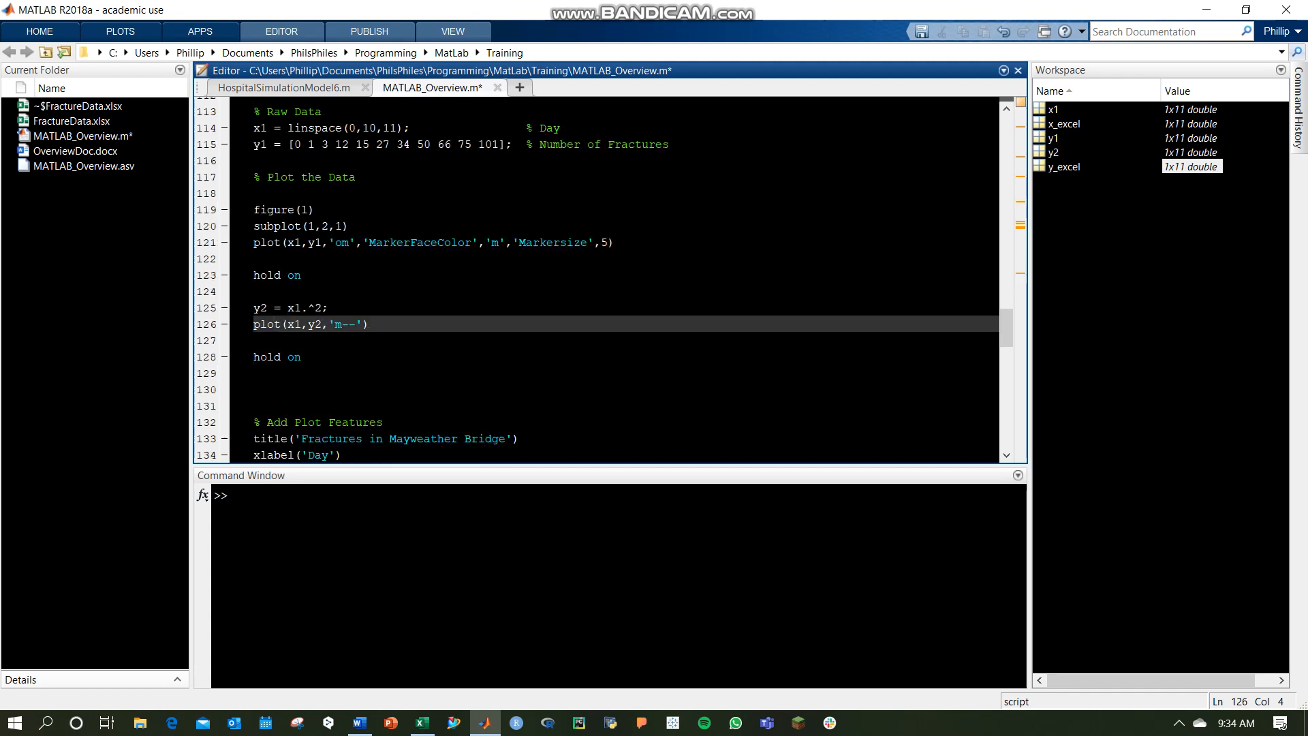
# Add plot(x1(6),y1(6),'ro','Markersize',8) to mark day 6's fracture count as a red circle.
pyautogui.write('plot')
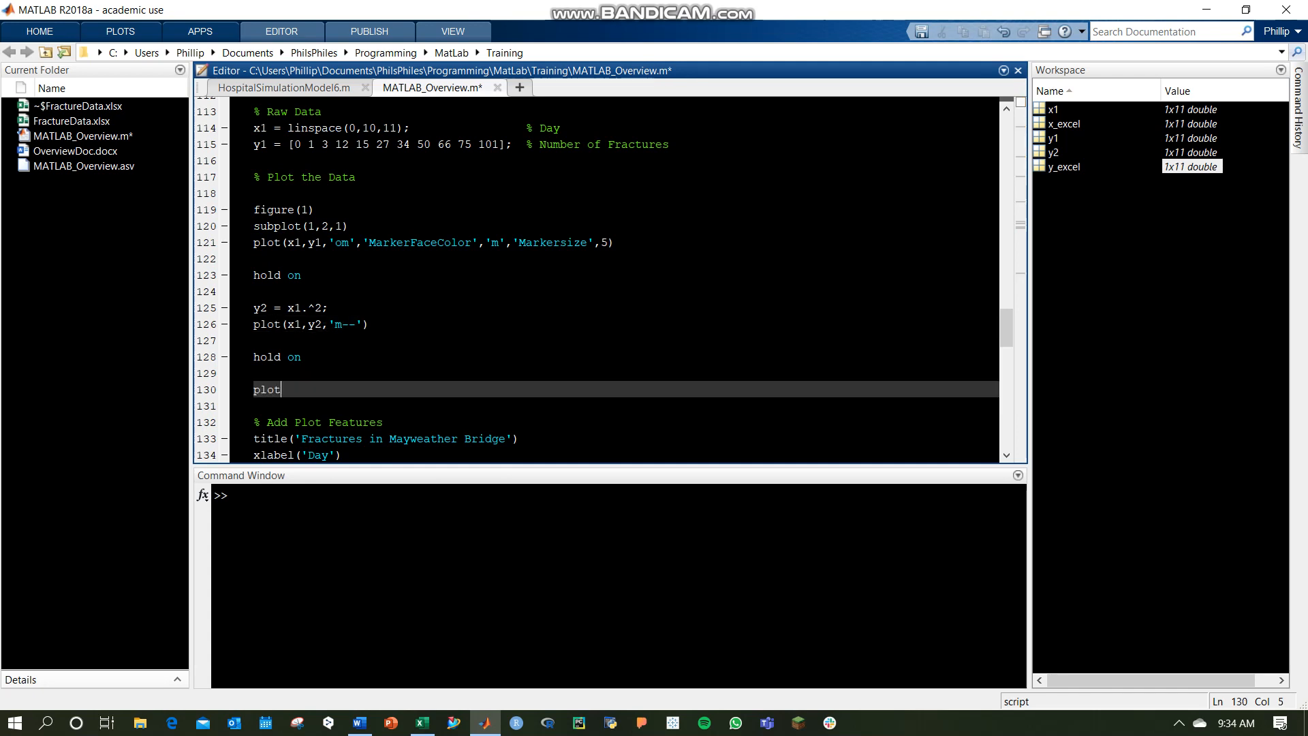
pyautogui.write('(x1')
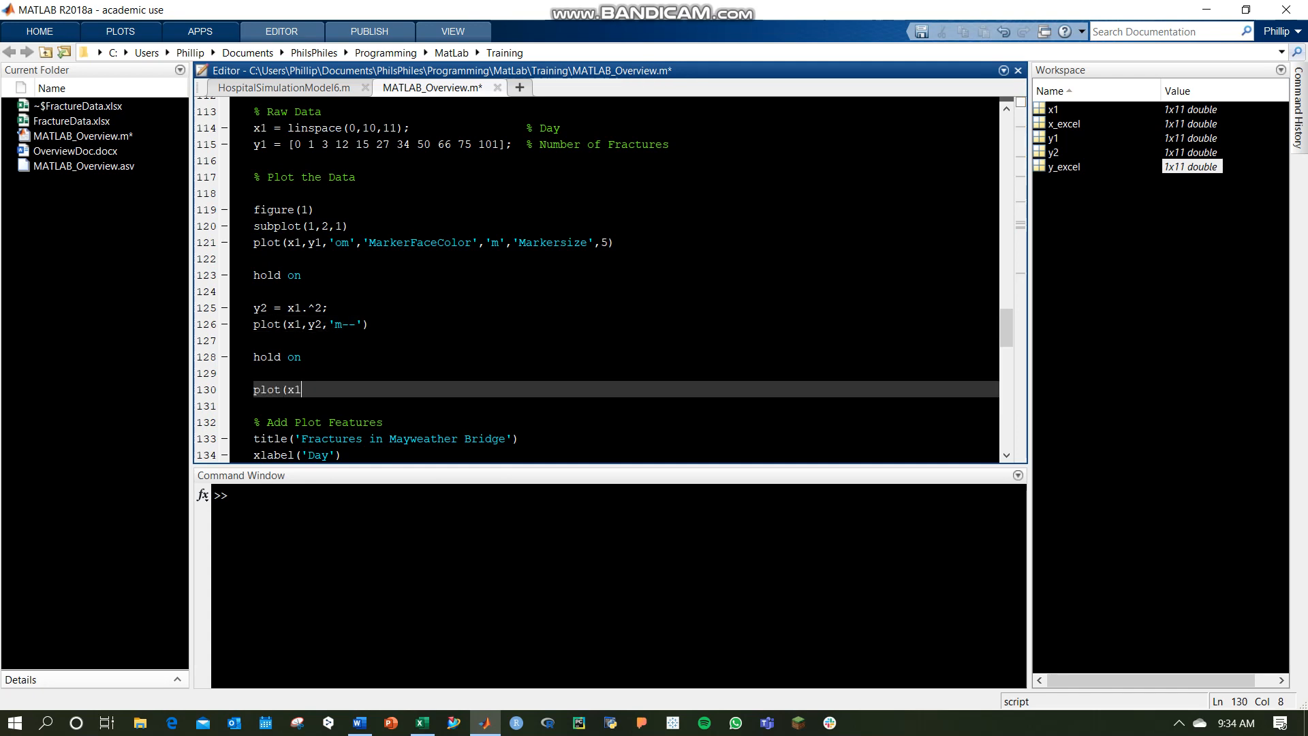
pyautogui.write('(6),')
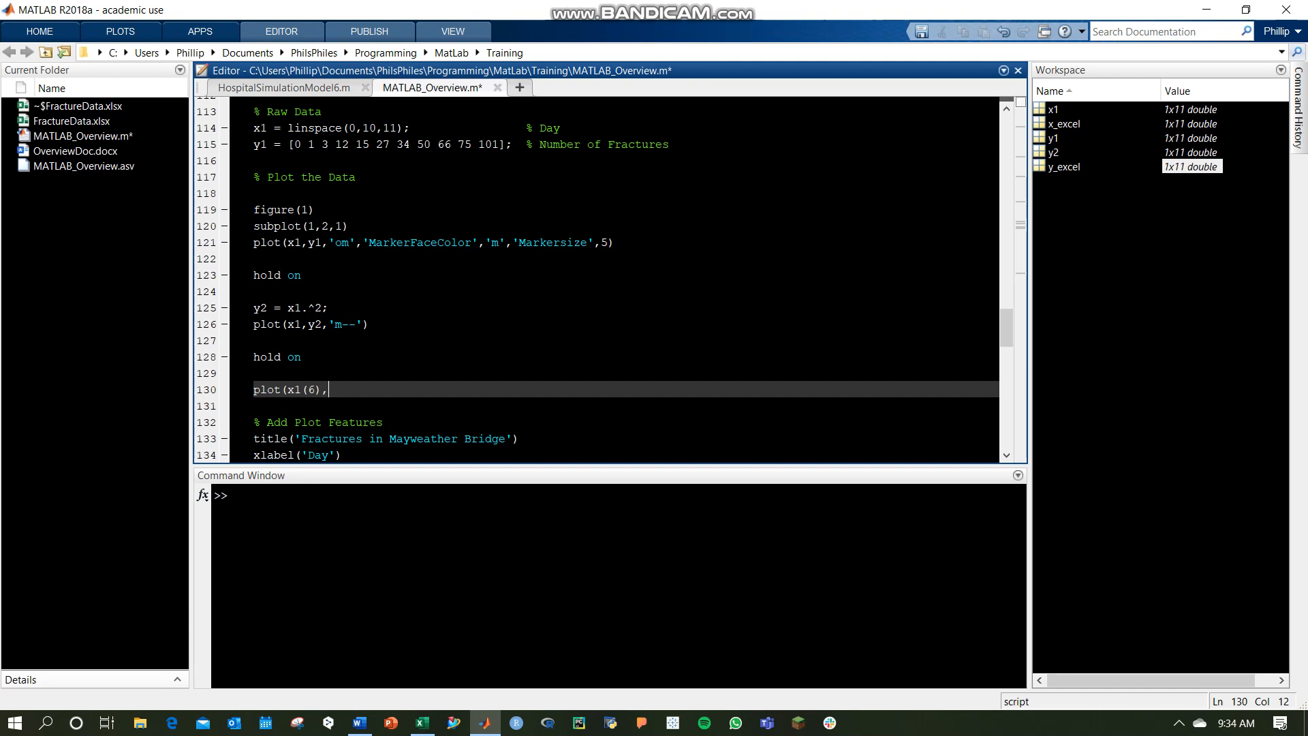
pyautogui.write('y1(5)')
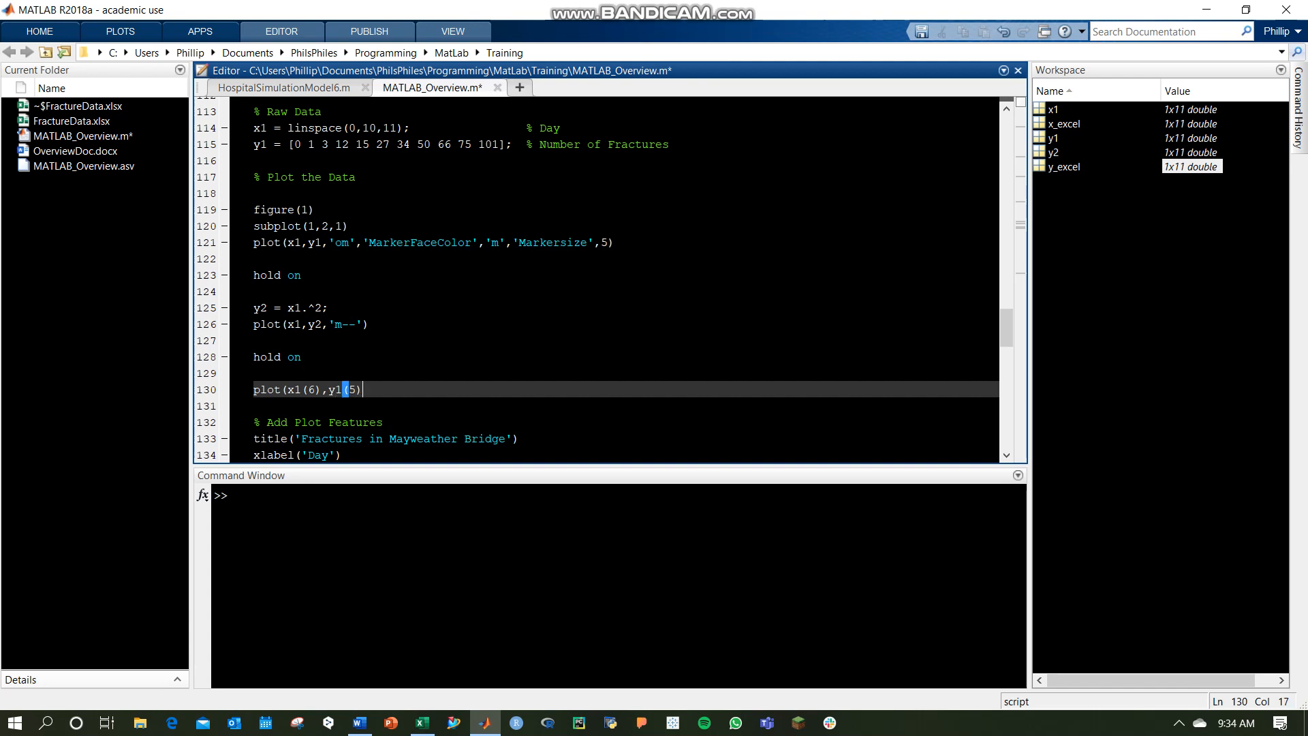
pyautogui.press('Backspace')
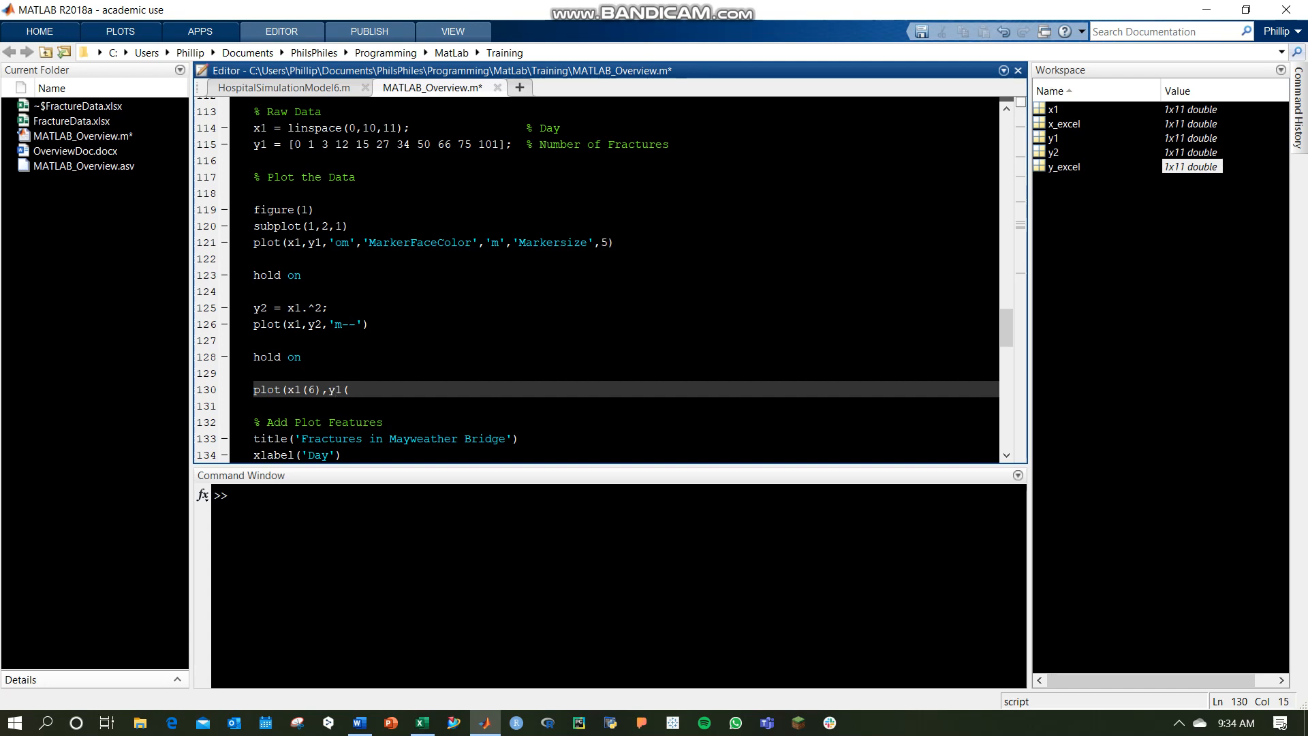
pyautogui.write('6)')
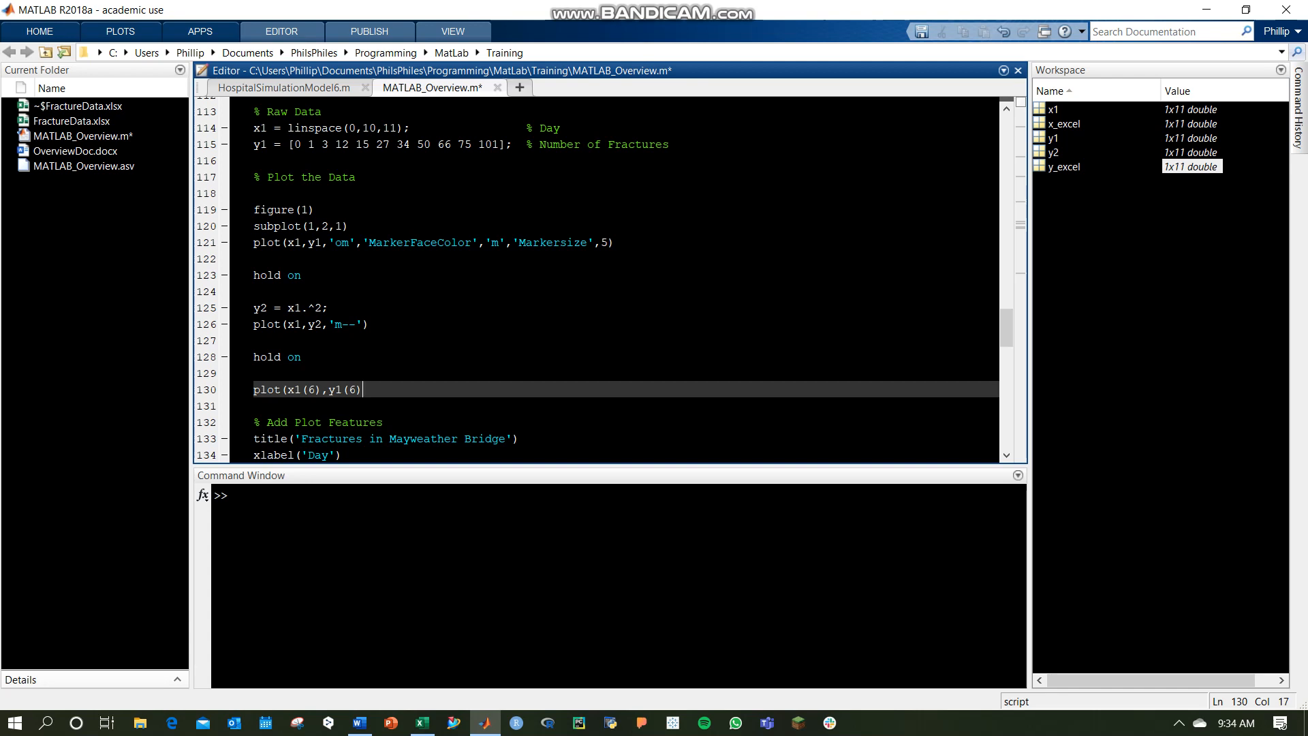
pyautogui.write(",'")
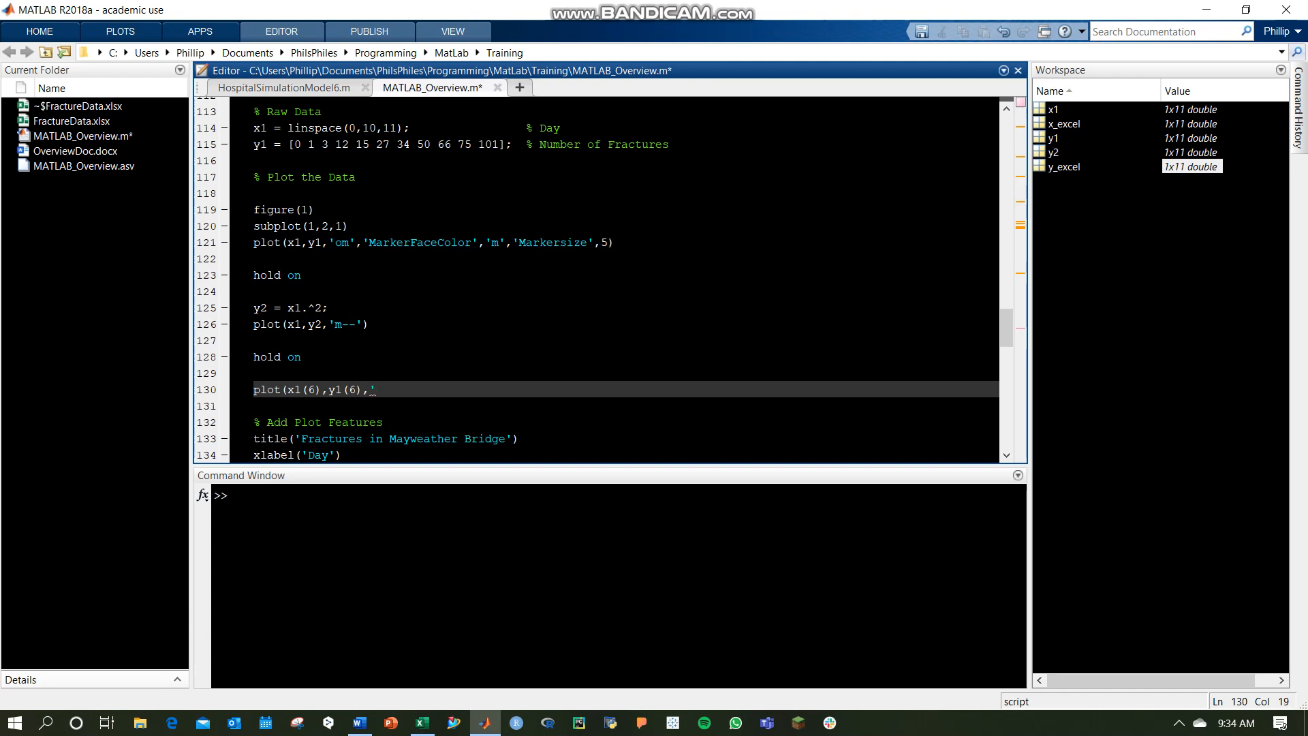
pyautogui.write('ro')
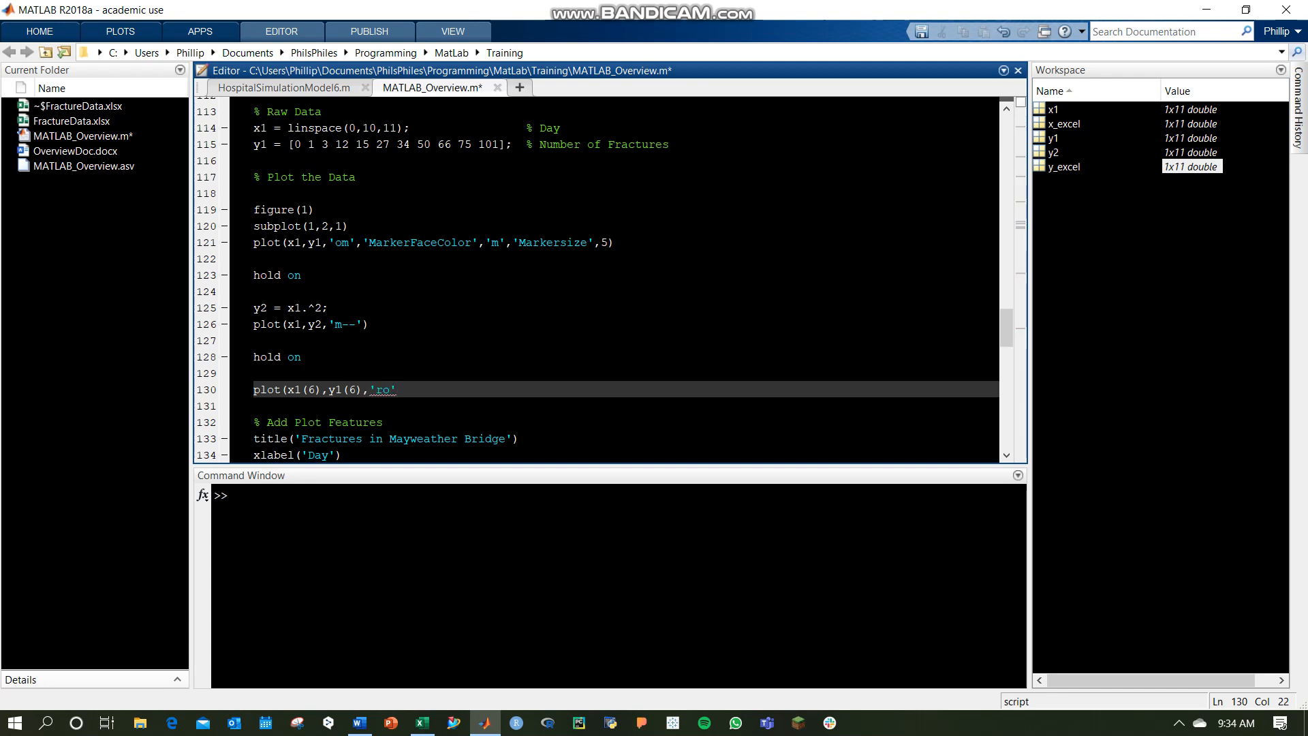
pyautogui.write(",'Ma")
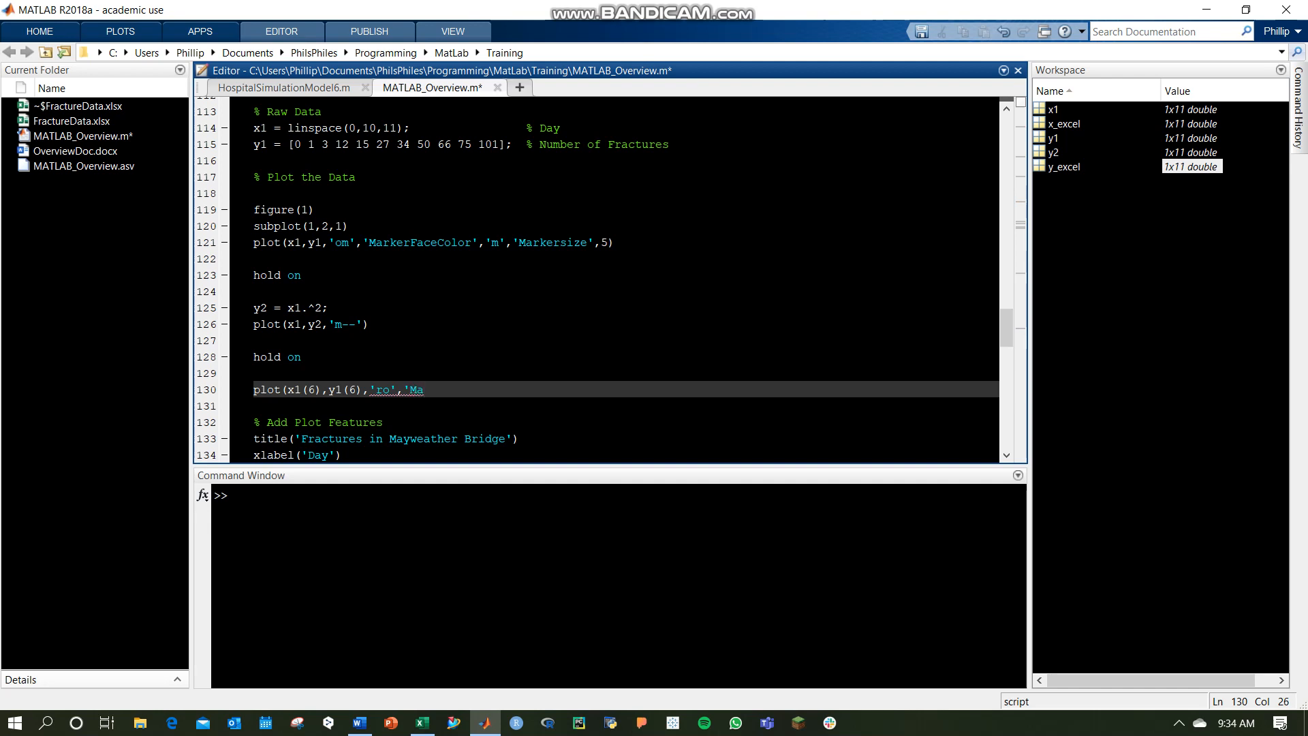
pyautogui.write('rkersize')
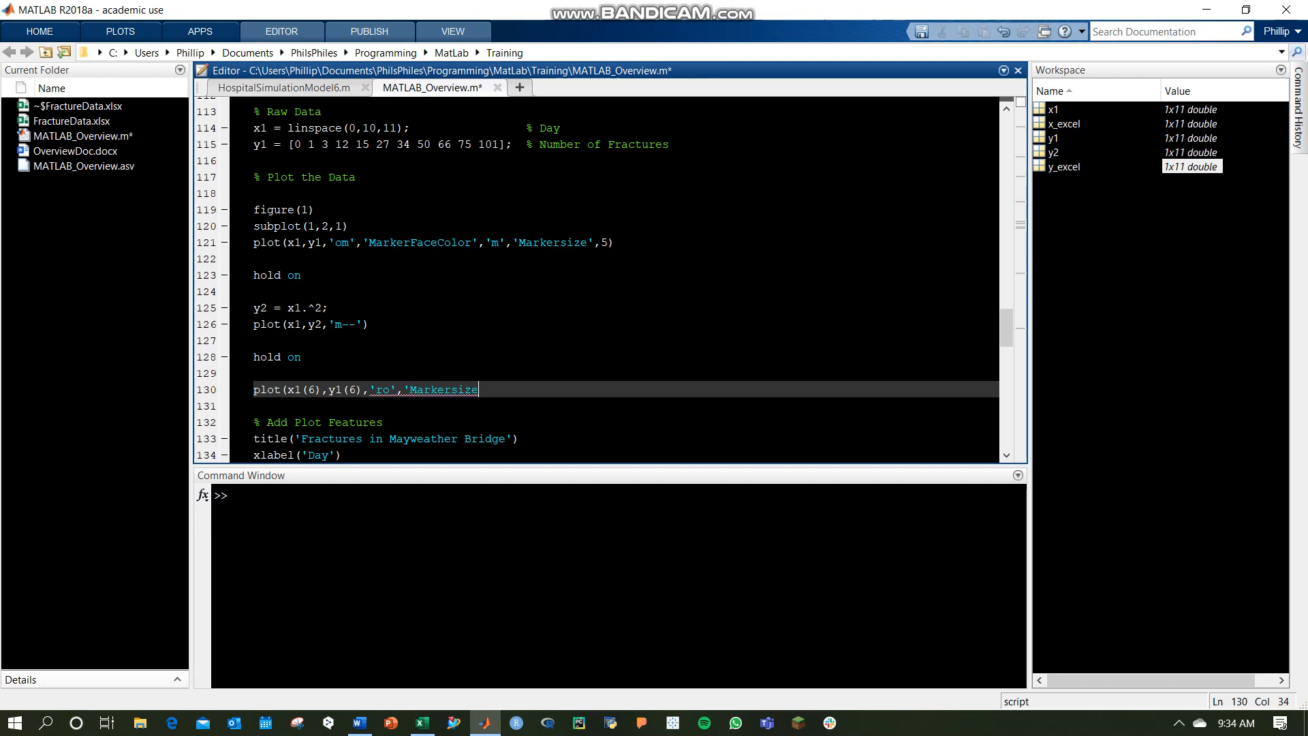
pyautogui.write(',8)')
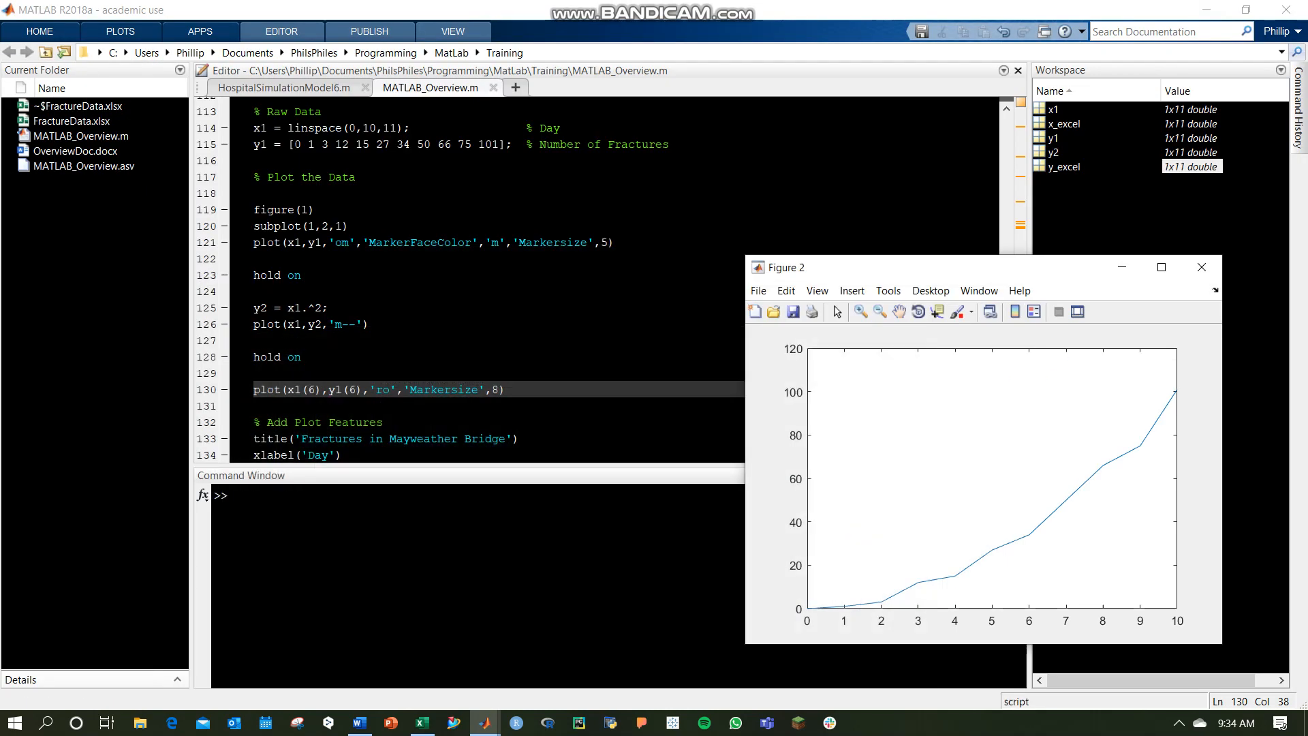
# Change the day-6 marker to 'ko' with 'MarkerFaceColor','k', rerun and close Figure 1.
pyautogui.click(1201, 267)
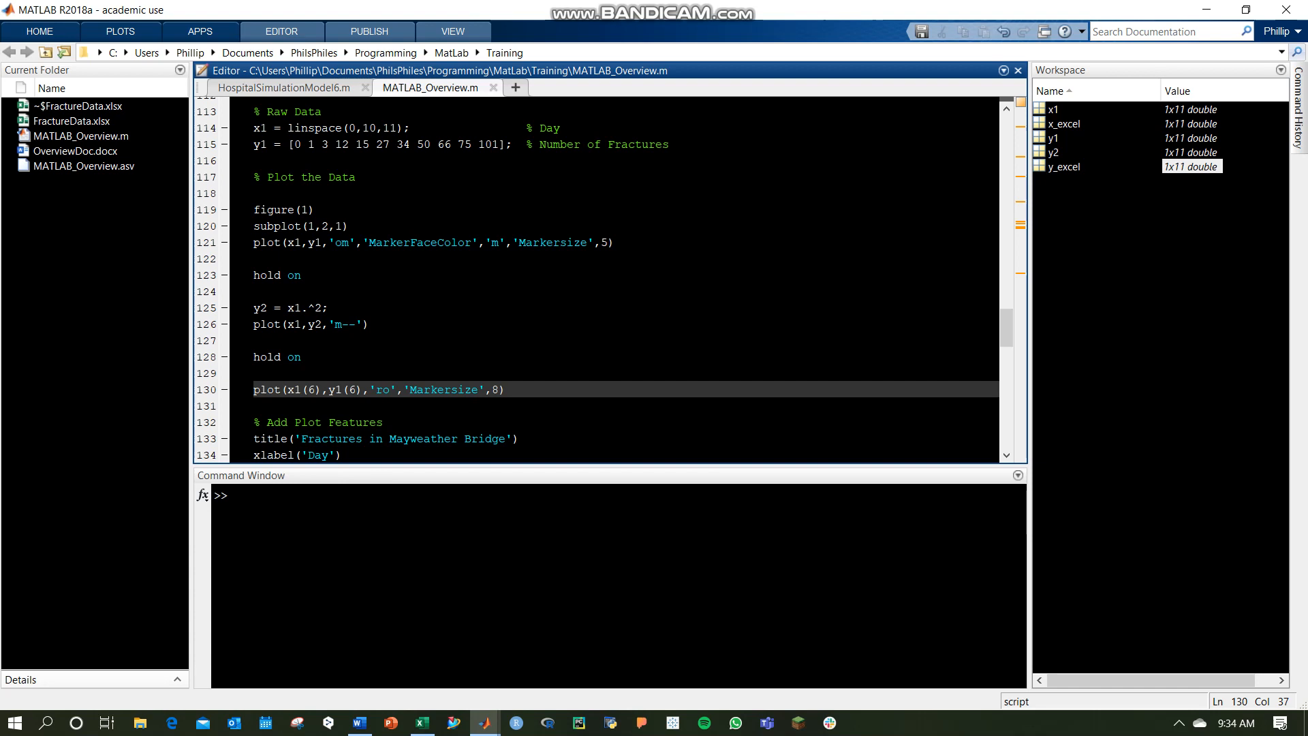
pyautogui.write("'Mae")
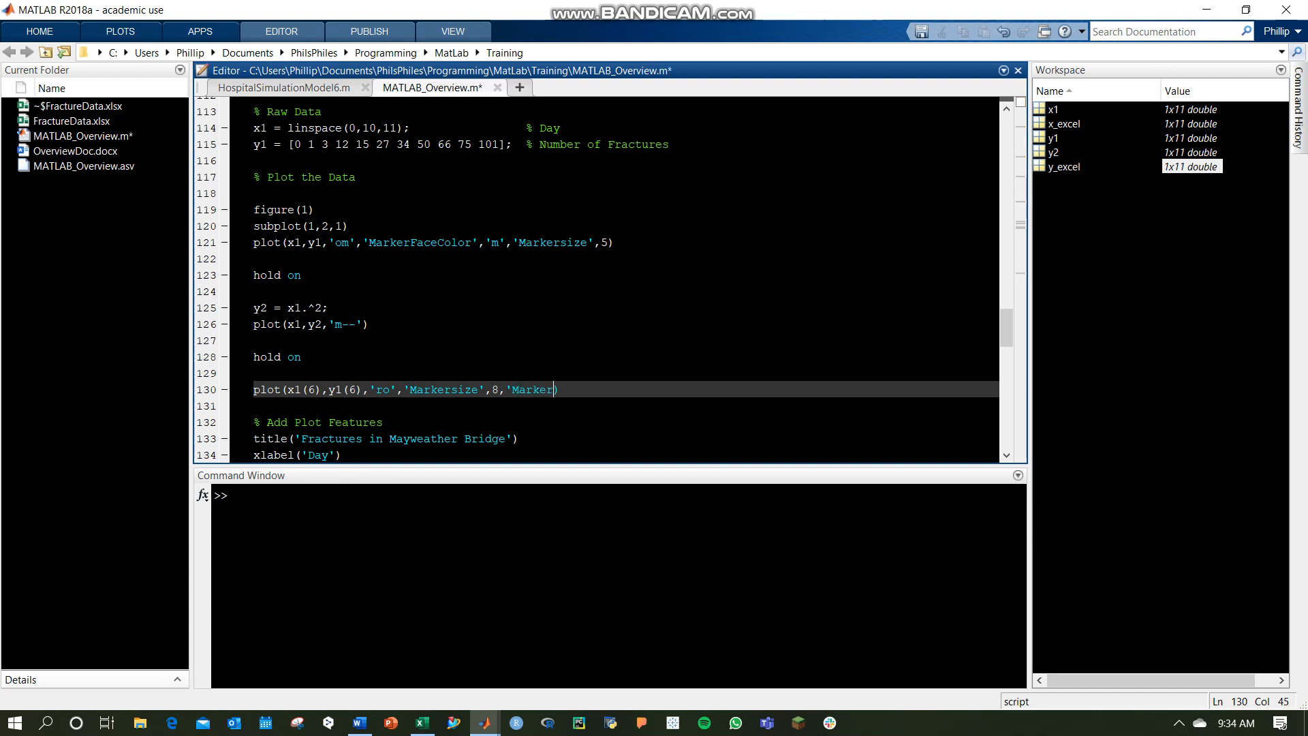
pyautogui.write('FaceColor,')
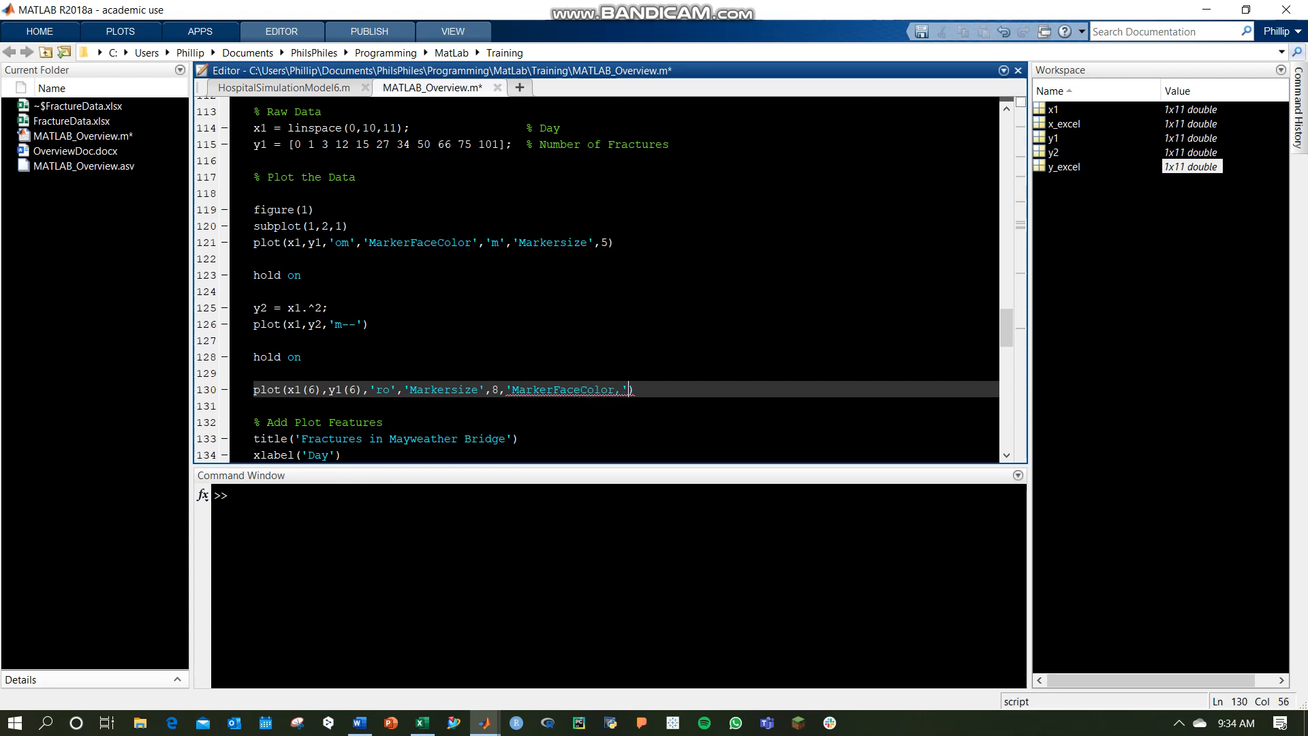
pyautogui.write('k')
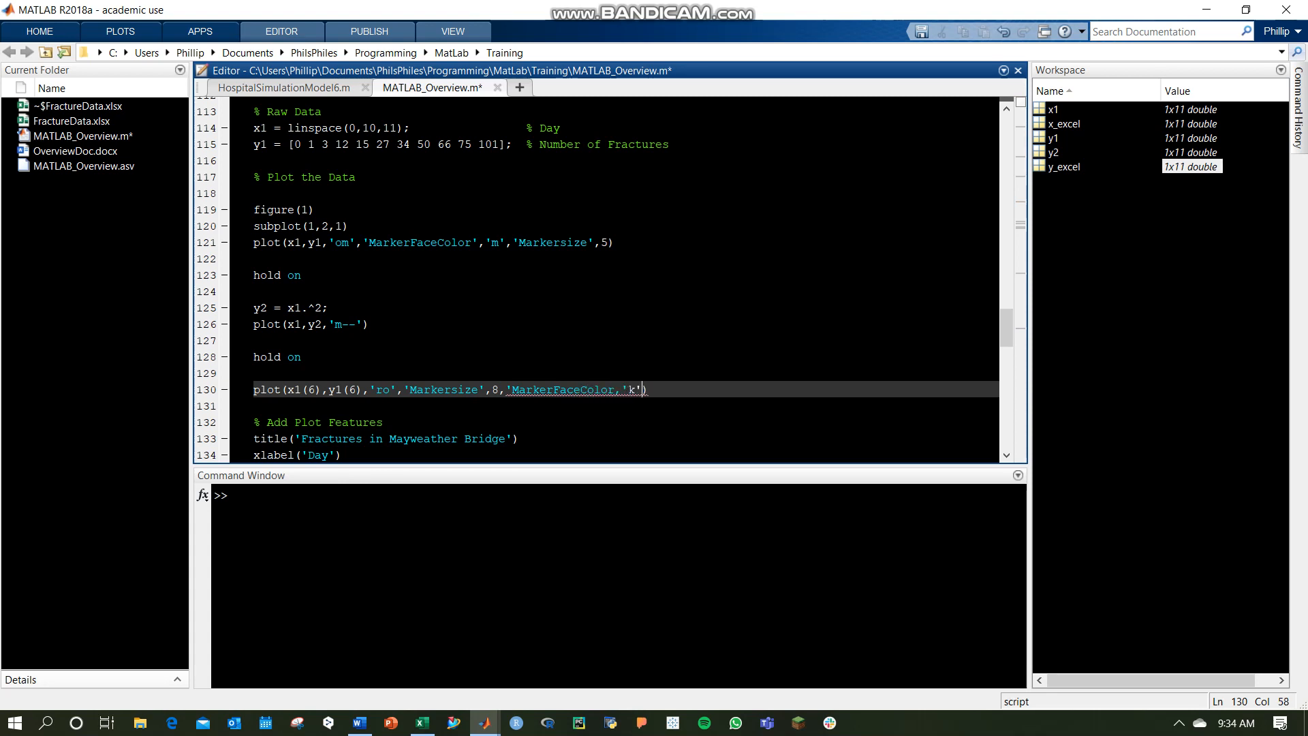
pyautogui.press('BackSpace')
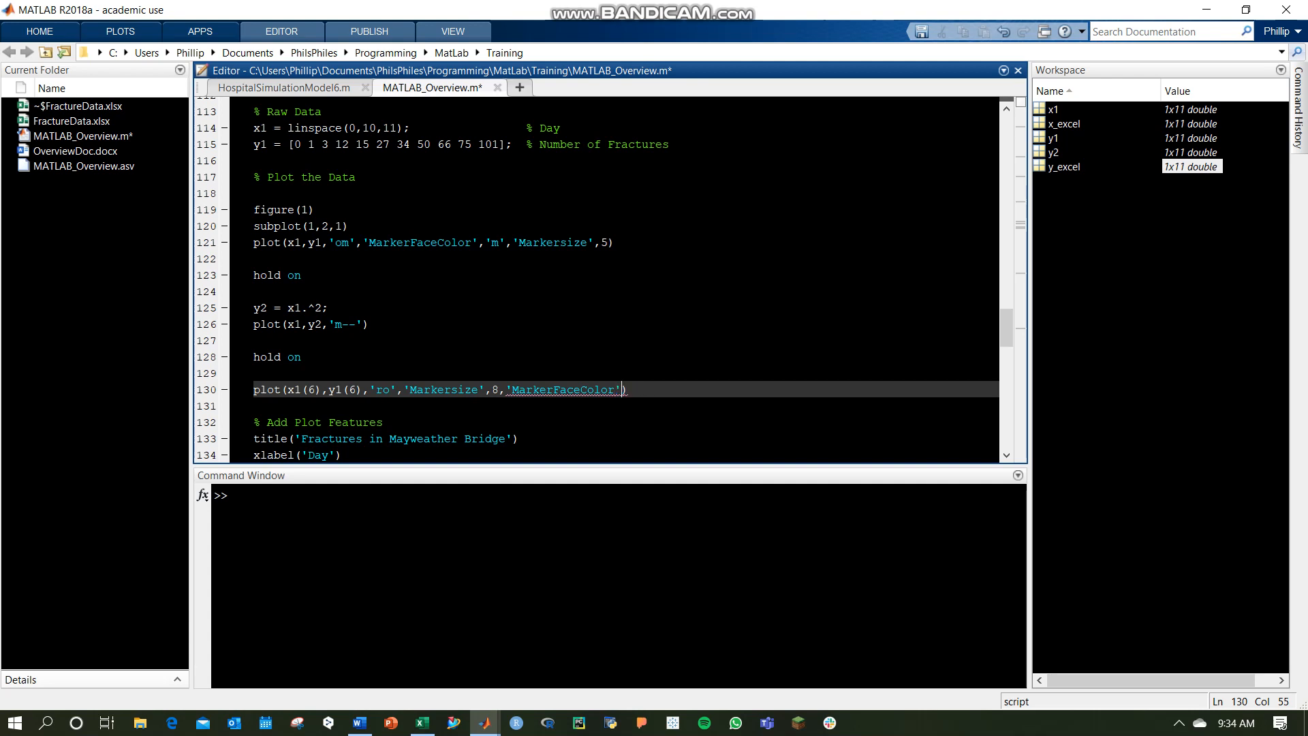
pyautogui.write(",'")
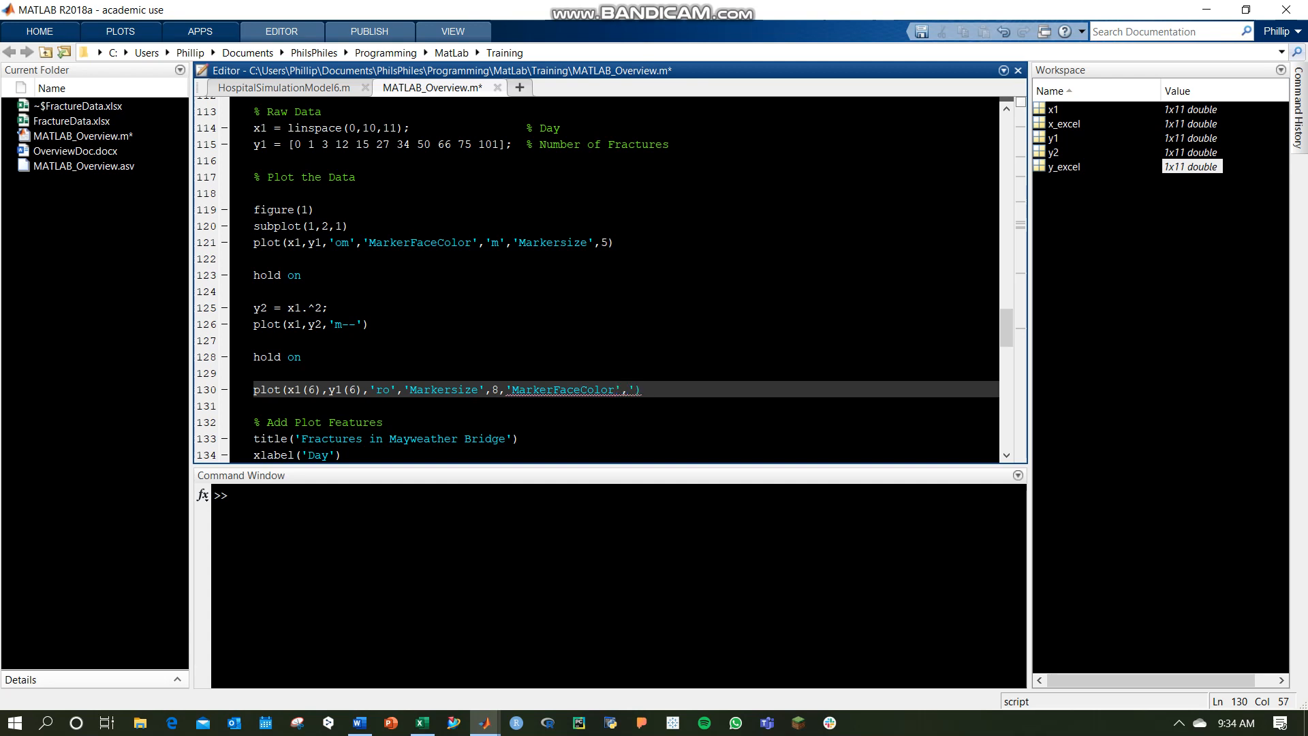
pyautogui.write('k')
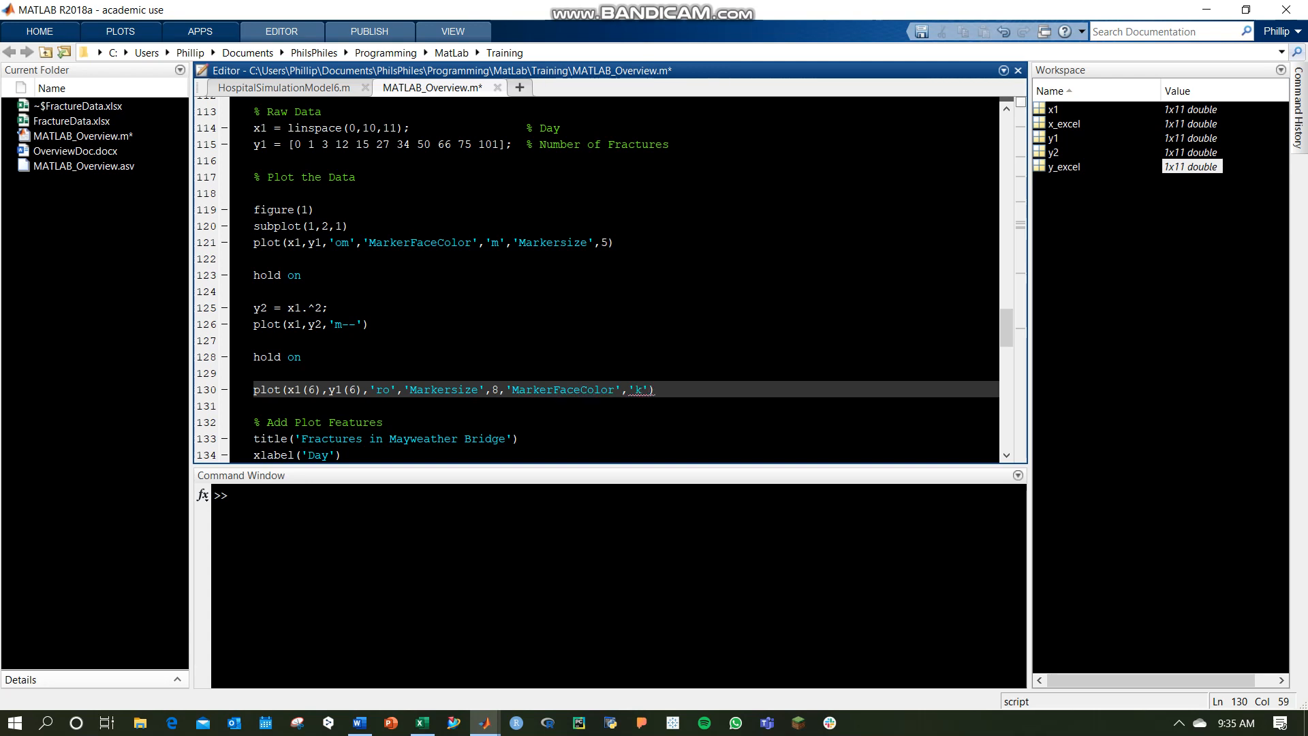
pyautogui.write("ko','M")
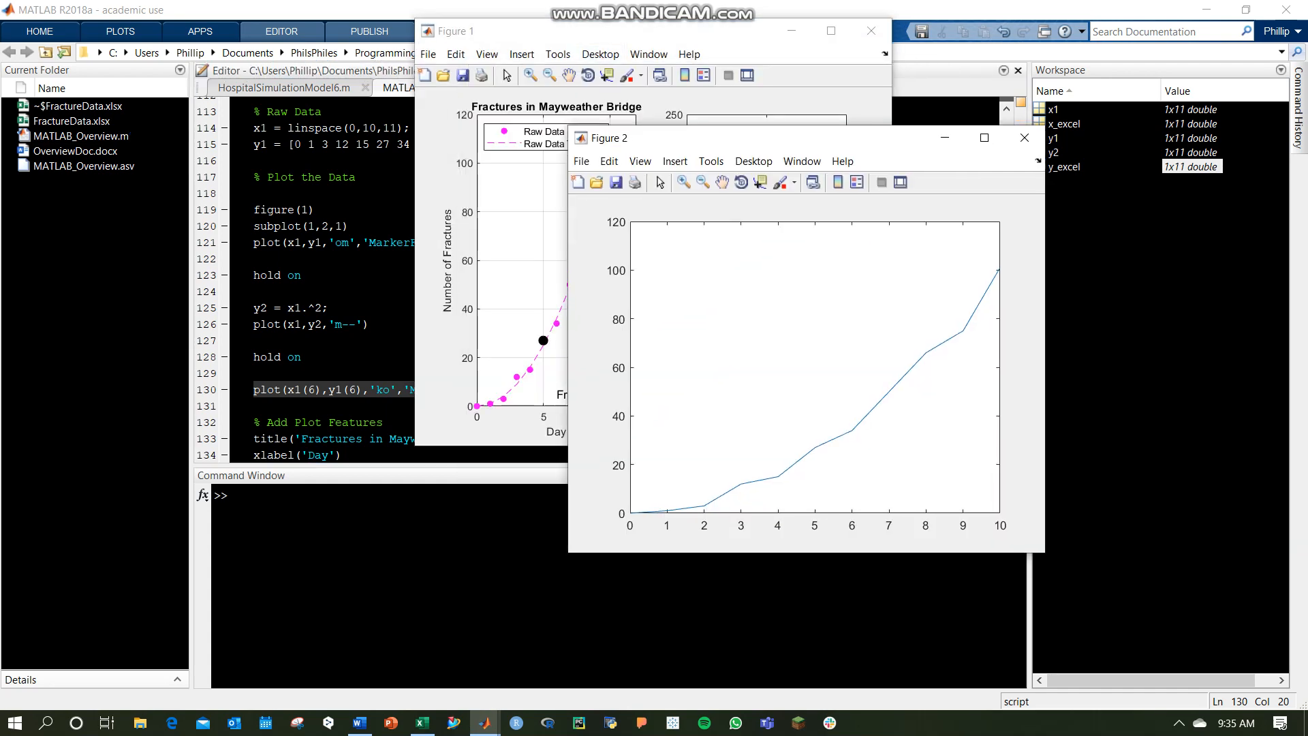
pyautogui.click(830, 32)
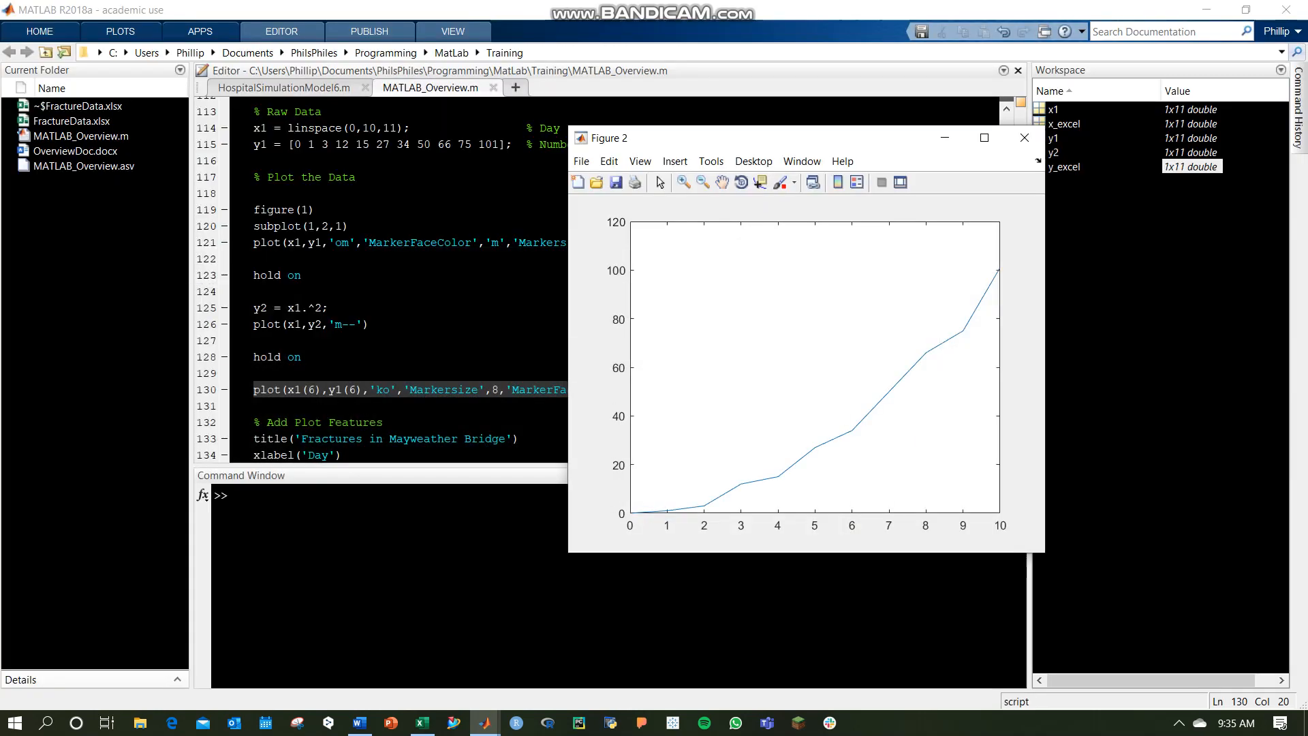
# Add a 'Key Point' label to the fracture plot's legend call.
pyautogui.click(1025, 138)
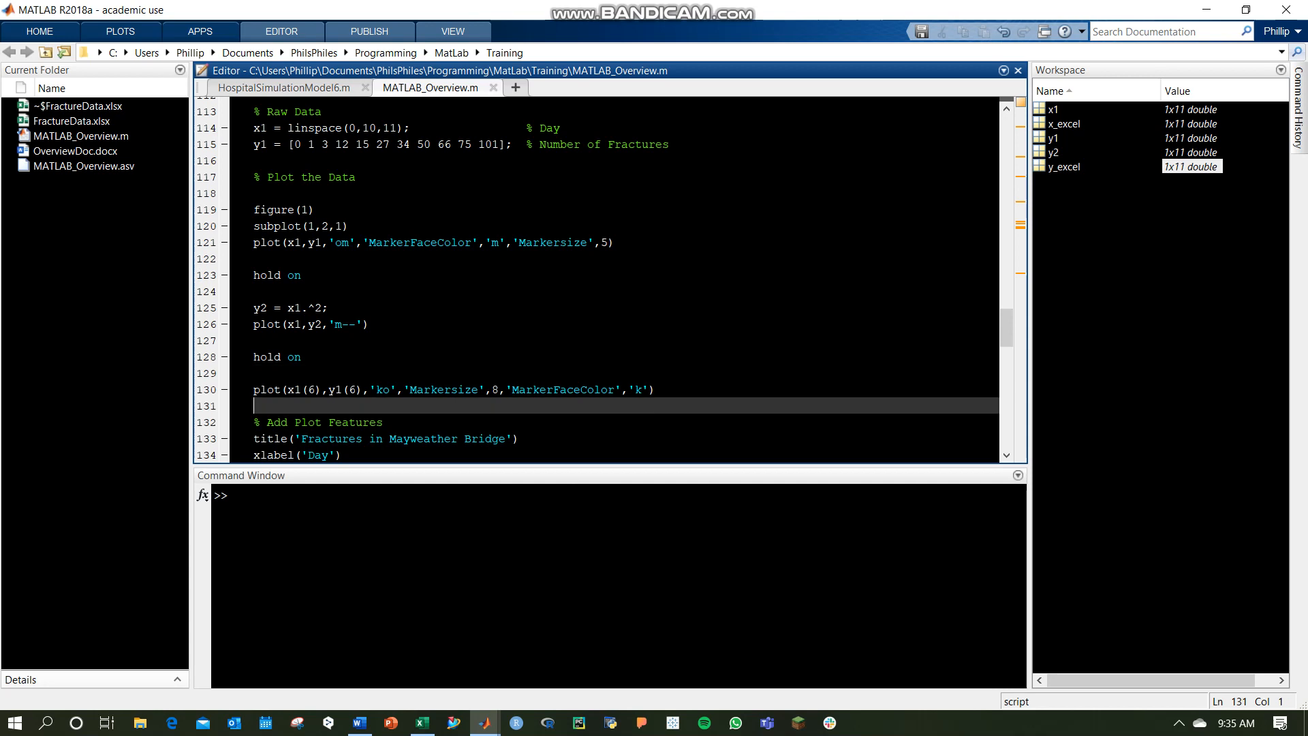
pyautogui.scroll(-3)
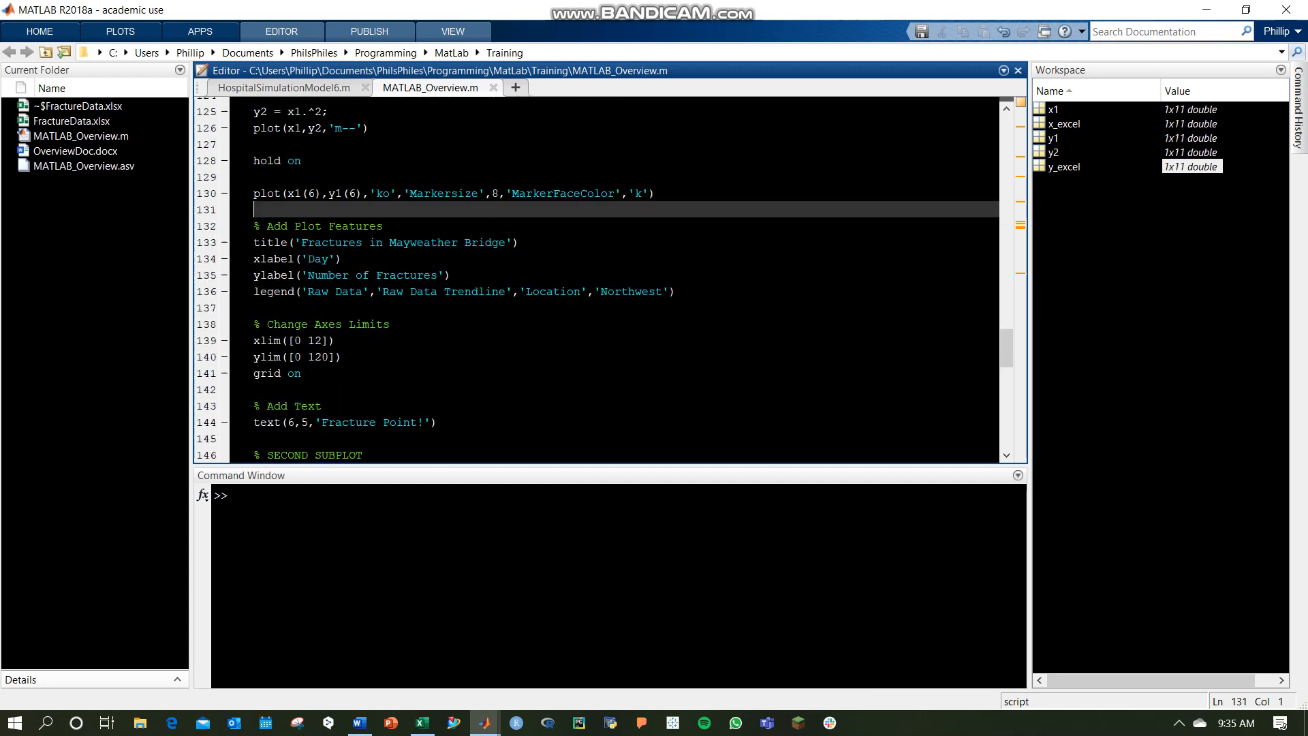
pyautogui.click(514, 292)
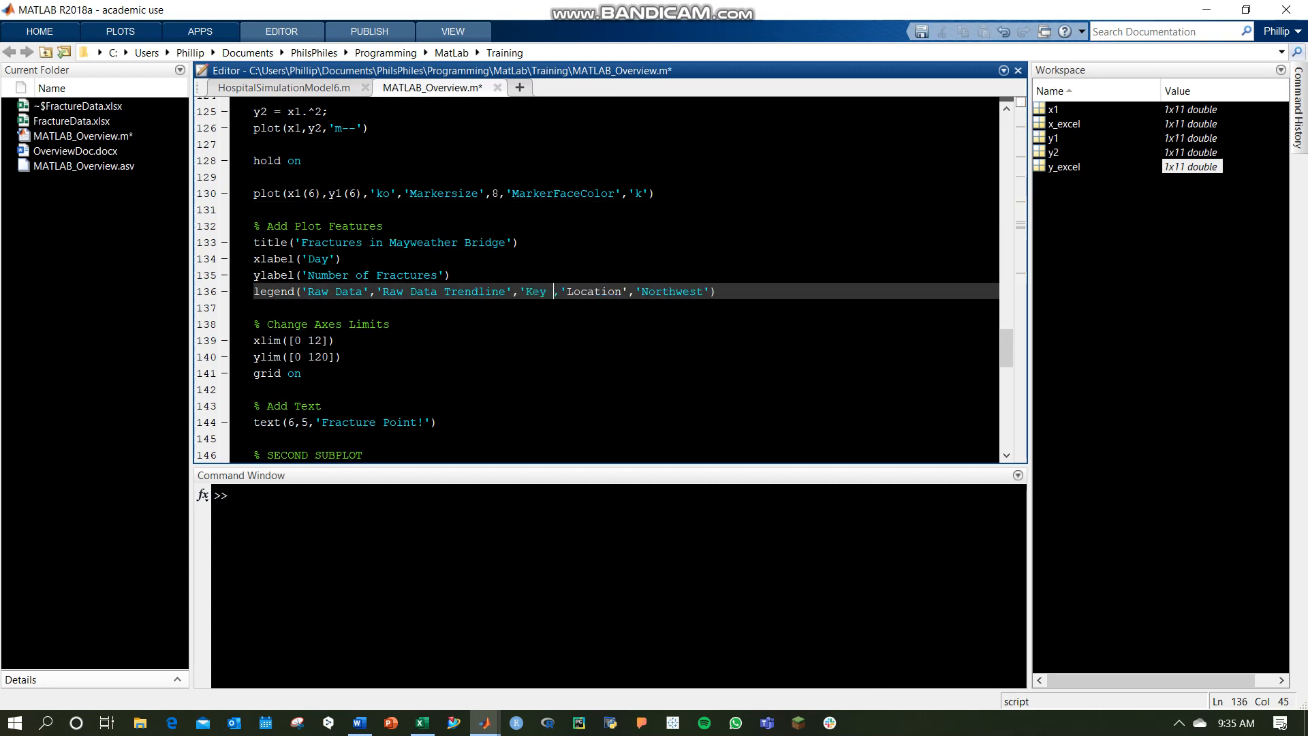
pyautogui.write('Point')
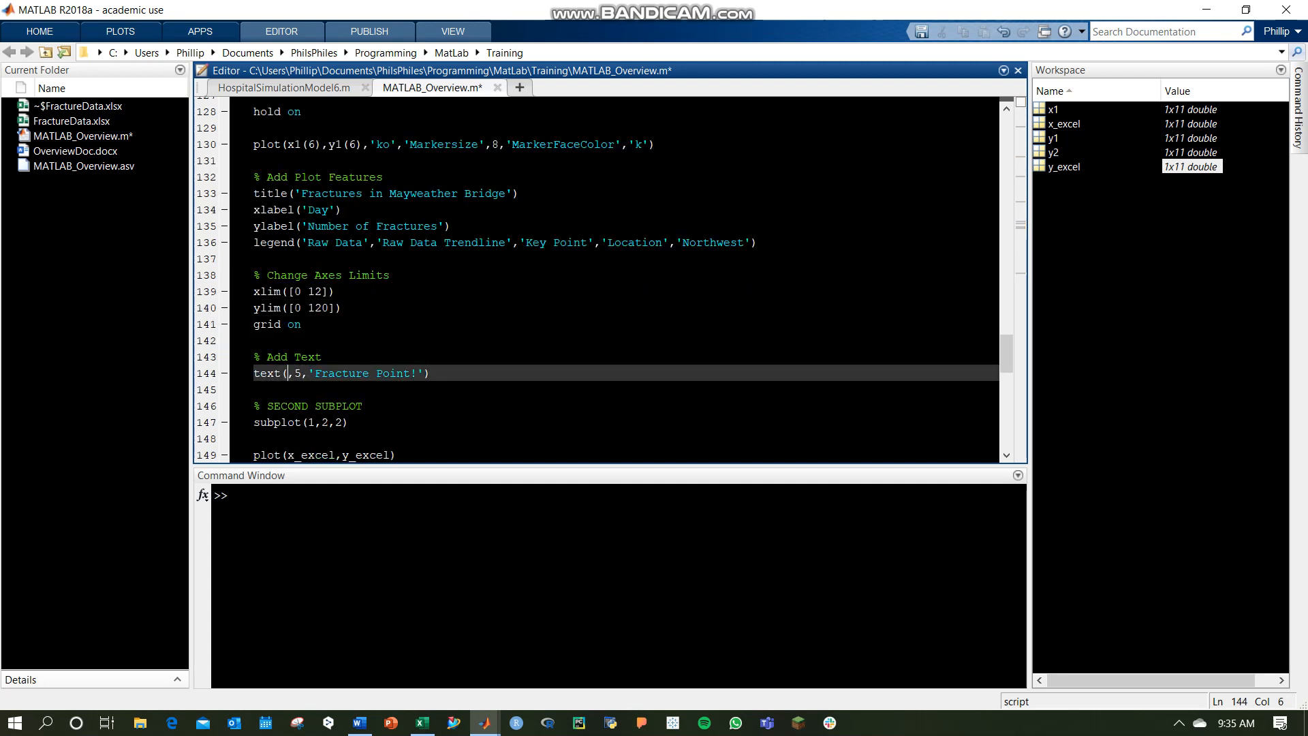
# Move the 'Fracture Point!' text call to coordinates x(6), y(6) and rerun.
pyautogui.write('x')
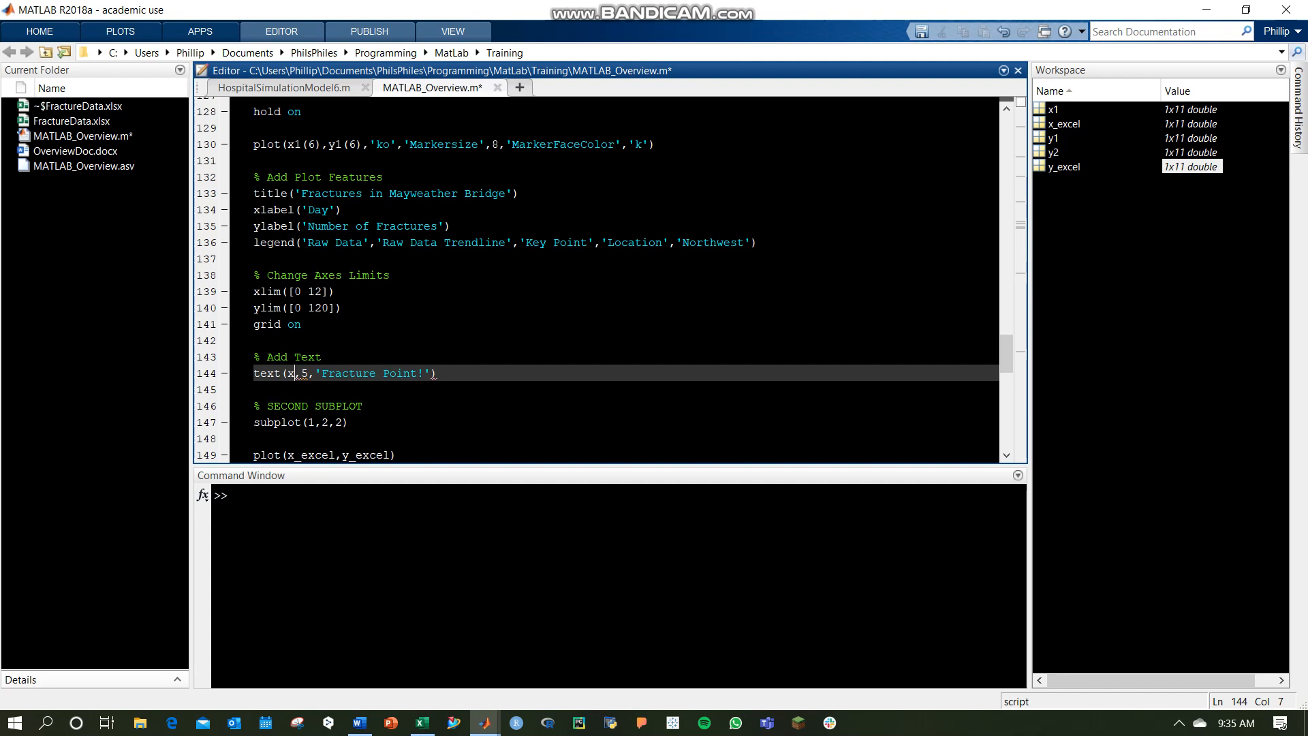
pyautogui.write('(6),')
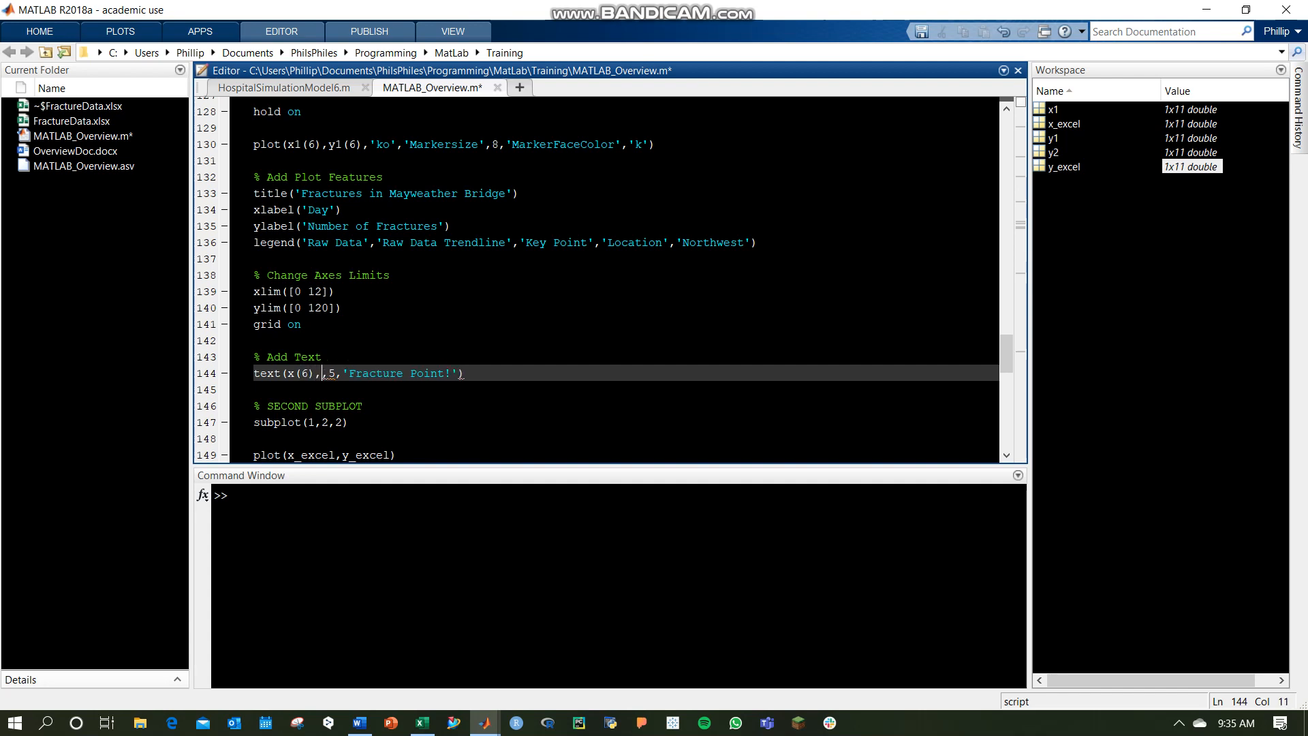
pyautogui.write('y(6)')
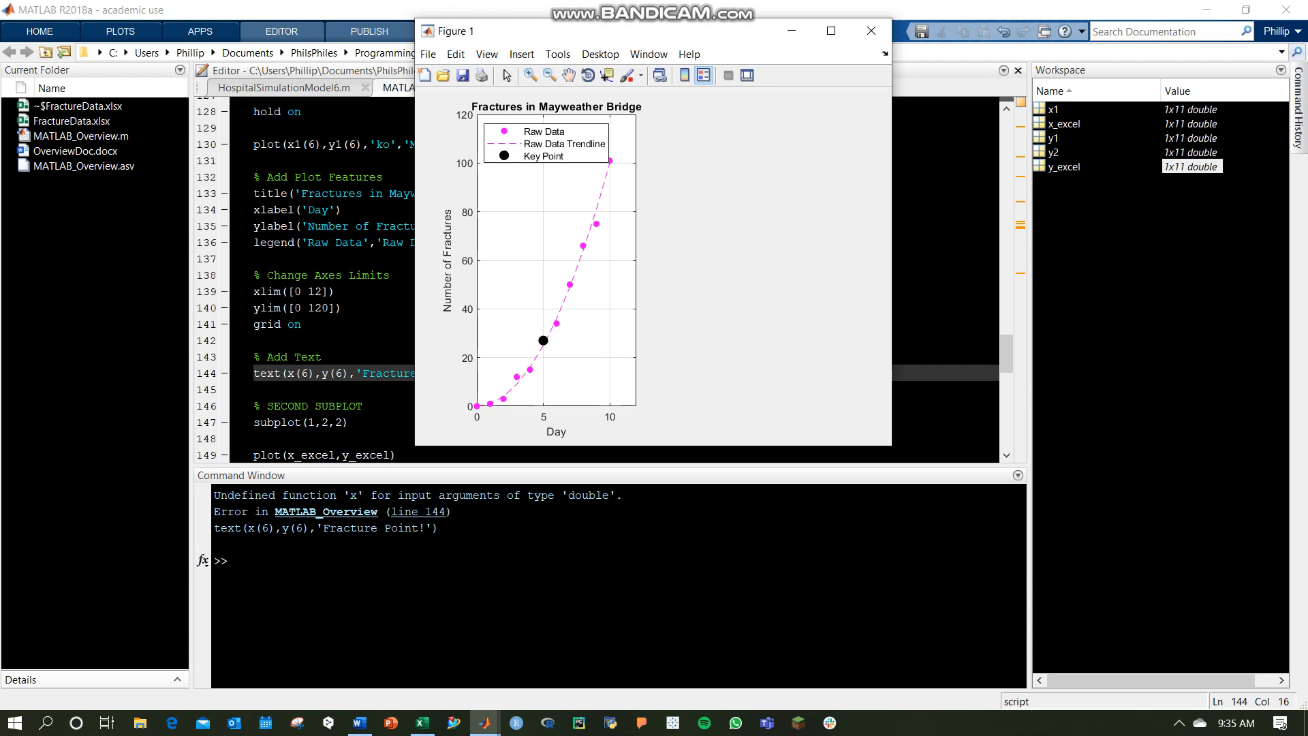
# Correct the label coordinates to x1(6), y1(6), rerun, then close both figures.
pyautogui.click(871, 31)
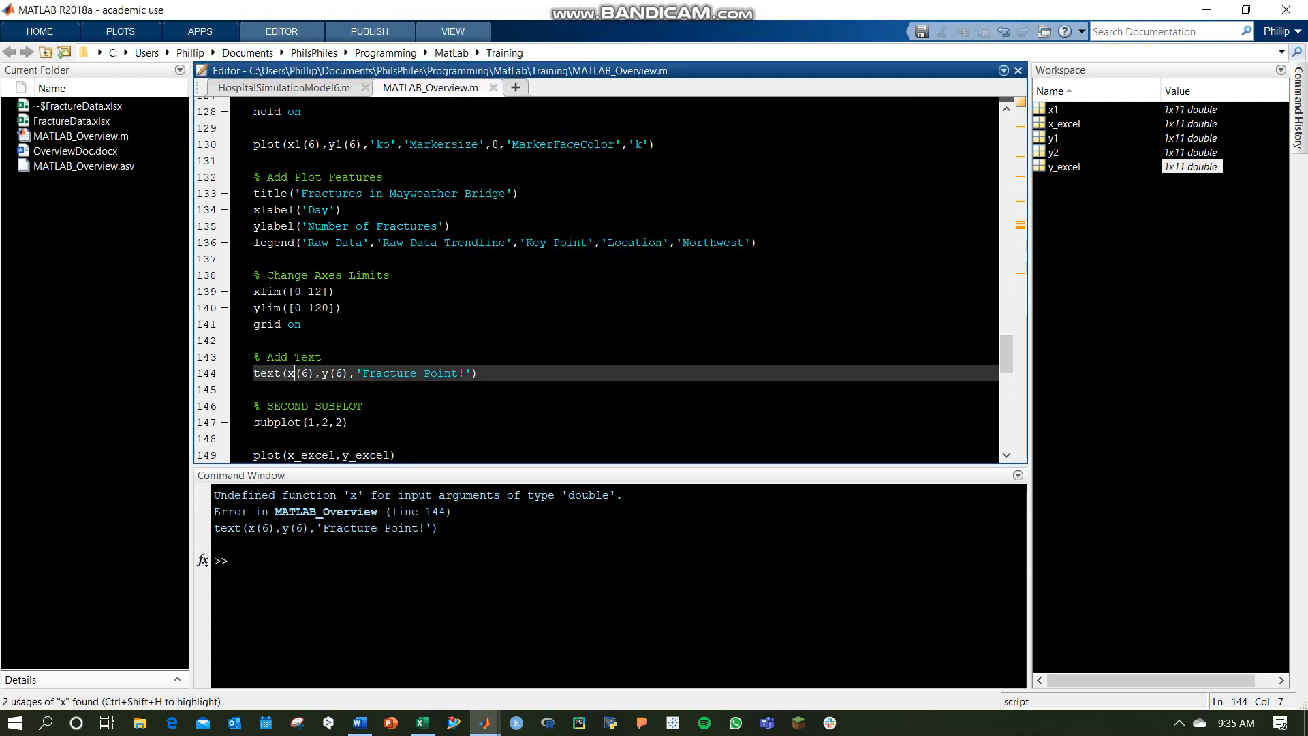
pyautogui.write('1')
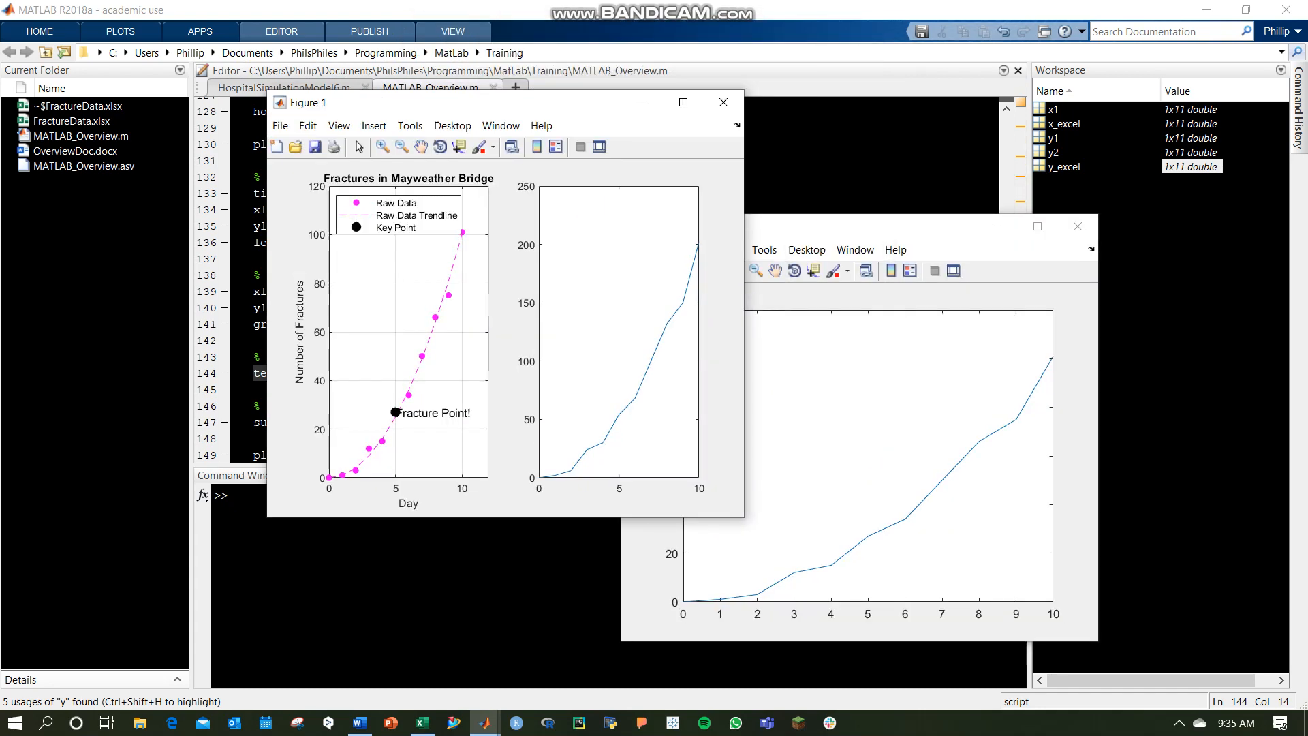
pyautogui.click(682, 102)
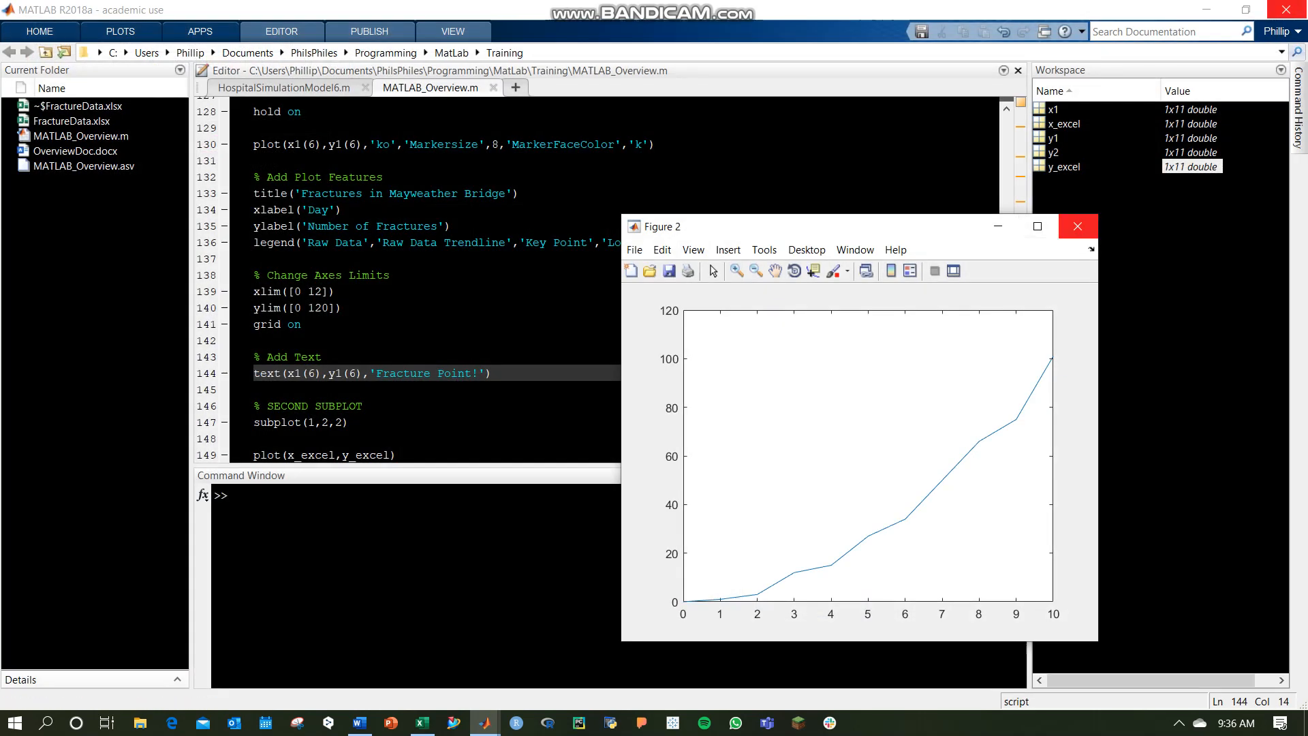
pyautogui.click(1077, 226)
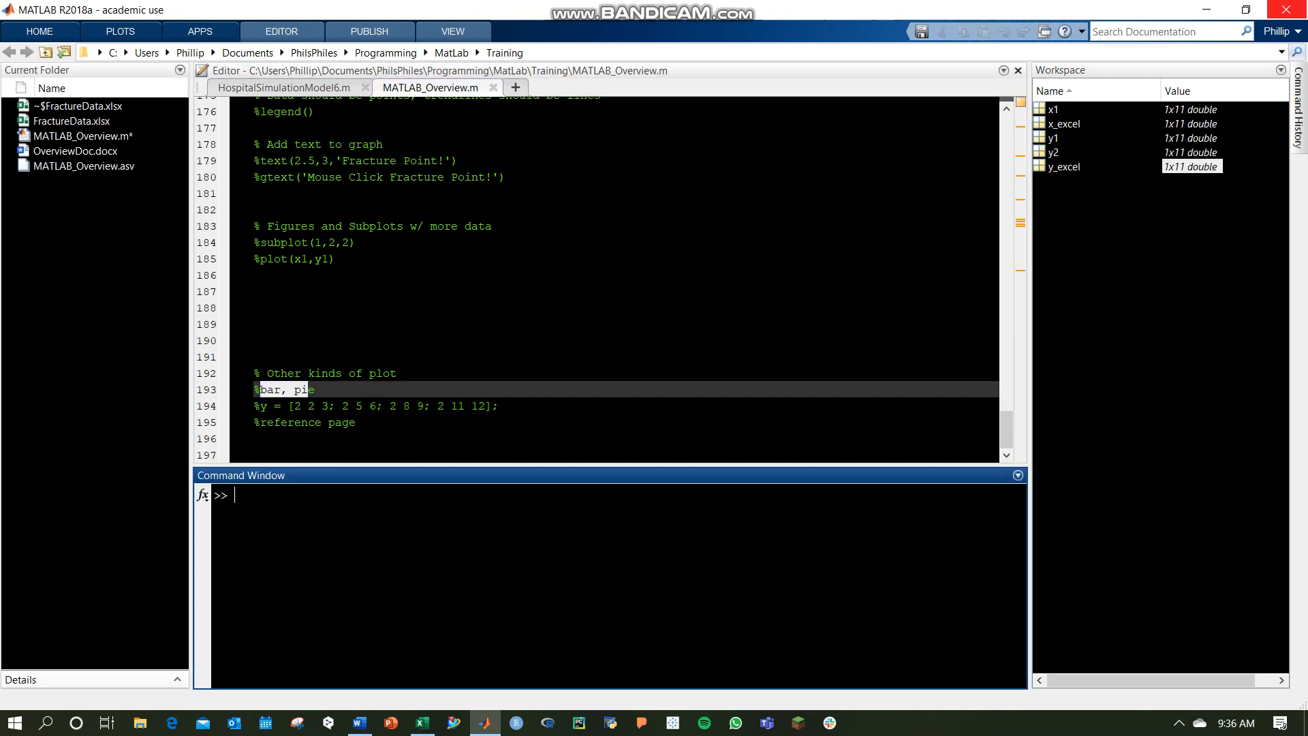
# Run bar(x1) and pie(y2) in the Command Window, then close the pie chart figure.
pyautogui.write('bar(x')
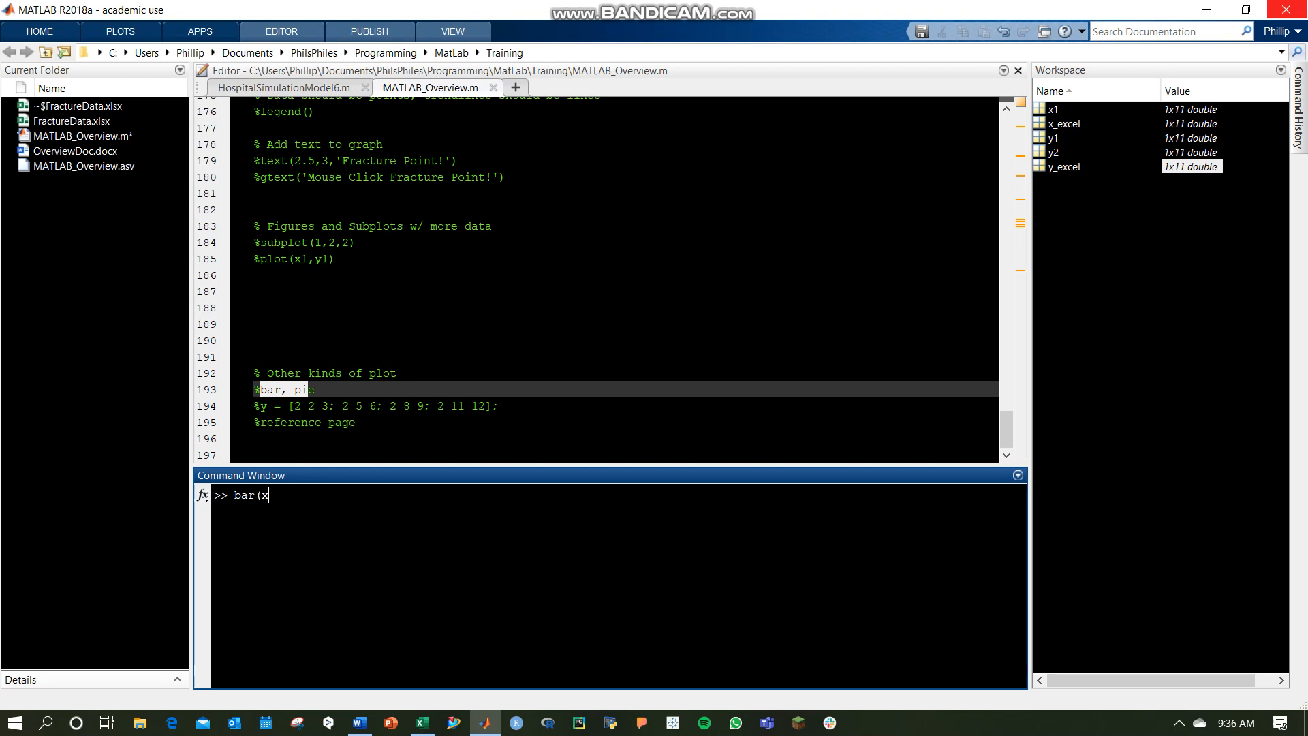
pyautogui.press('Return')
pyautogui.write('pie(y2')
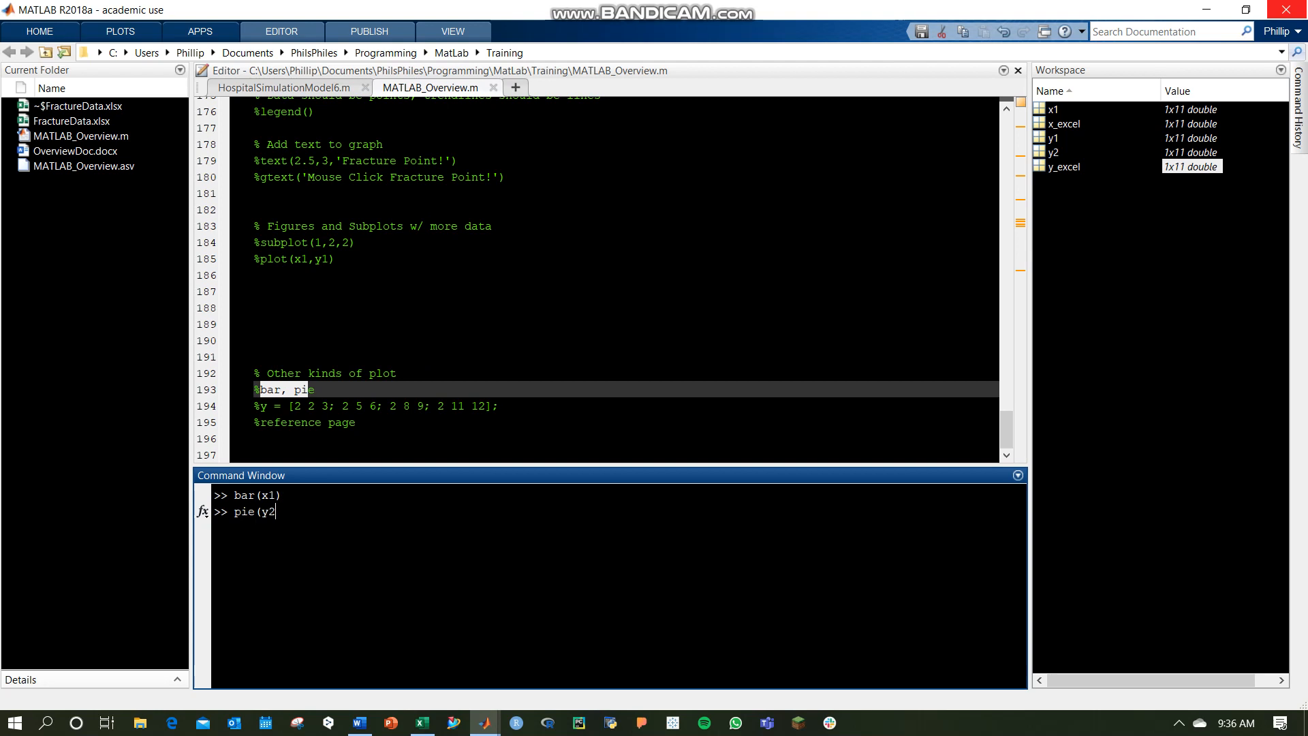
pyautogui.write(')')
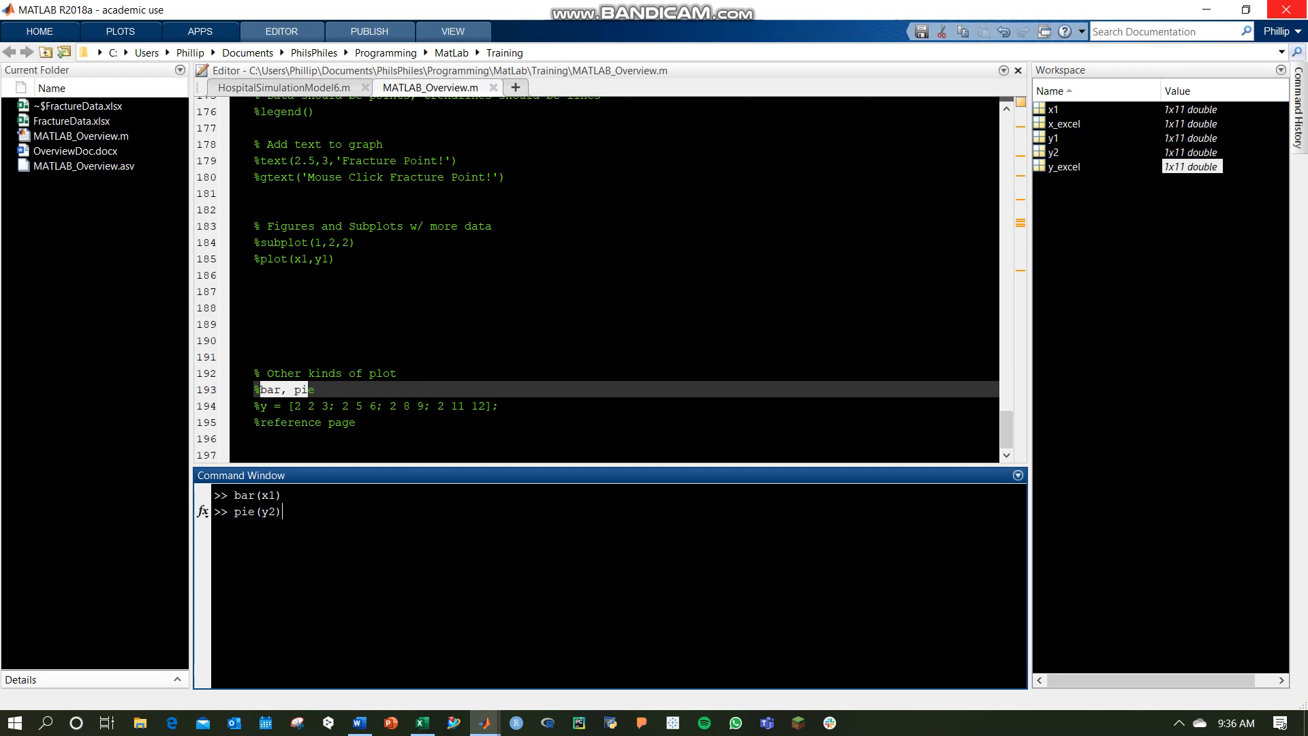
pyautogui.press('Return')
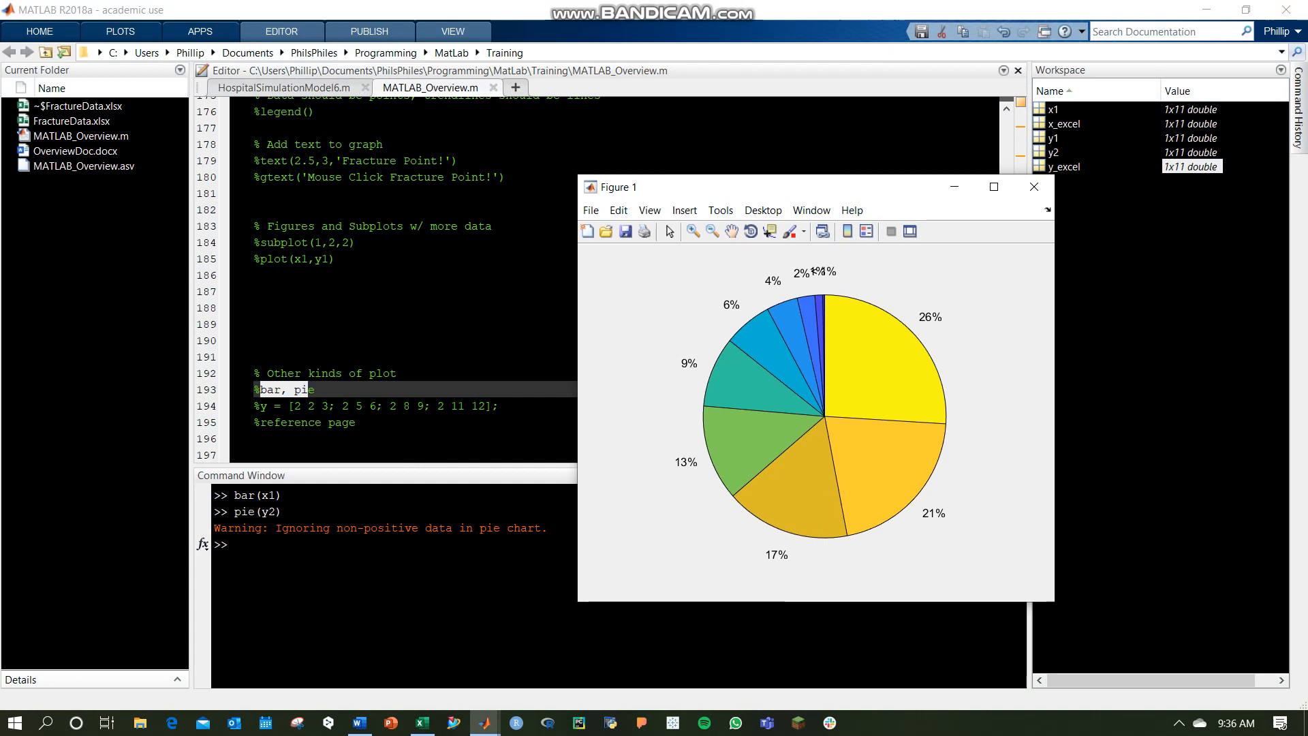
pyautogui.moveTo(1034, 186)
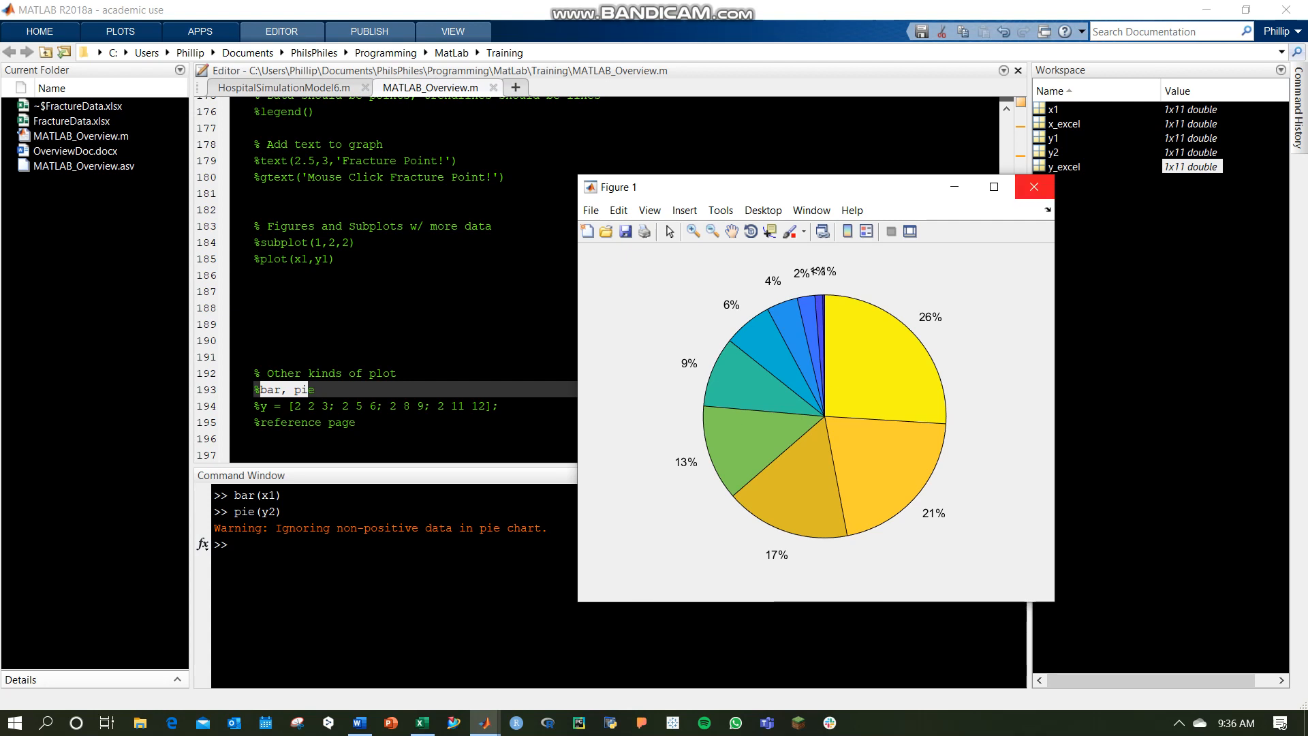
pyautogui.moveTo(1034, 187)
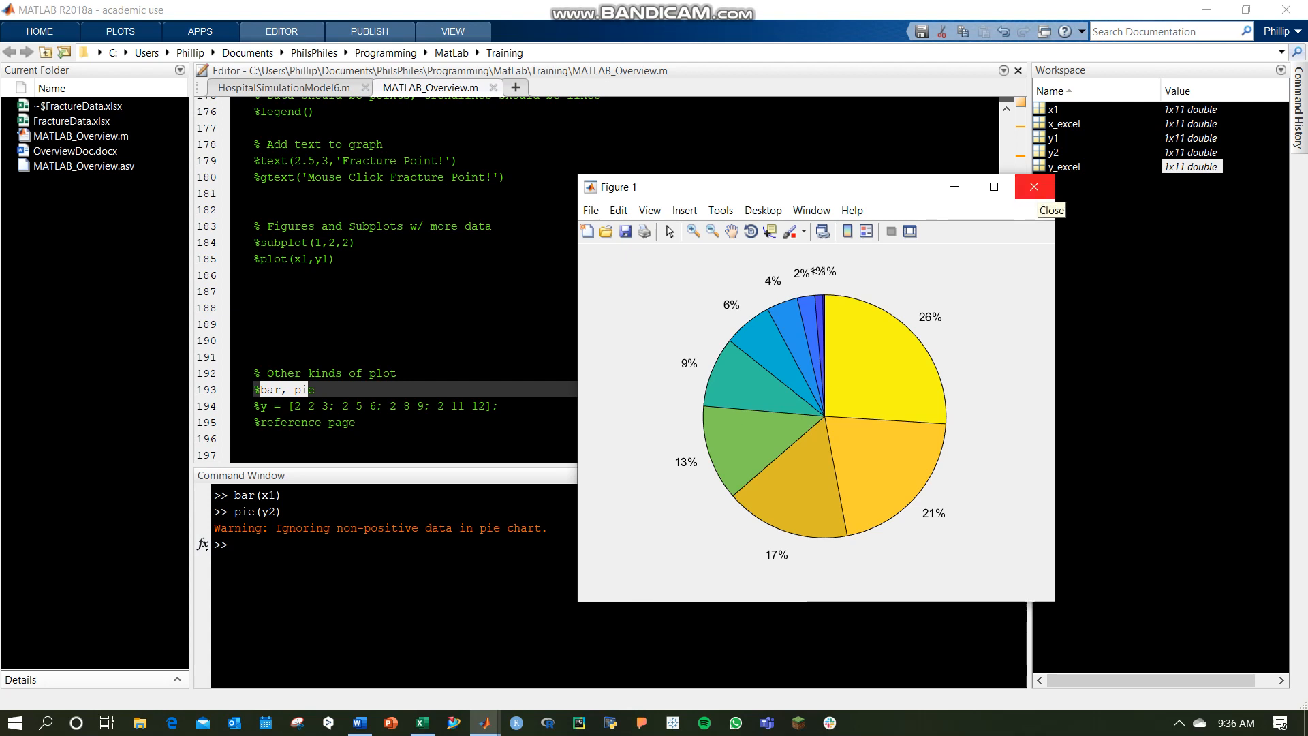
pyautogui.click(1035, 187)
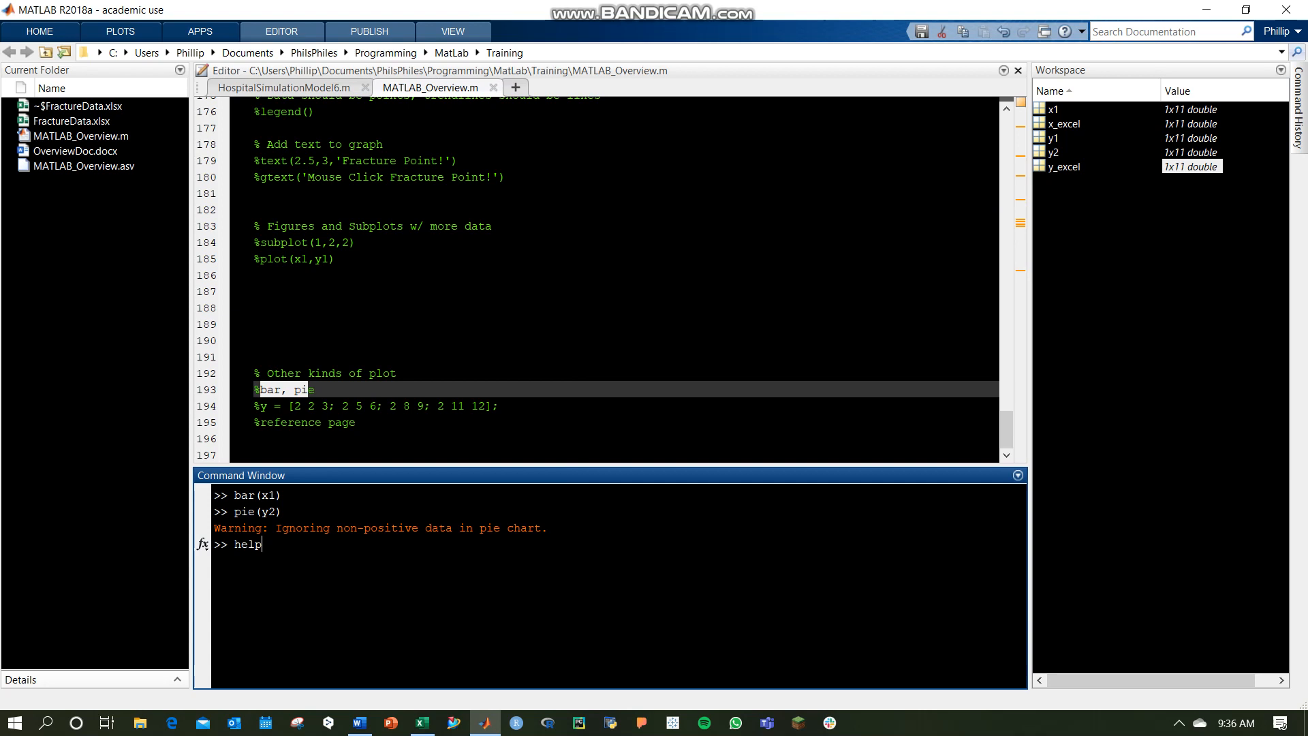
# Run help bar and follow the link to the full reference page for bar.
pyautogui.press('Return')
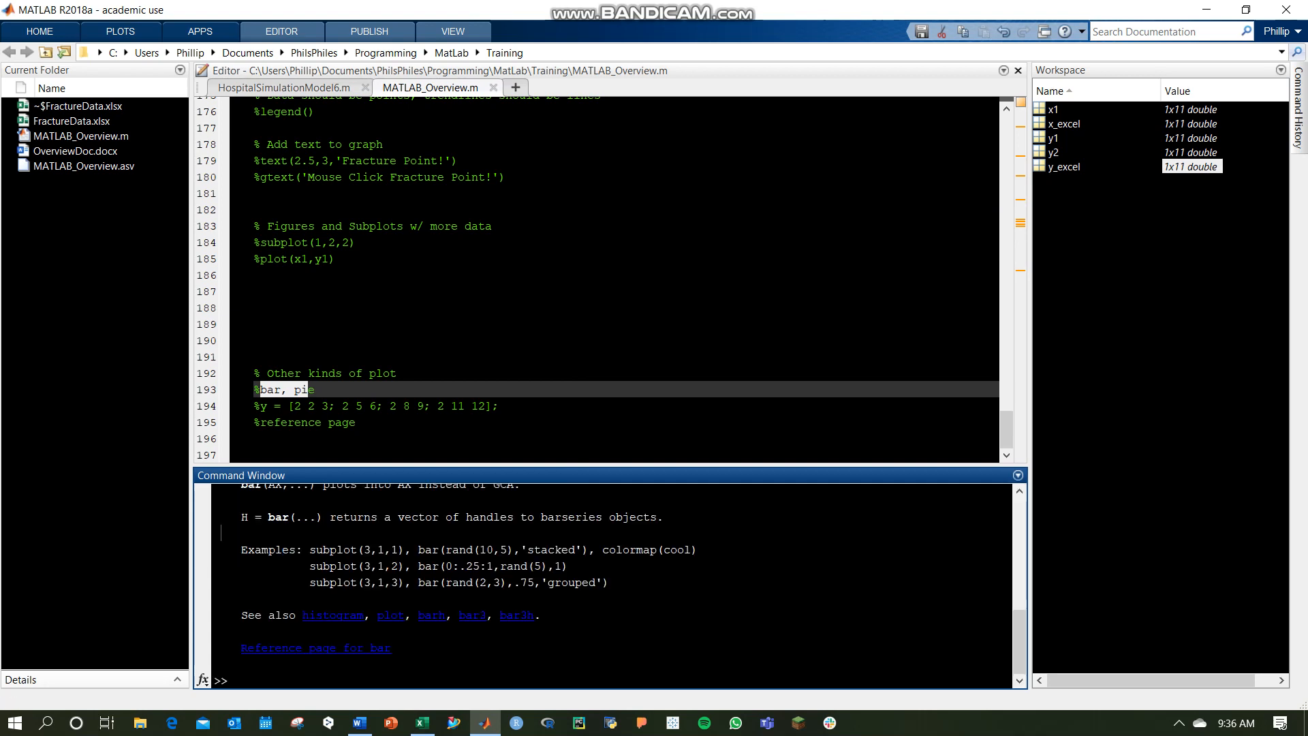
pyautogui.scroll(3)
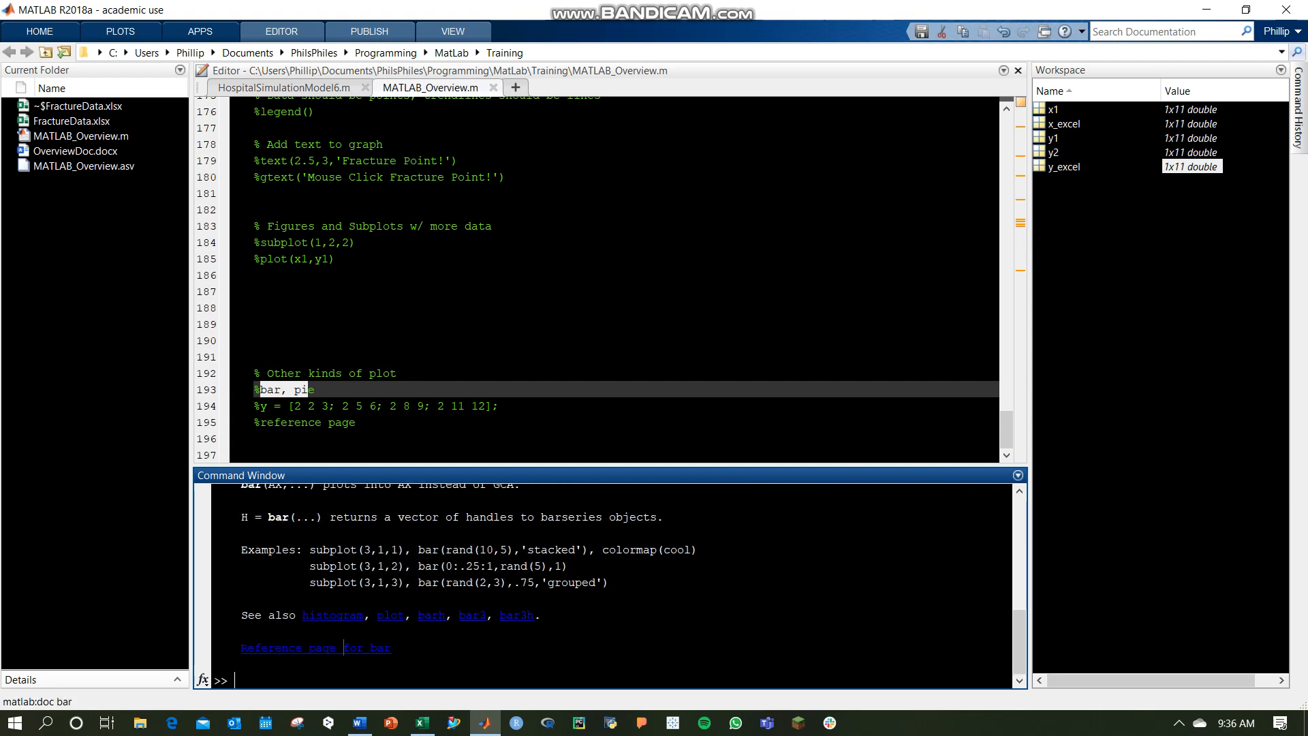
pyautogui.click(287, 648)
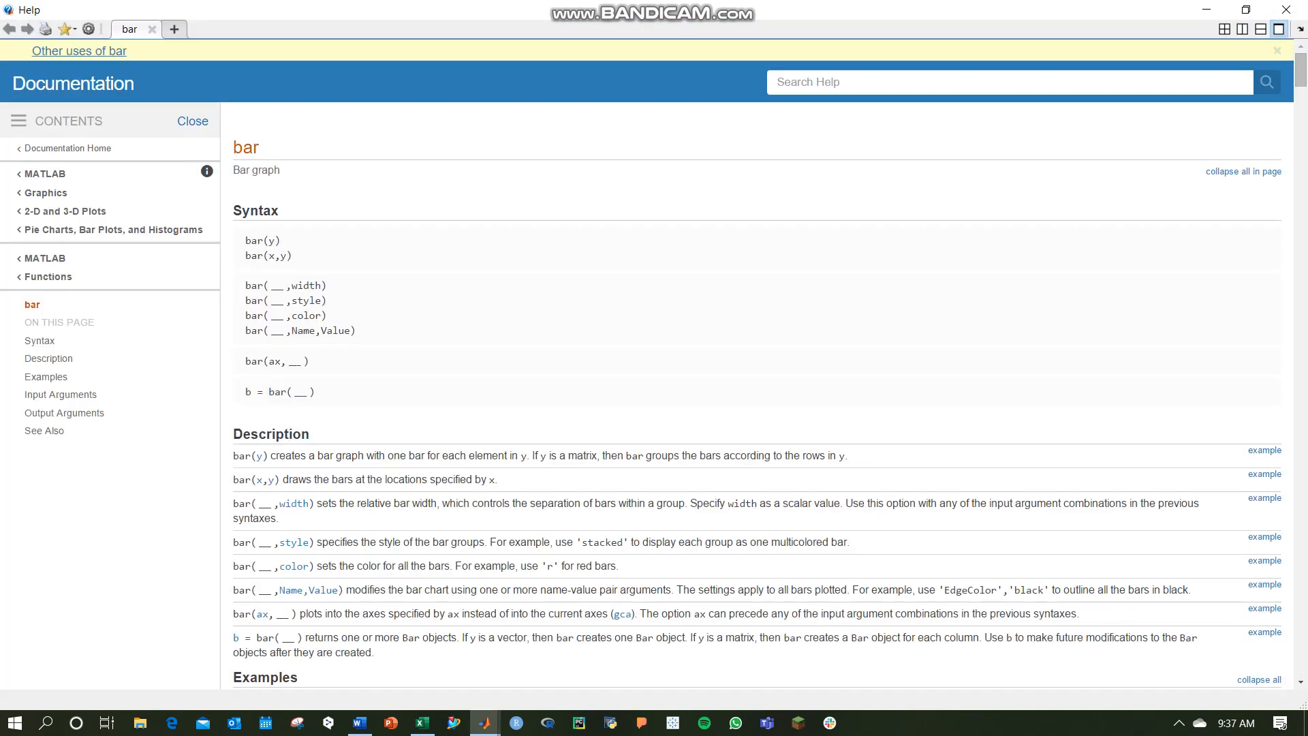
# Scroll through the bar page's grouped and stacked bar examples, then return to the script.
pyautogui.scroll(-3)
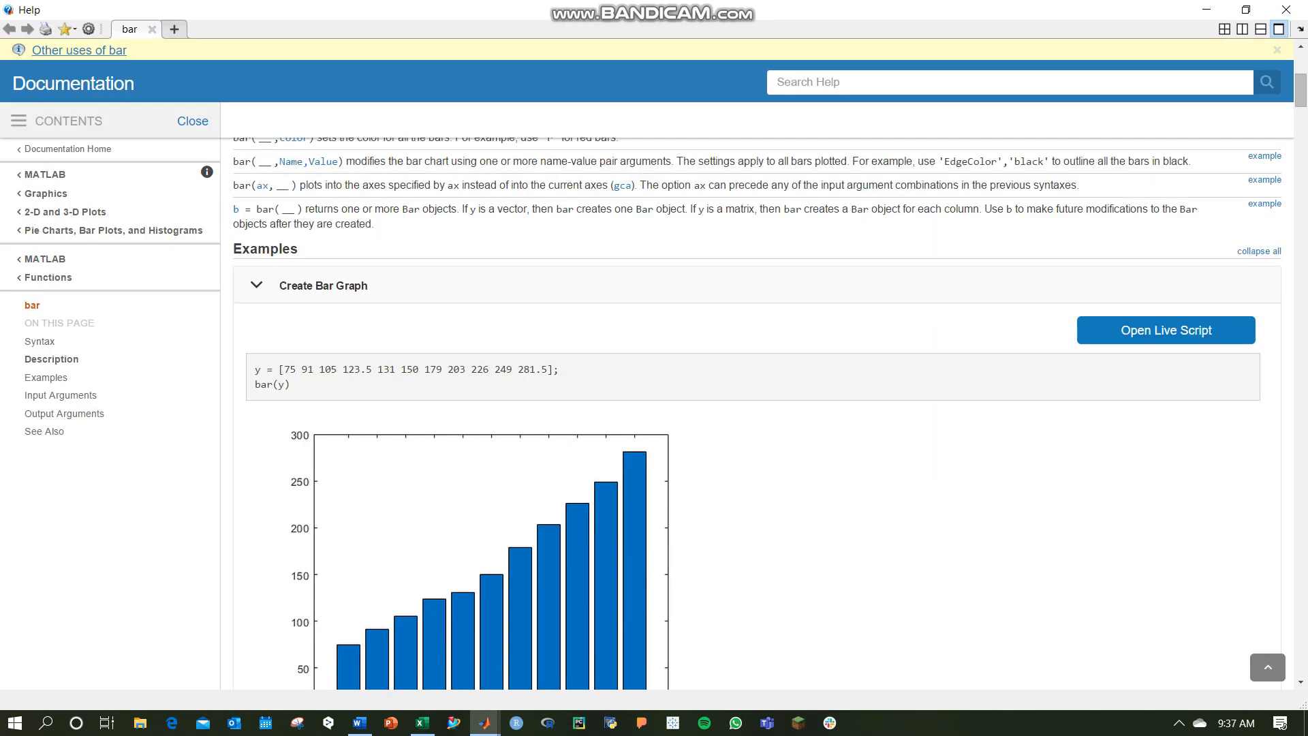
pyautogui.scroll(-3)
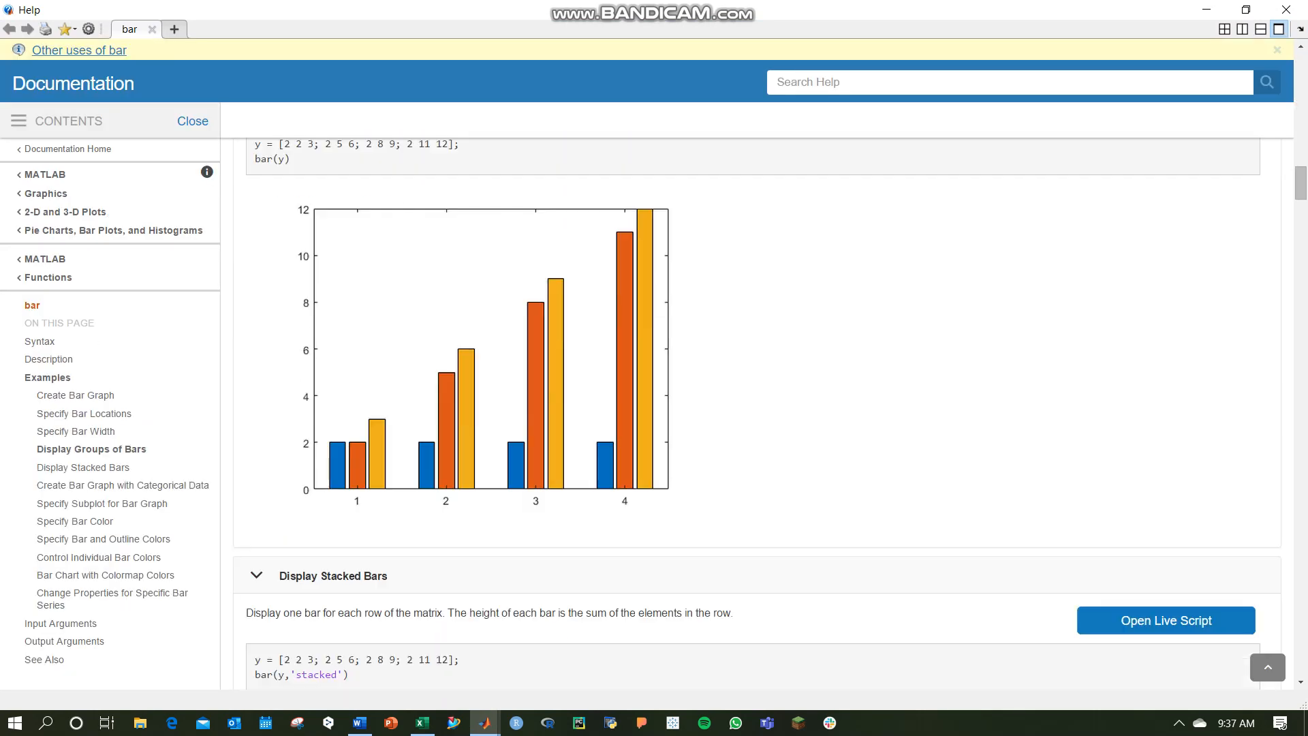
pyautogui.scroll(-3)
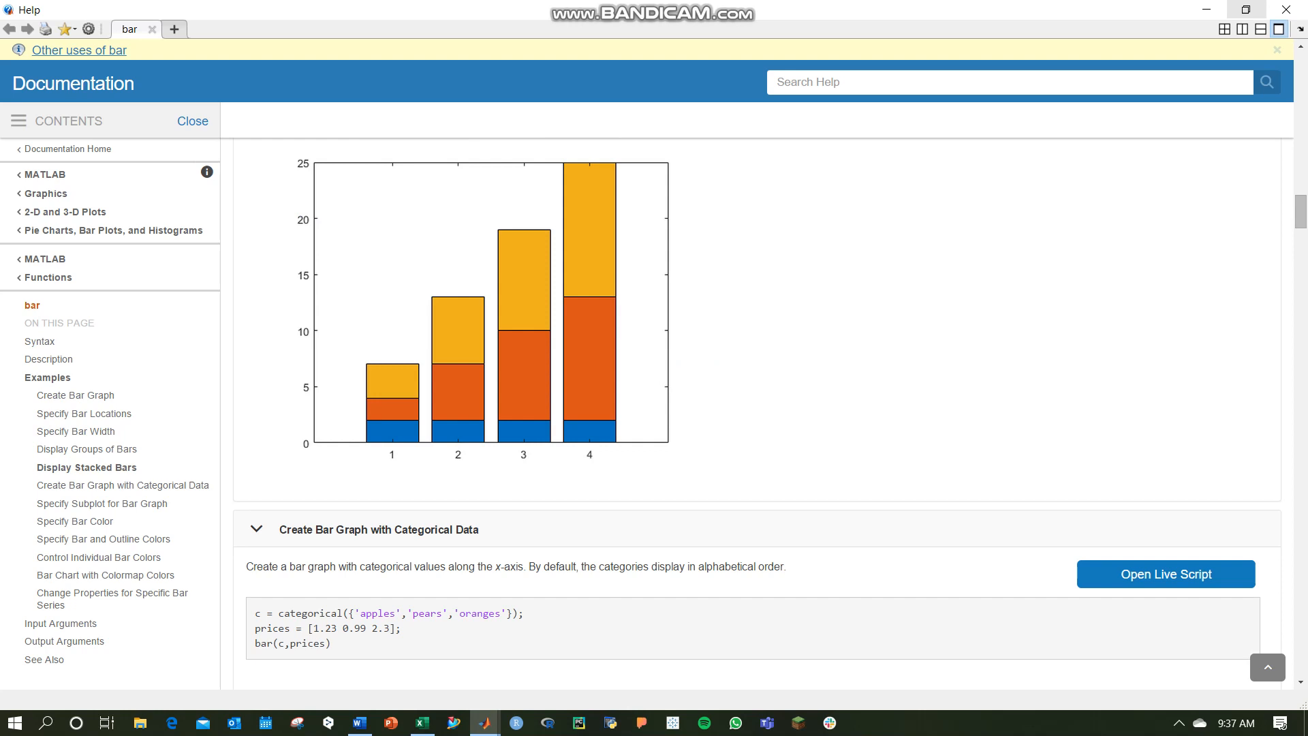
pyautogui.click(451, 722)
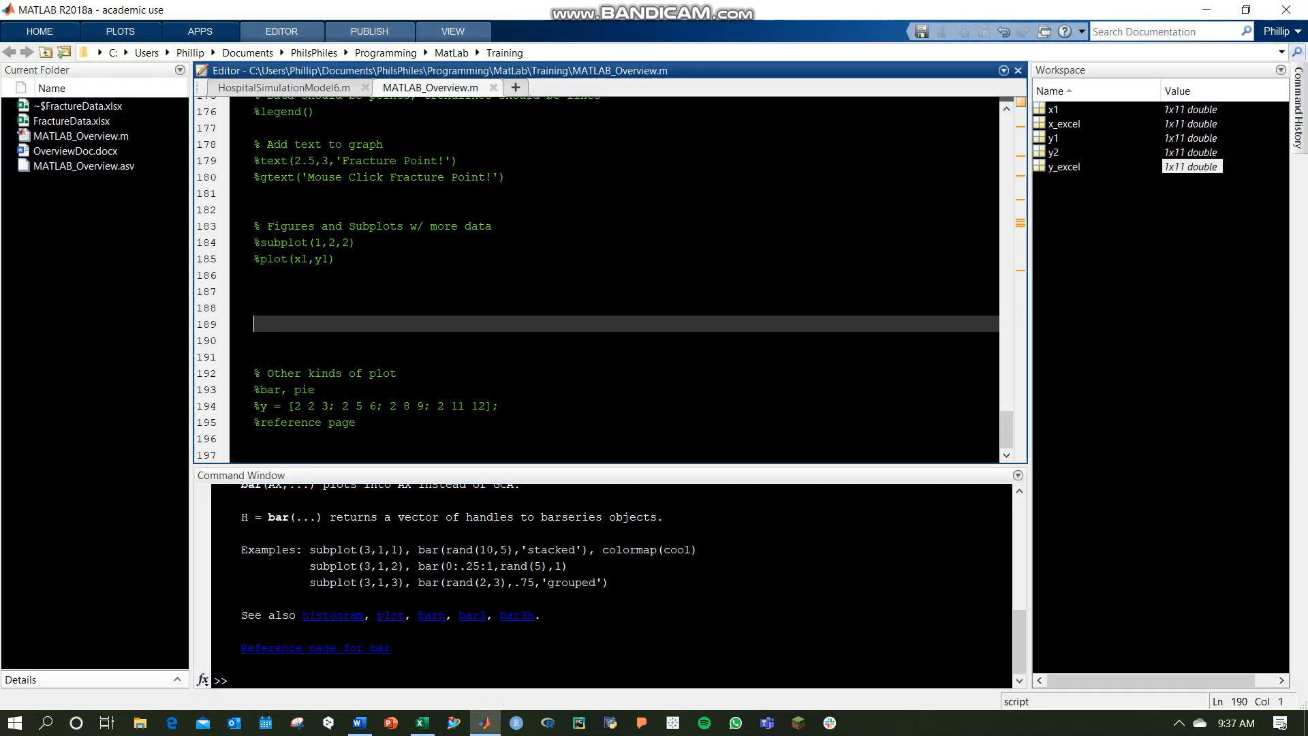